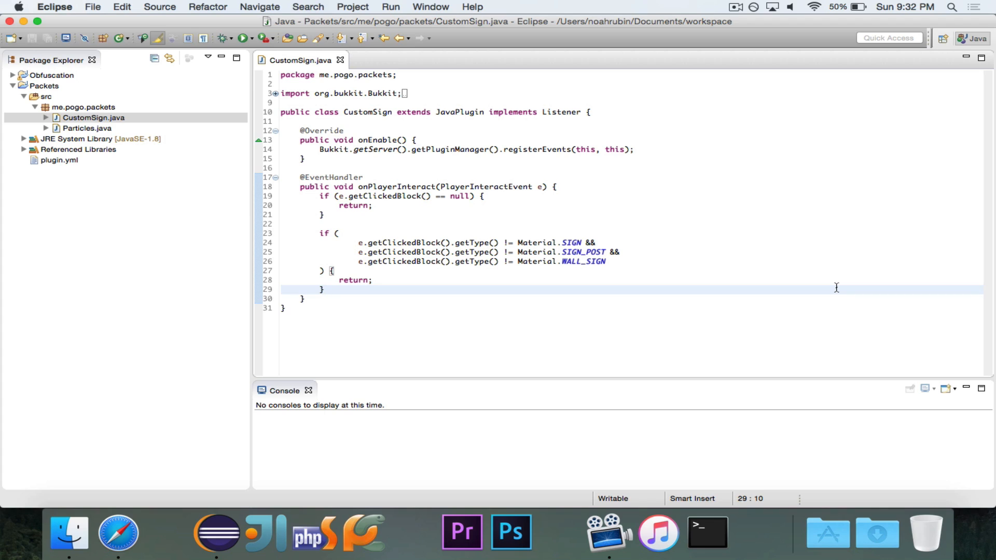
Remove two characters after the line 29 if block and add a blank line below it
click(324, 289)
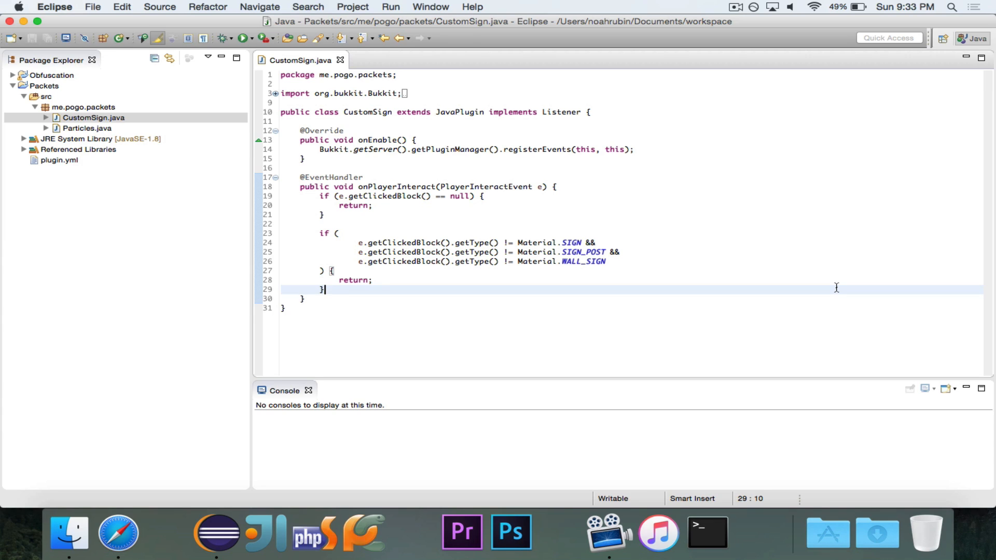
key(backspace)
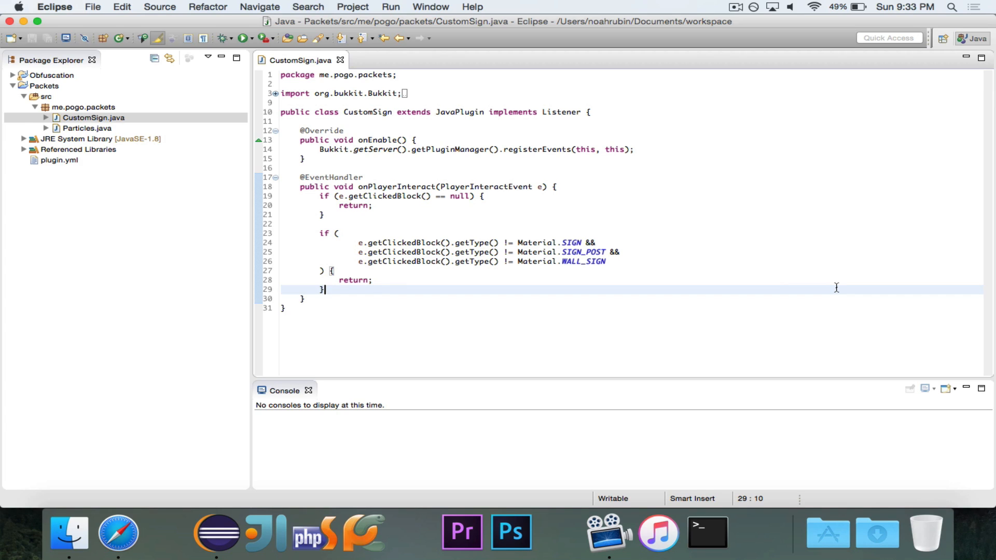
key(Backspace)
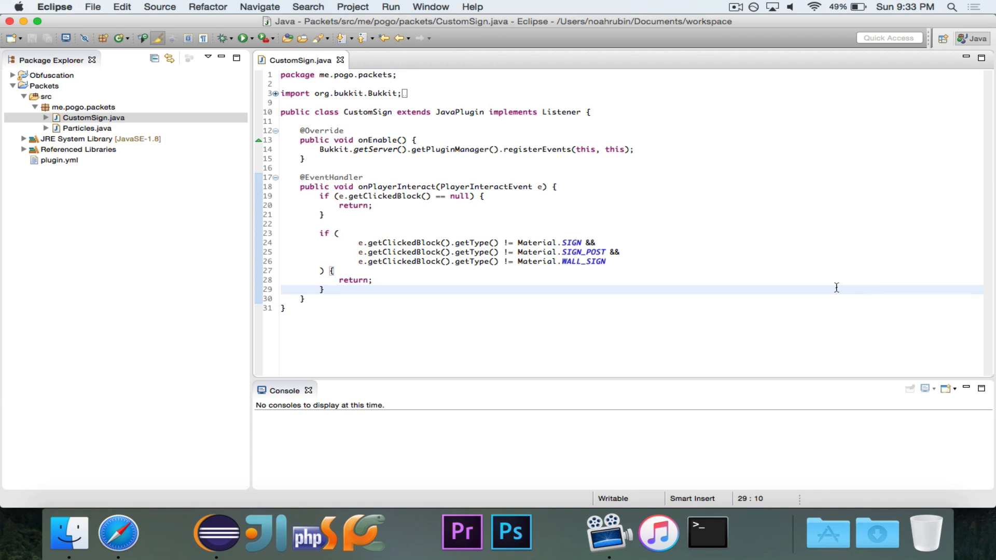
key(Return)
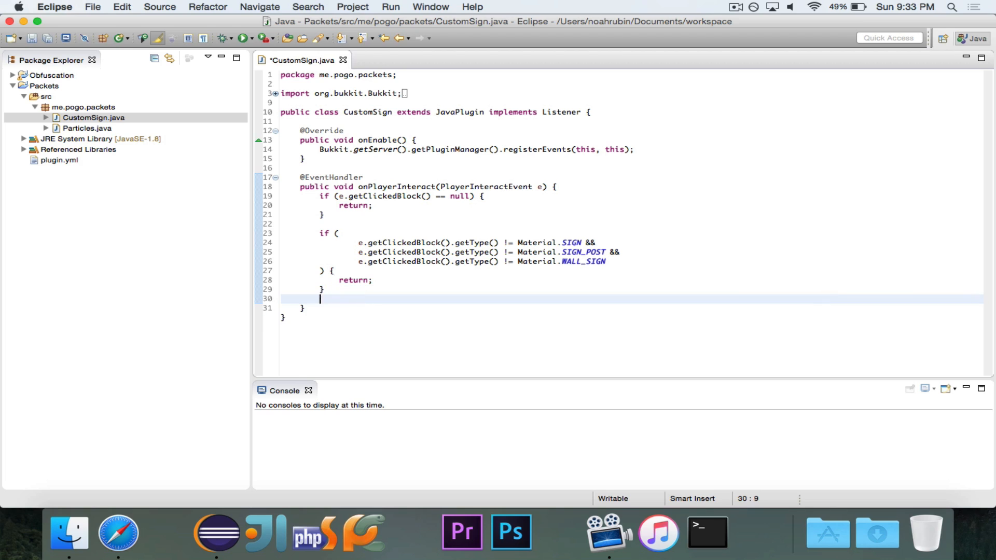
Start the declaration 'PacketPlayOutUpdateSign packet = new Pack' in onPlayerInteract
text(PacketPlayOutUpdateSign)
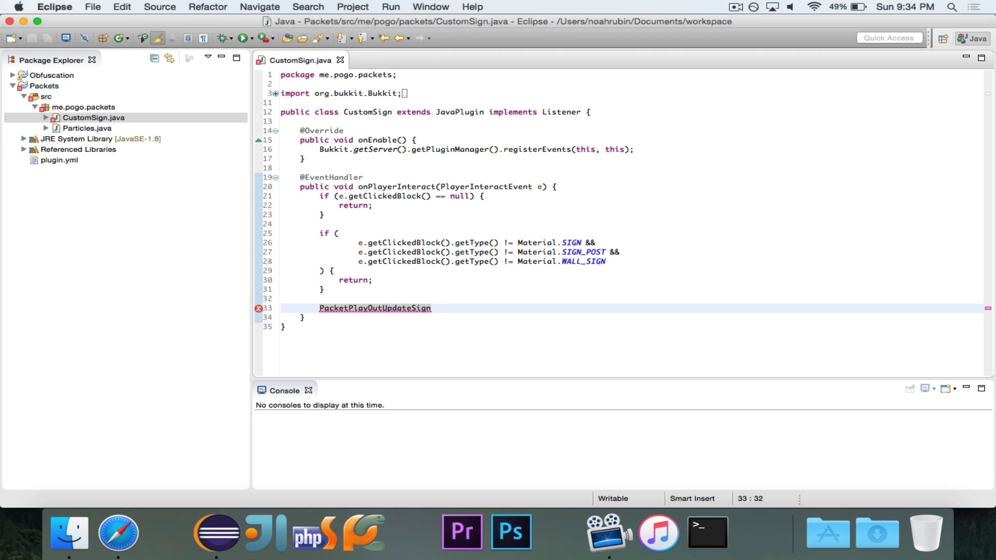
click(432, 308)
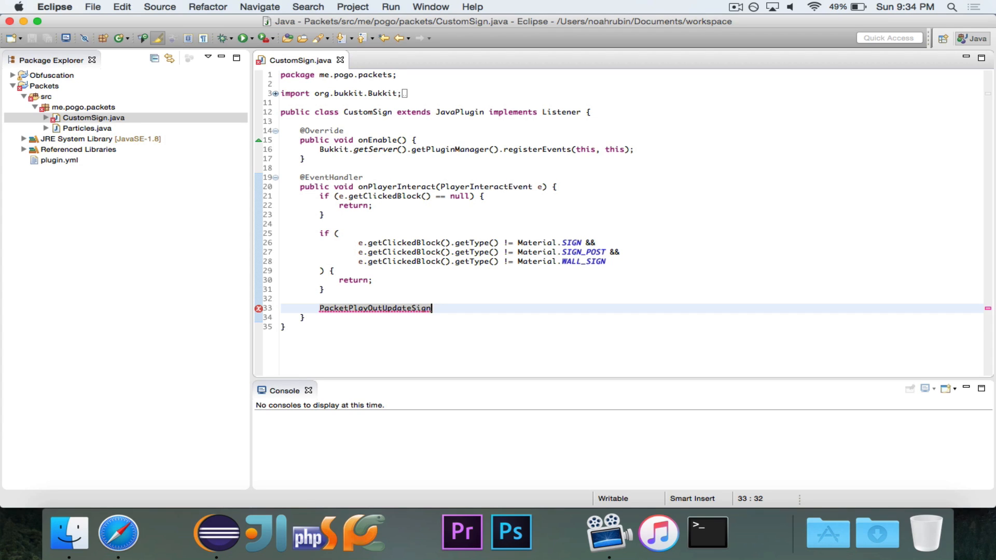
text(packet)
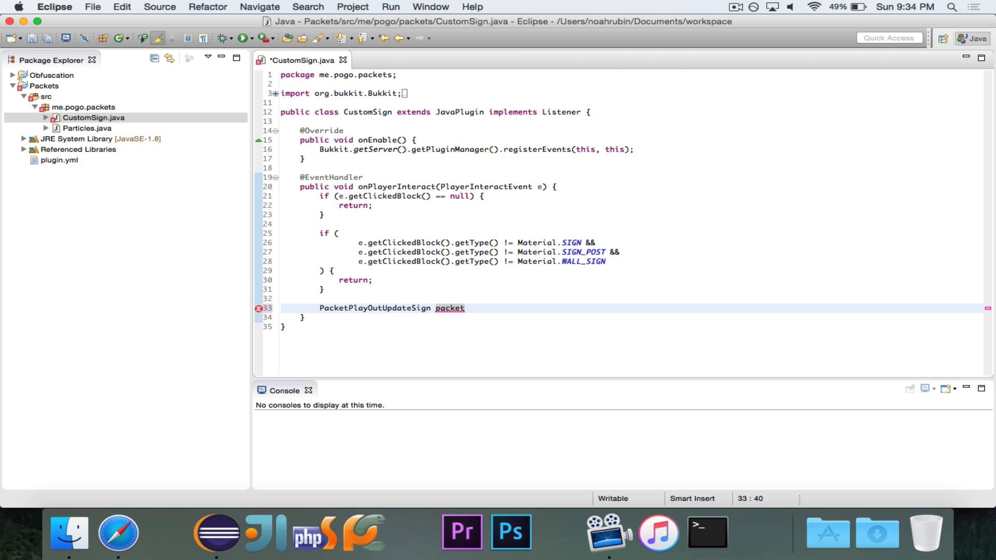
text(= new P)
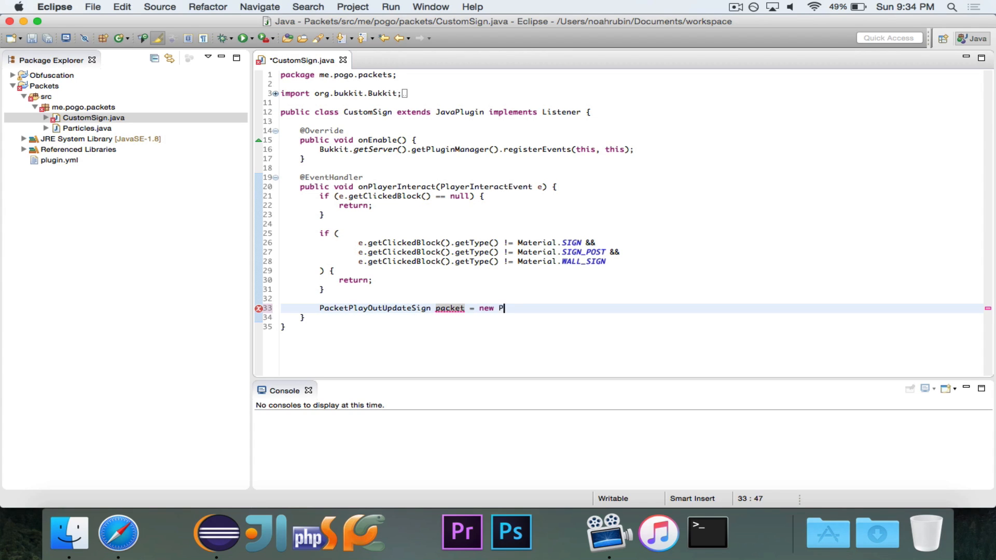
text(ack)
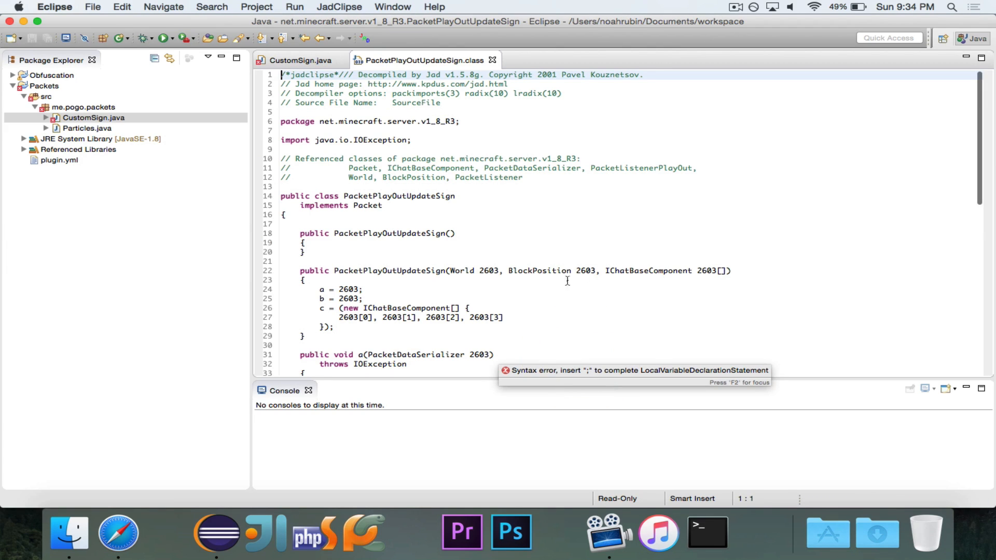
Read PacketPlayOutUpdateSign's world, position and lines constructor, then return to CustomSign.java
click(758, 280)
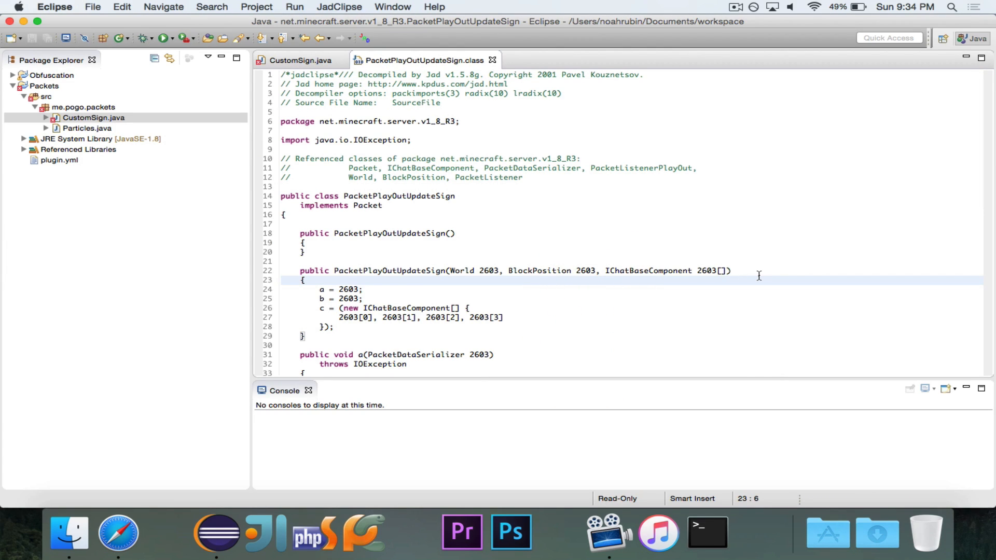
mouse_move(469, 272)
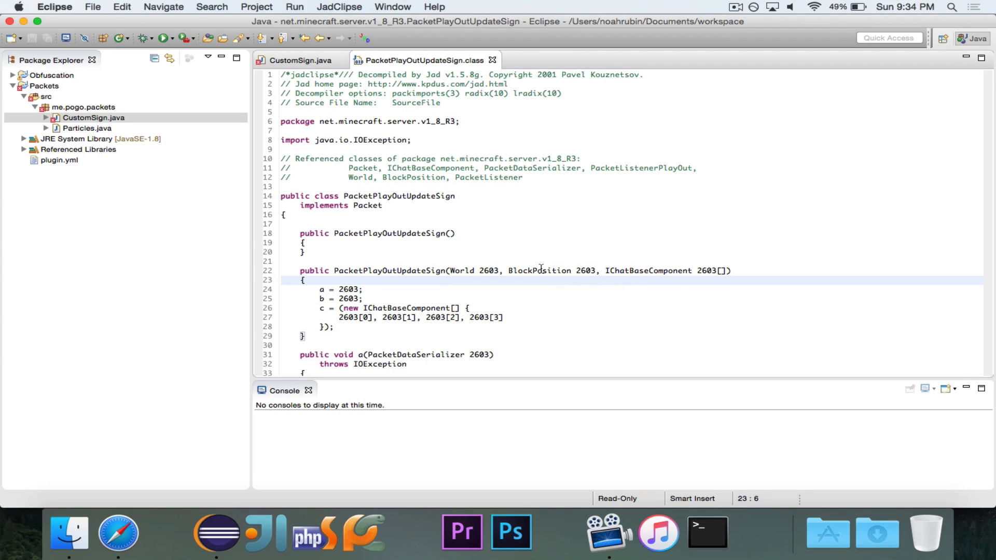
mouse_move(539, 270)
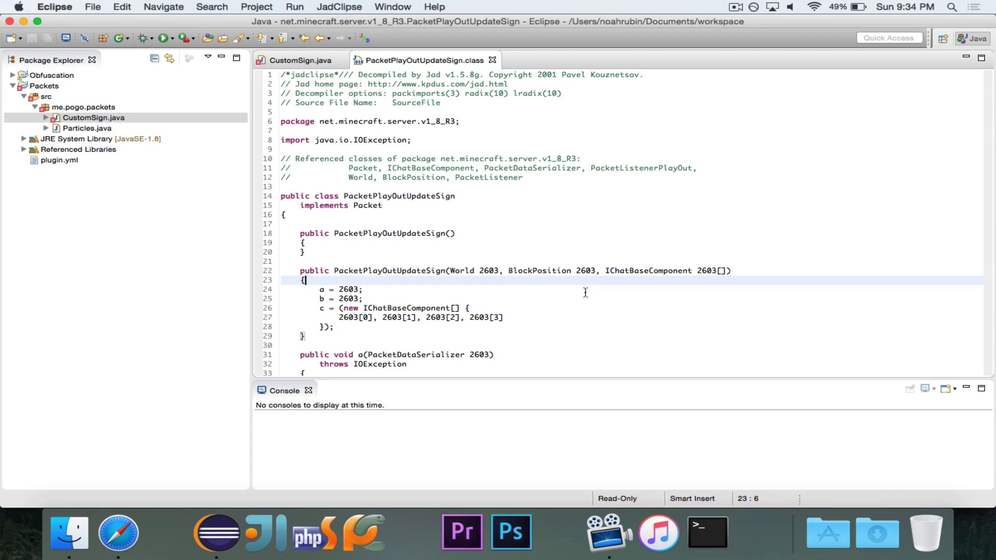
mouse_move(261, 52)
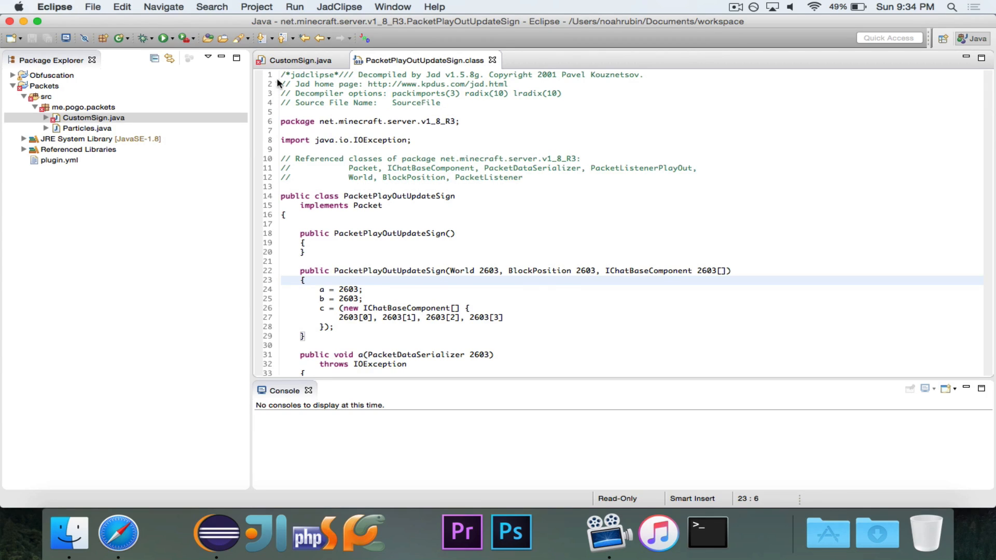
click(299, 59)
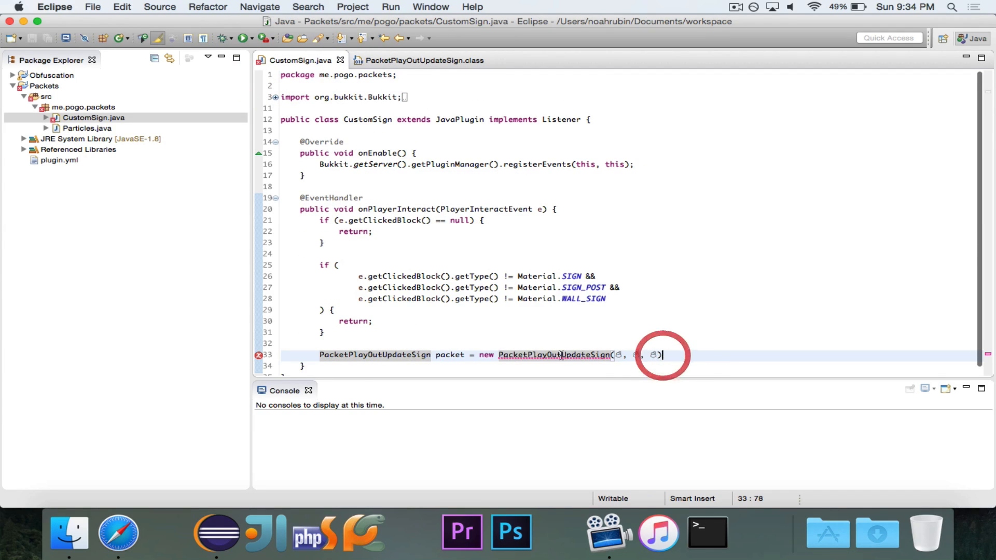
Add 'CraftWorld world = e.getClickedBlock().getLocation().getWorld();' with its import, then view getWorld
text(;)
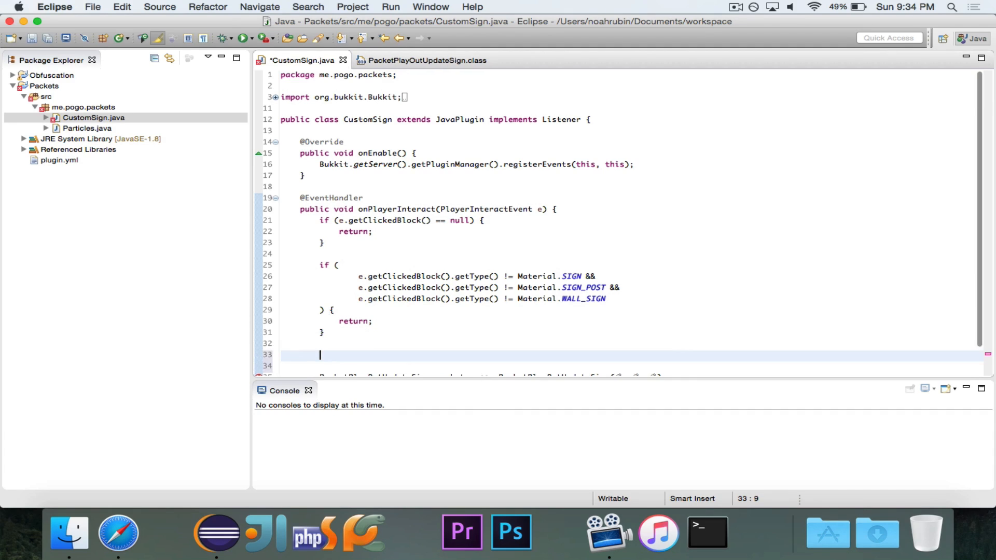
text(CraftWorld w)
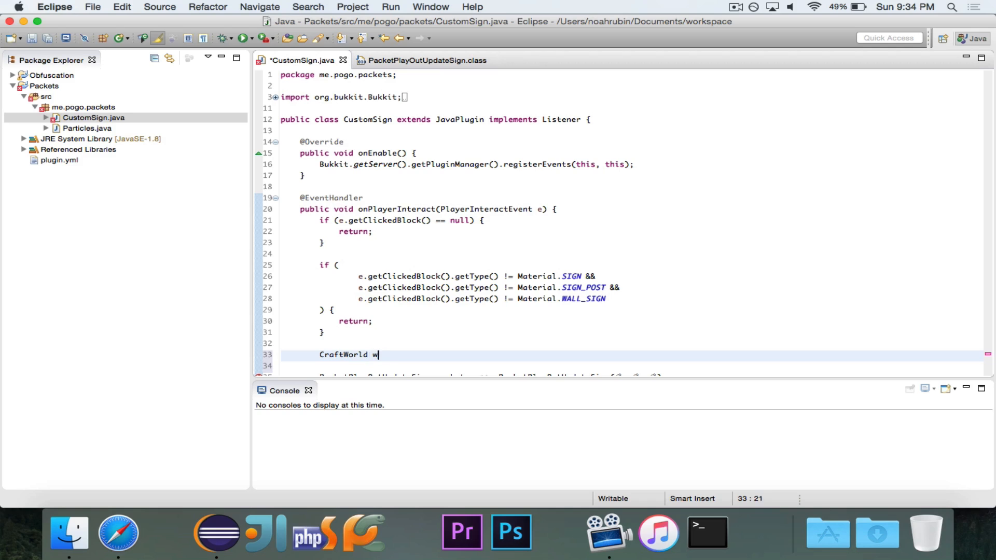
text(orld = e.get)
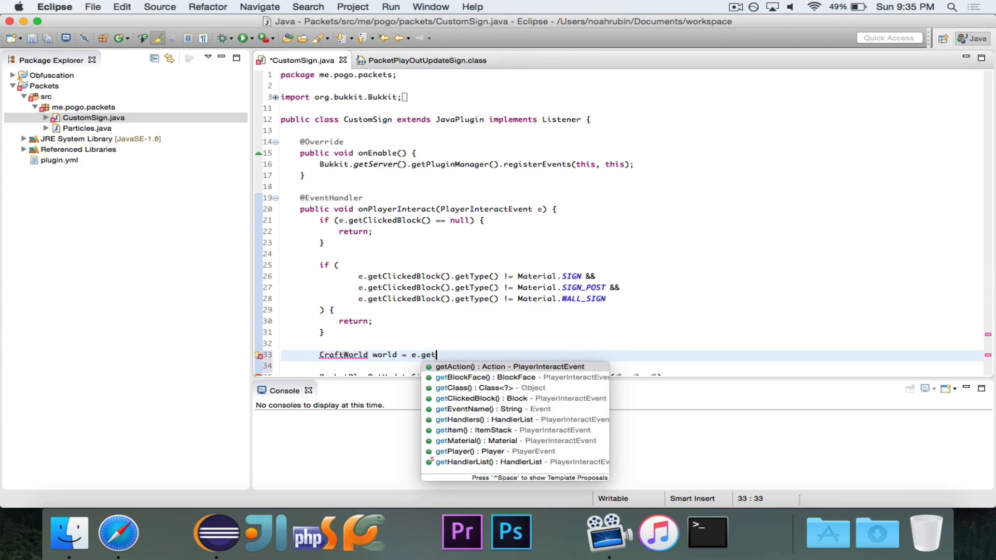
text(Clc)
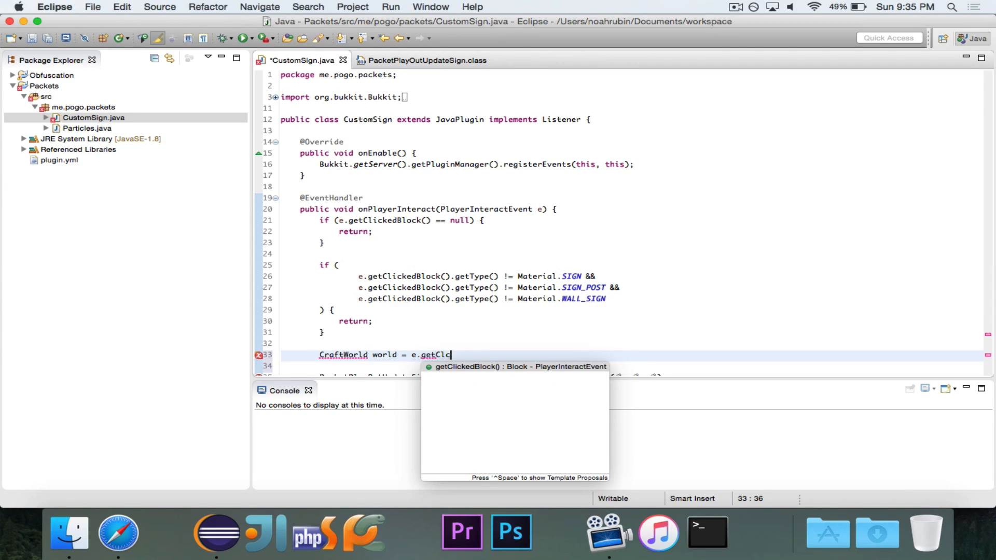
text(ickedBlock().getLocation().getE)
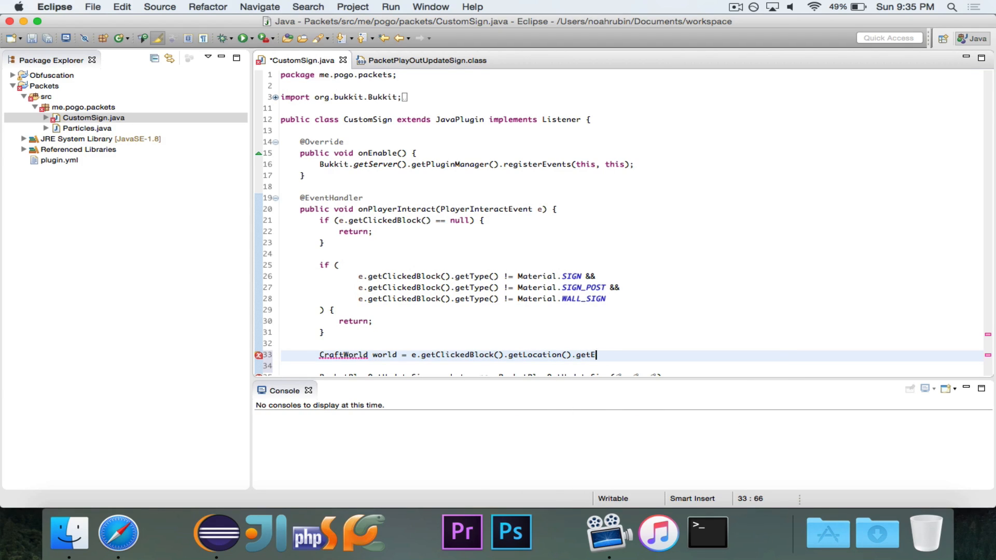
text(World();)
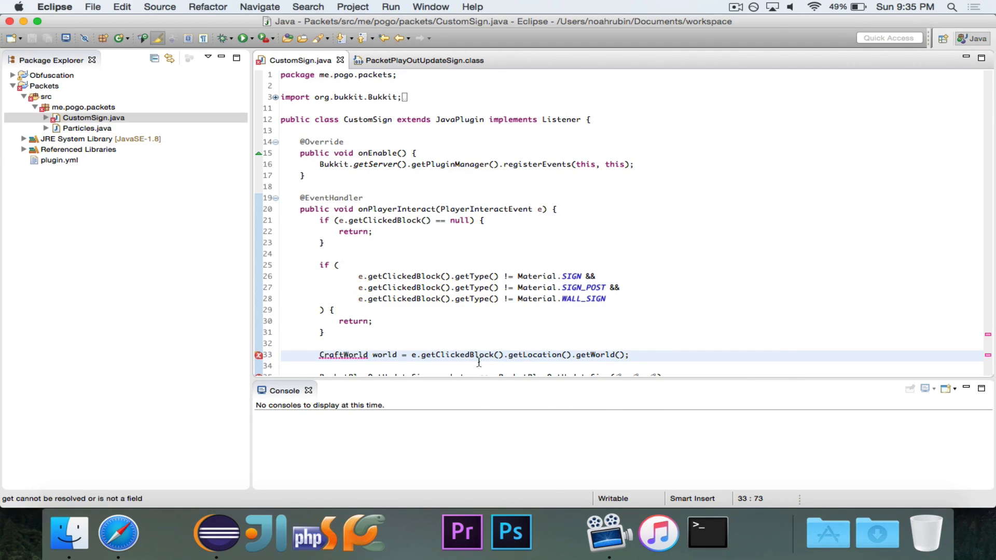
key(Return)
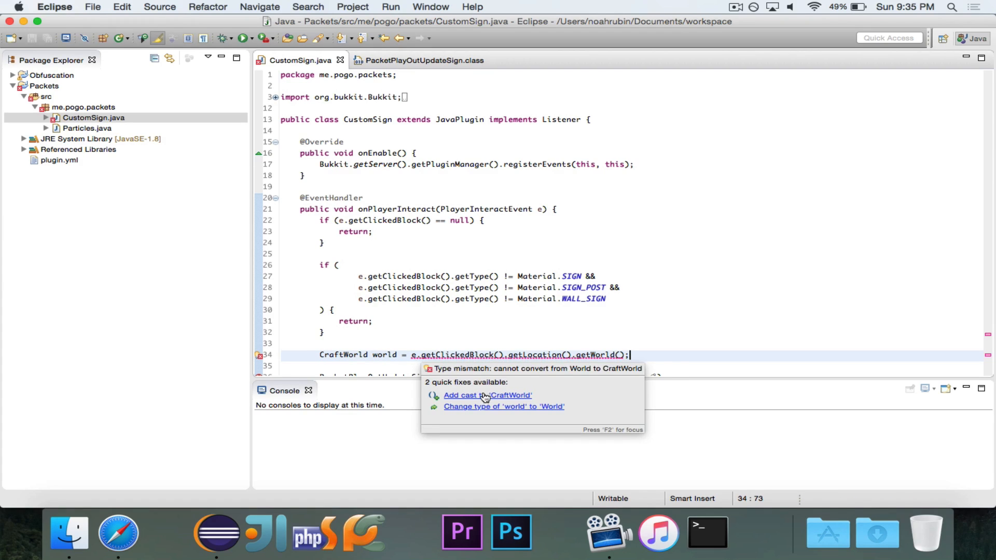
click(488, 395)
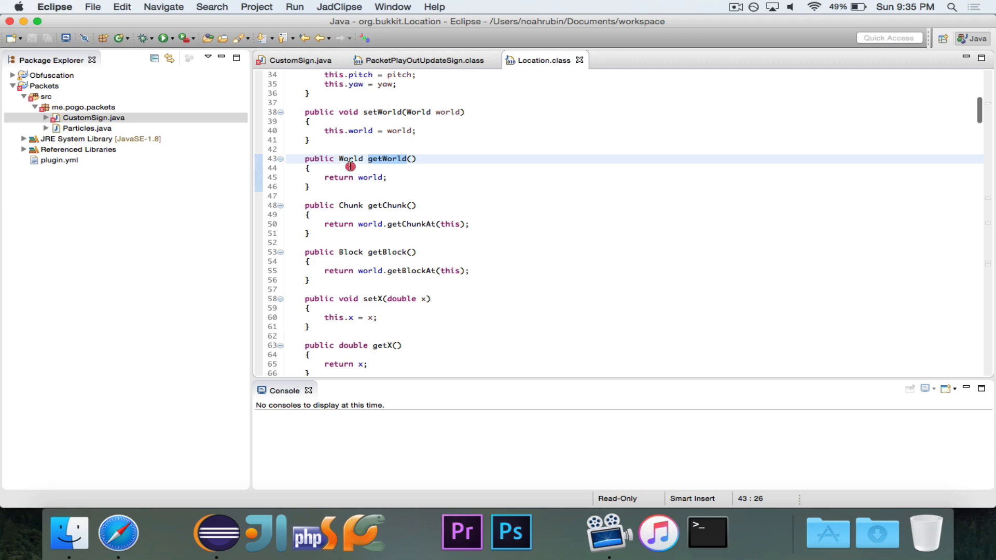
Inspect the World interface and CraftWorld class sources, then close both tabs
click(351, 159)
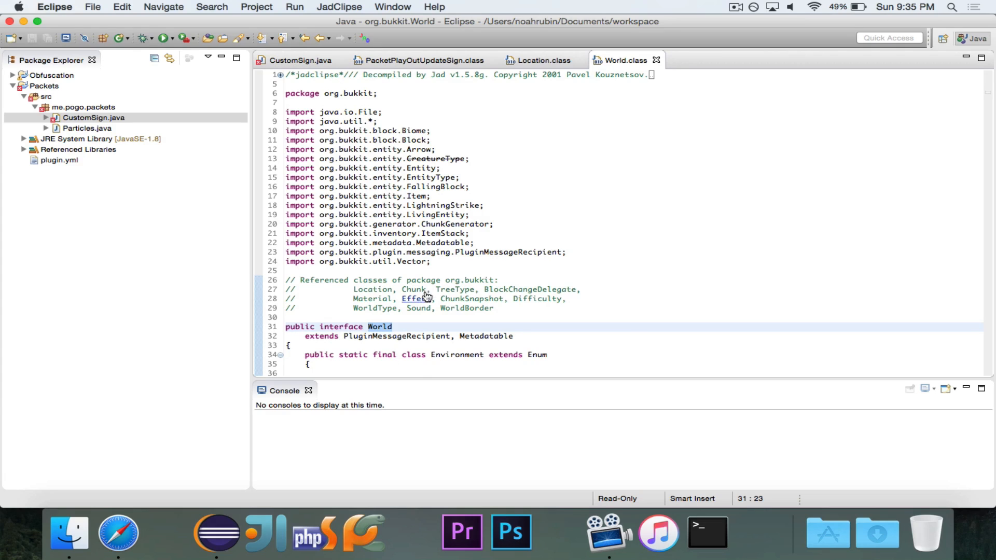
click(300, 59)
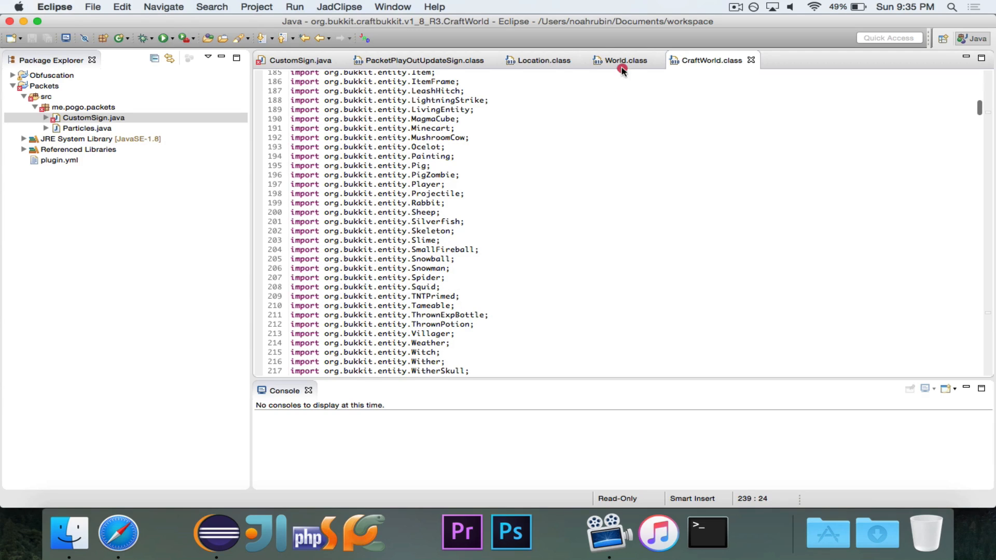
click(648, 60)
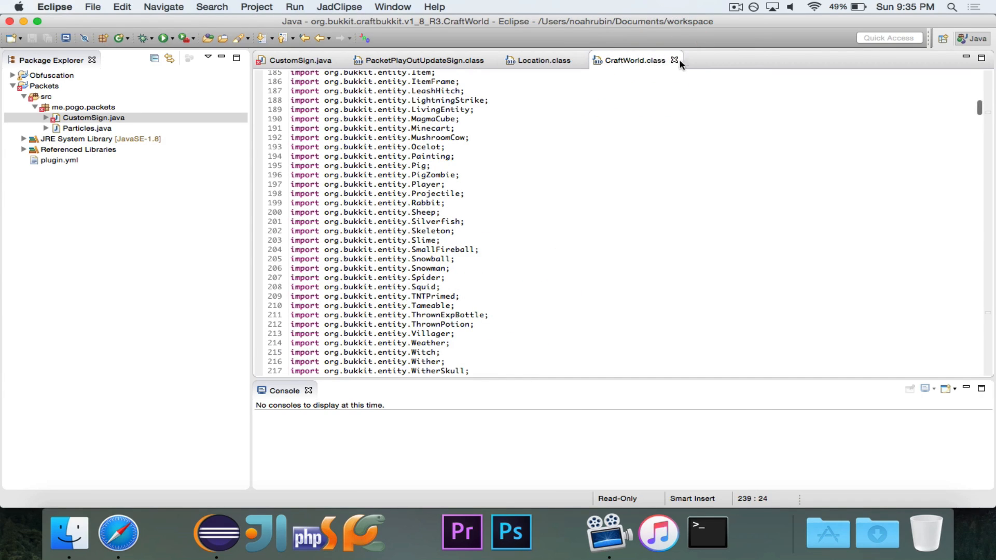
click(673, 60)
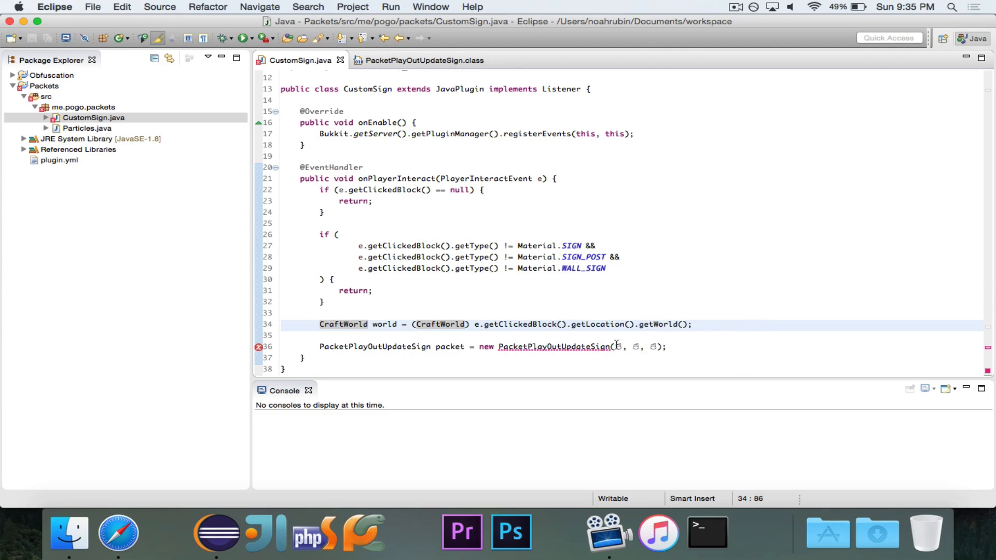
Begin the first packet argument with 'world.', checking the World class WorldServer extends
text(world.)
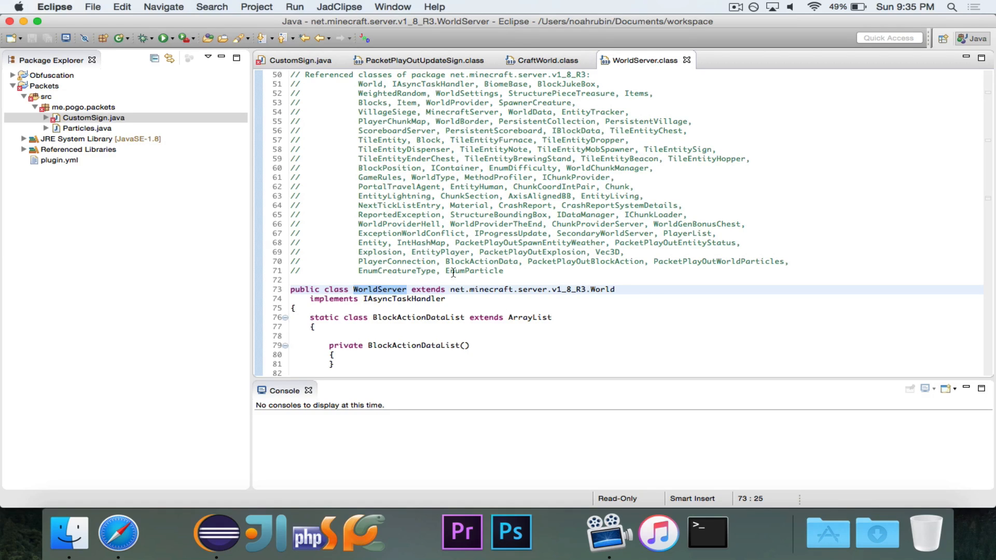
mouse_move(652, 302)
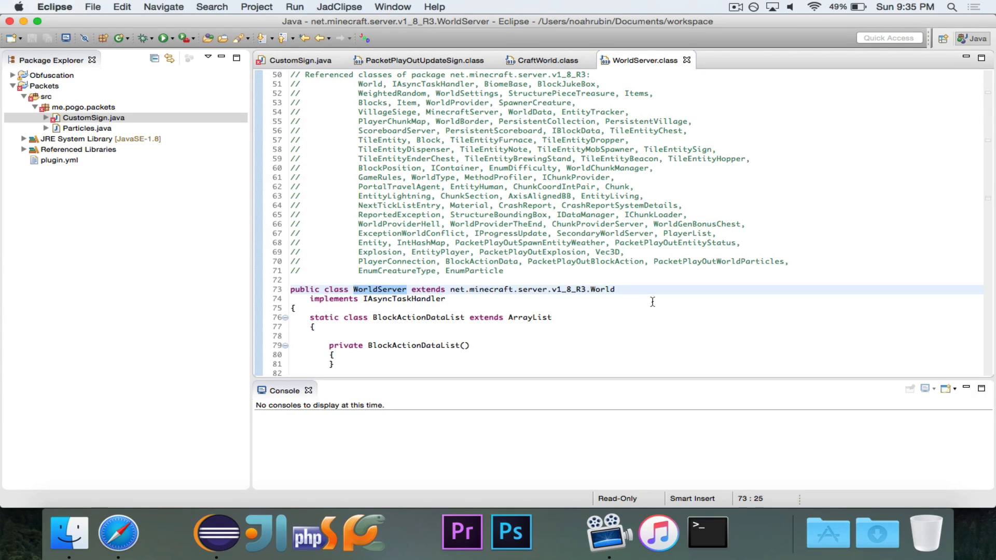
click(453, 289)
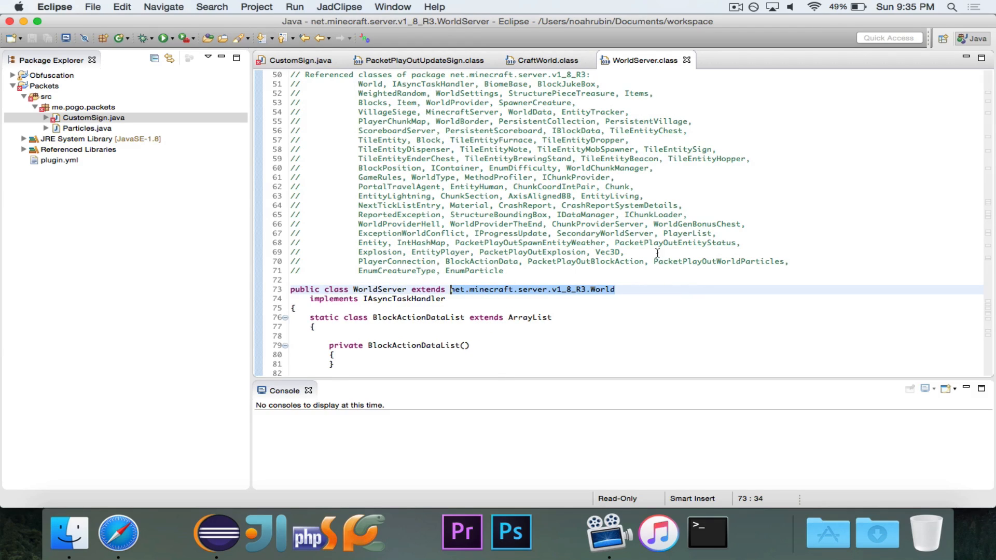
click(299, 60)
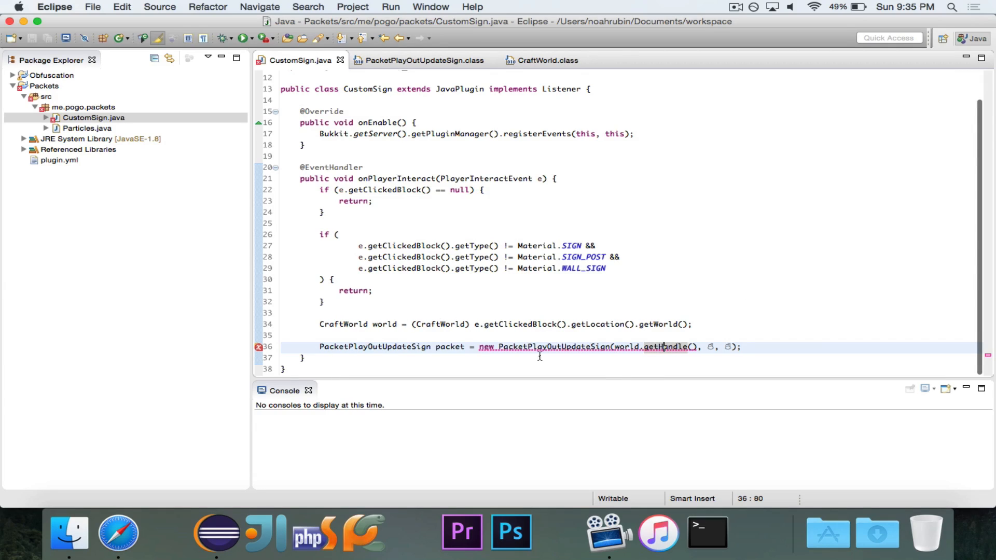
mouse_move(754, 317)
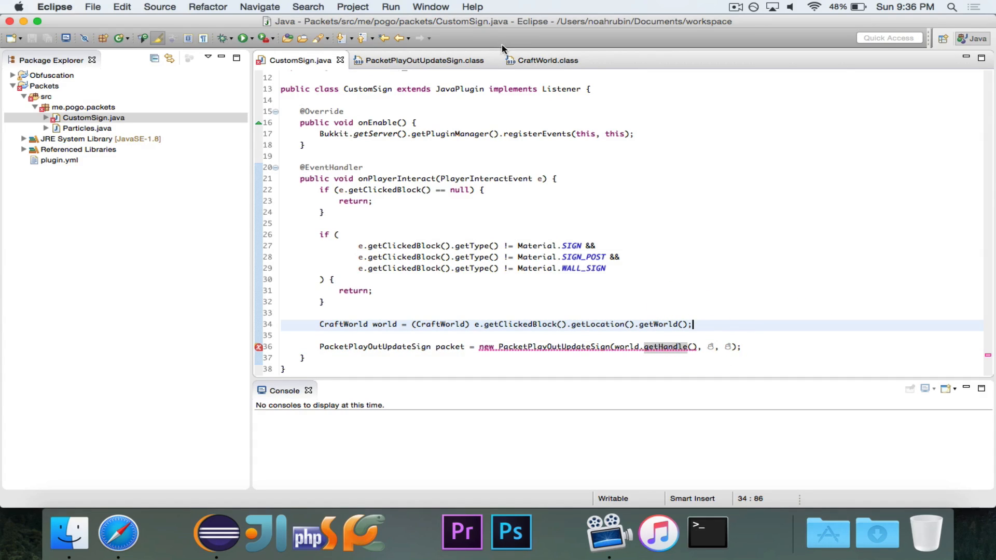
Scroll through the BlockPosition class constructors, opened from the PacketPlayOutUpdateSign constructor
click(421, 60)
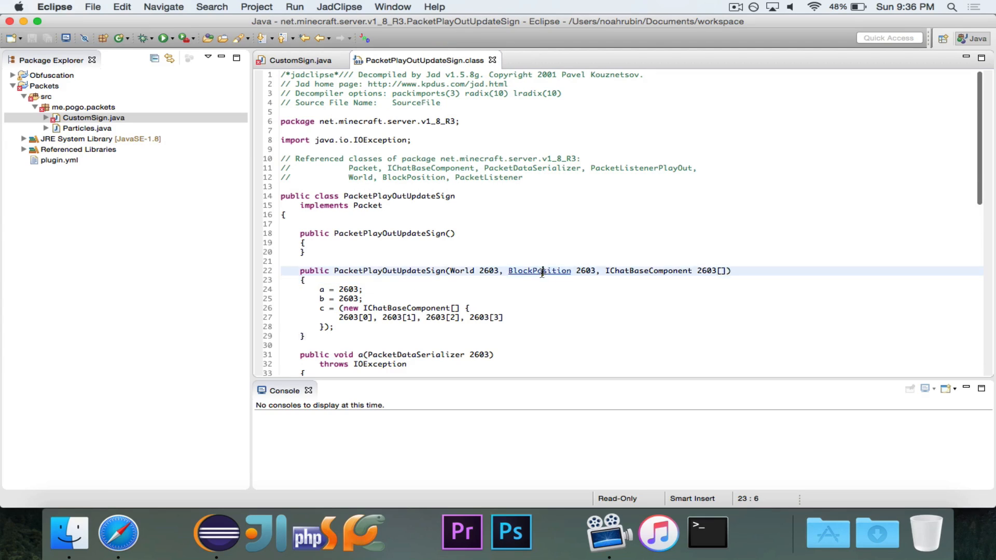
click(538, 271)
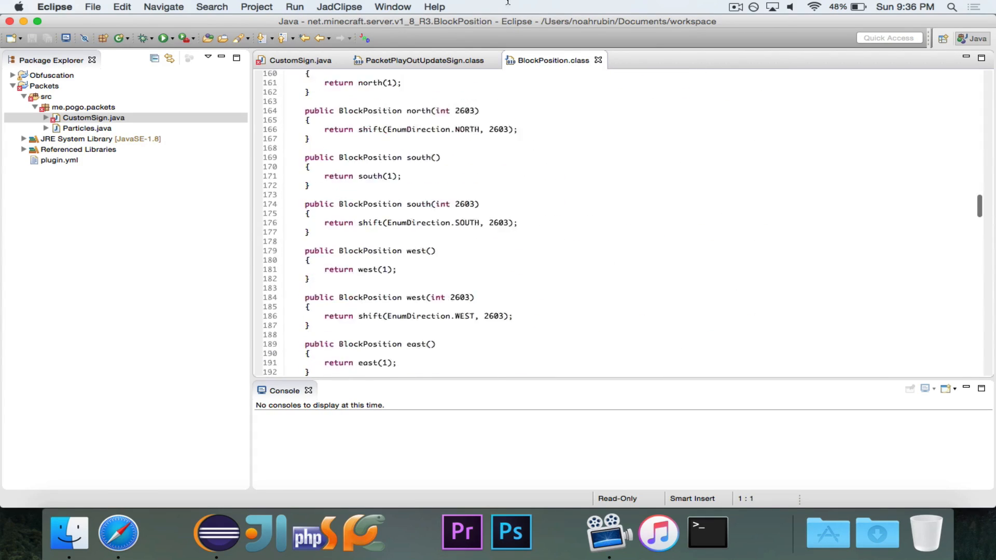
scroll(up, 3)
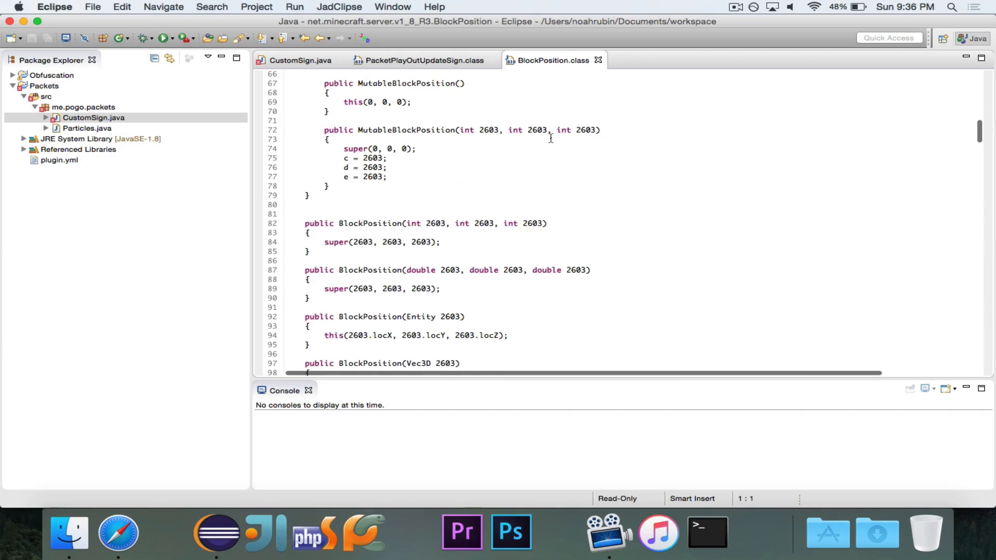
scroll(down, 3)
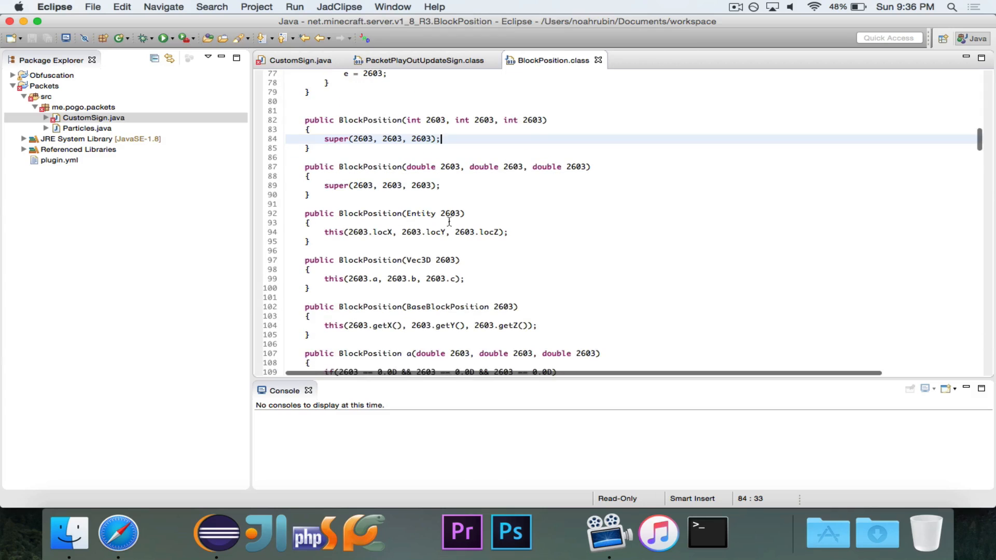
scroll(down, 3)
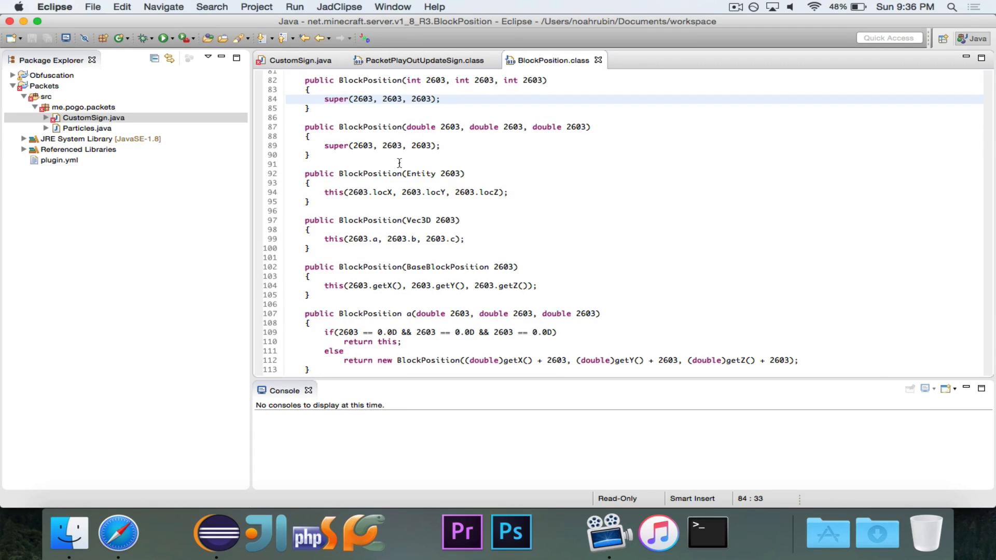
scroll(down, 3)
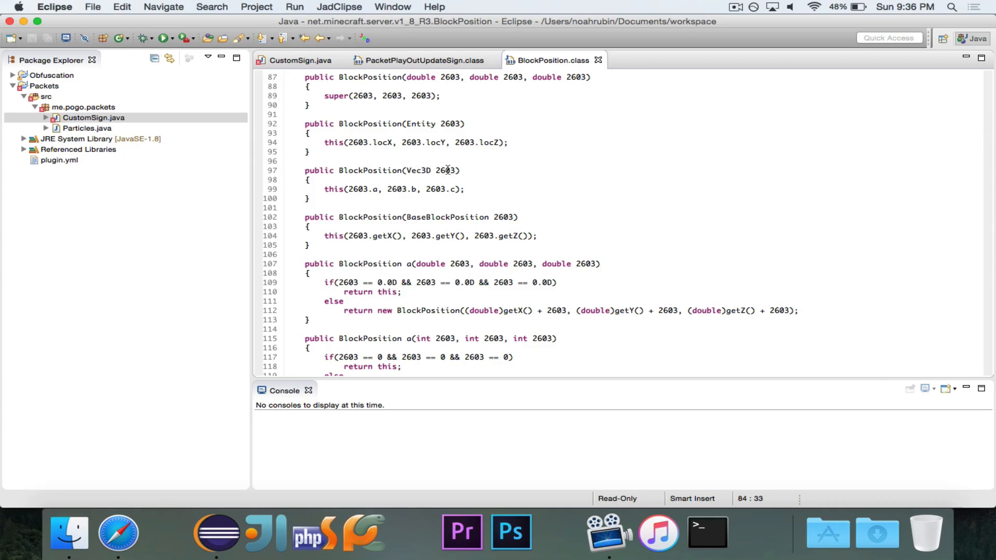
scroll(down, 3)
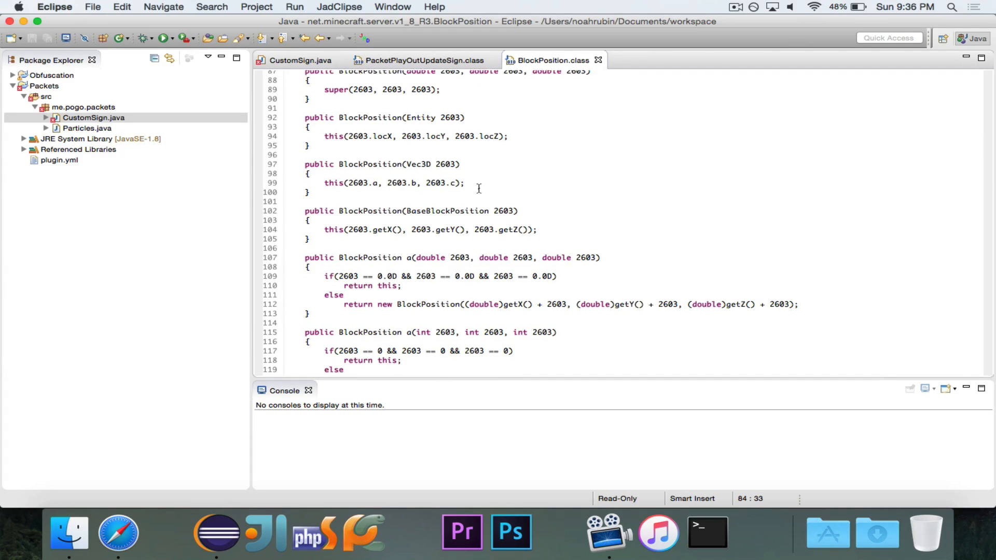
scroll(up, 3)
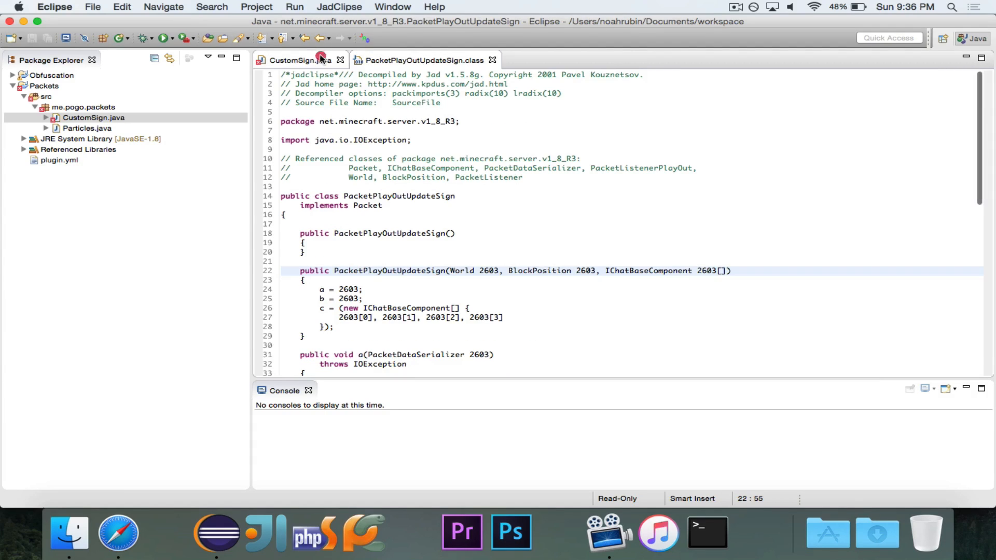
Declare 'BlockPosition pos' from the clicked block's X, Y, Z and pass pos as argument two
click(299, 60)
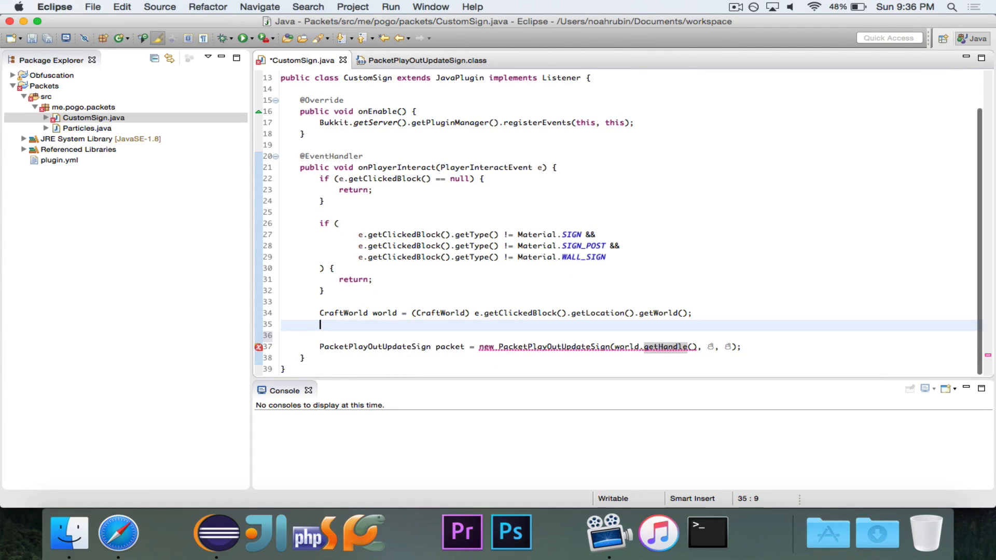
text(BlockP)
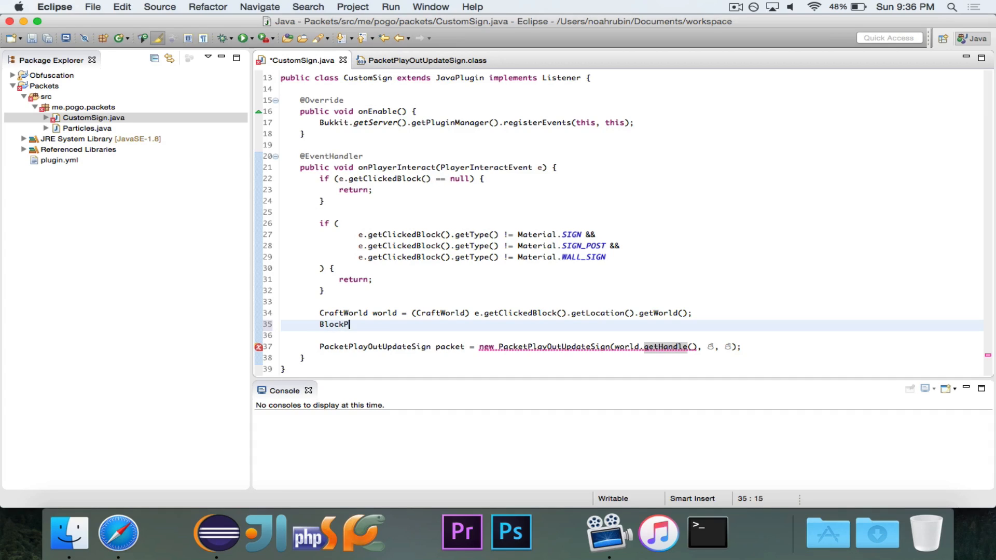
text(osition)
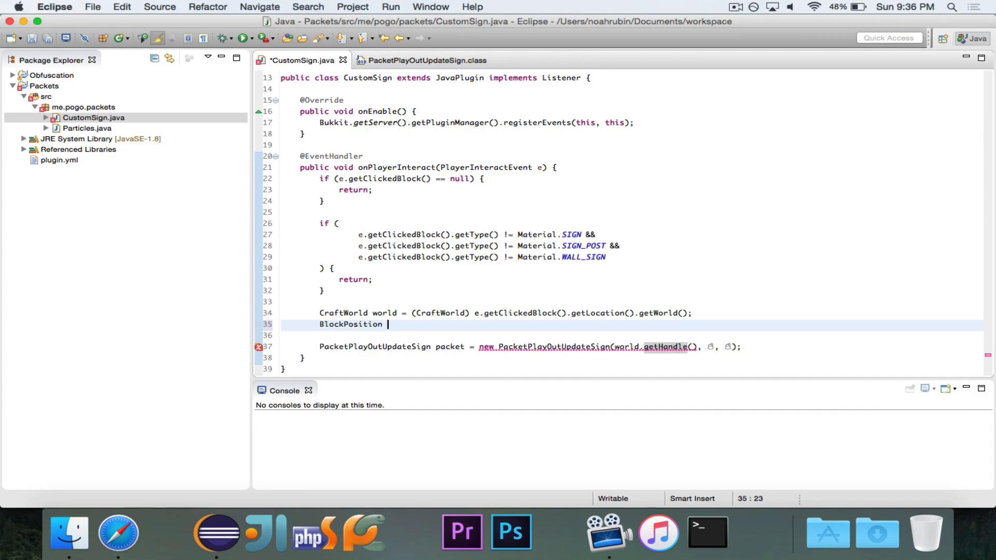
text(pos = n)
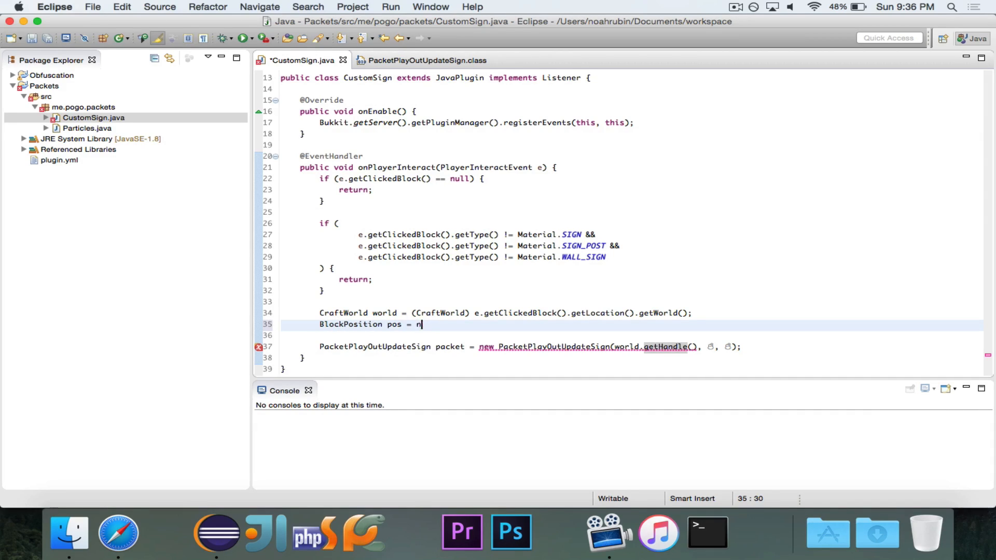
text(ew BlockPosit)
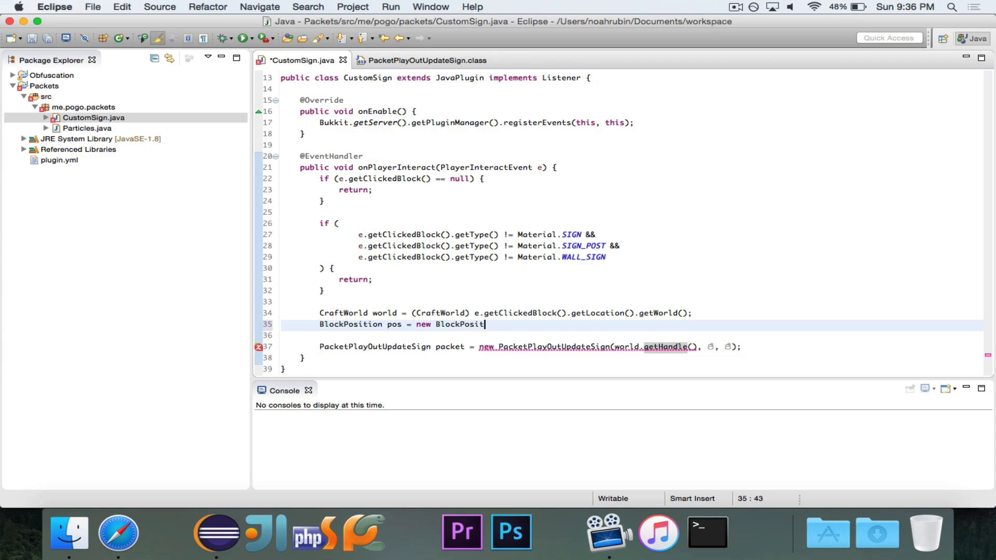
text((e.etClickedBlock().getX)
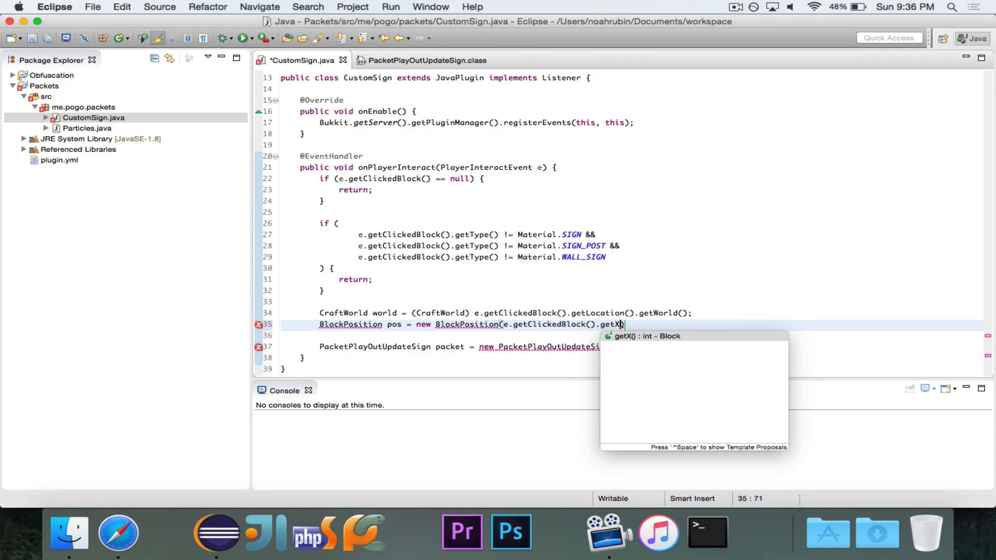
text((), e.getClickedBlock().getZ());)
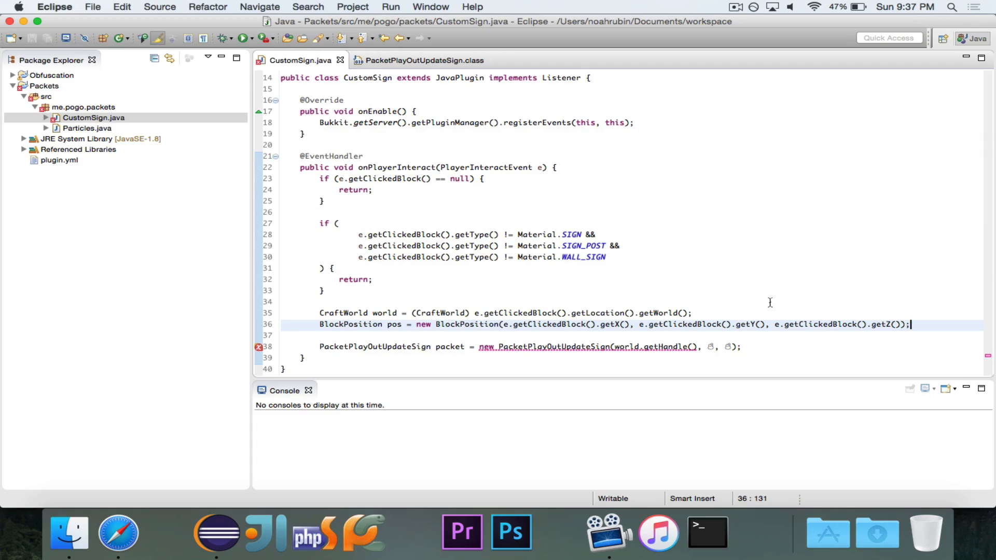
text(pos)
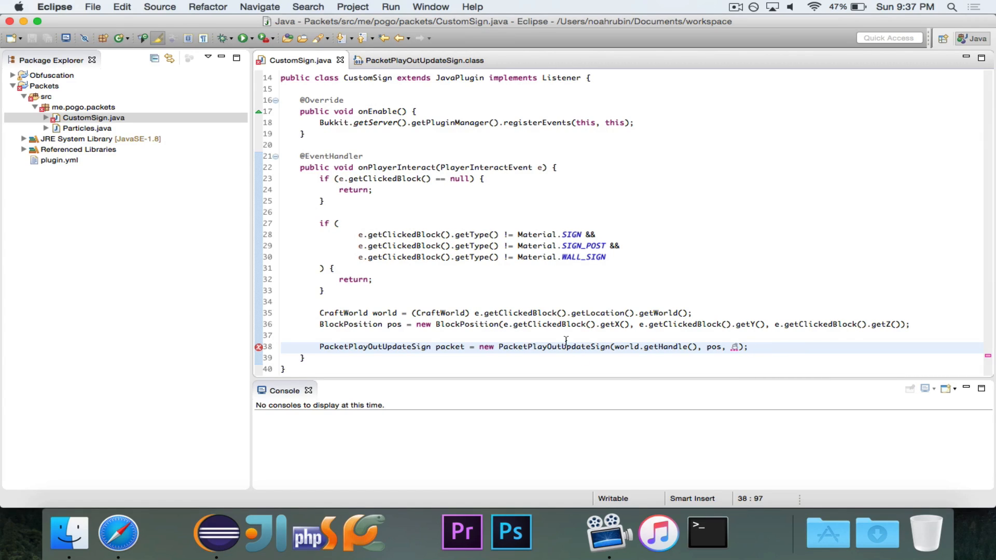
click(421, 60)
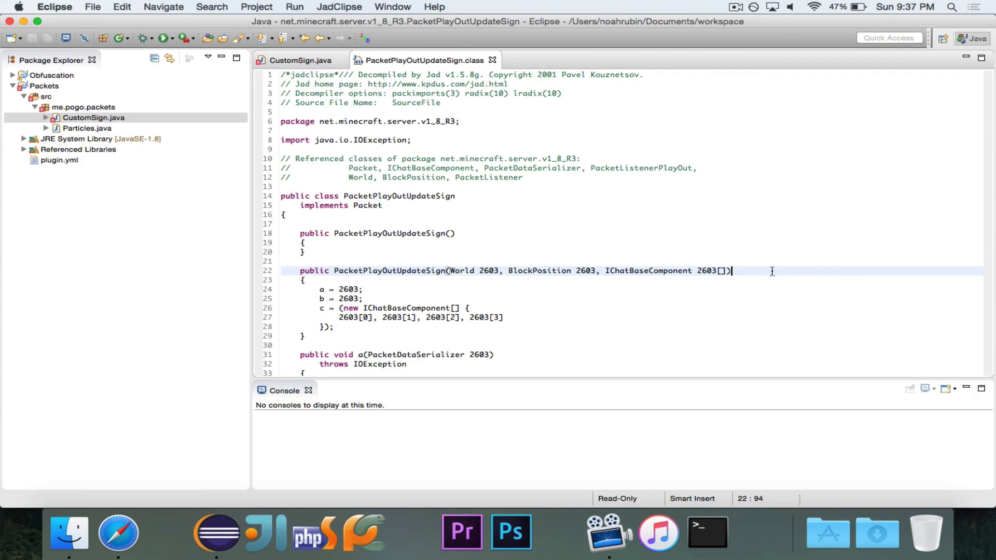
mouse_move(714, 270)
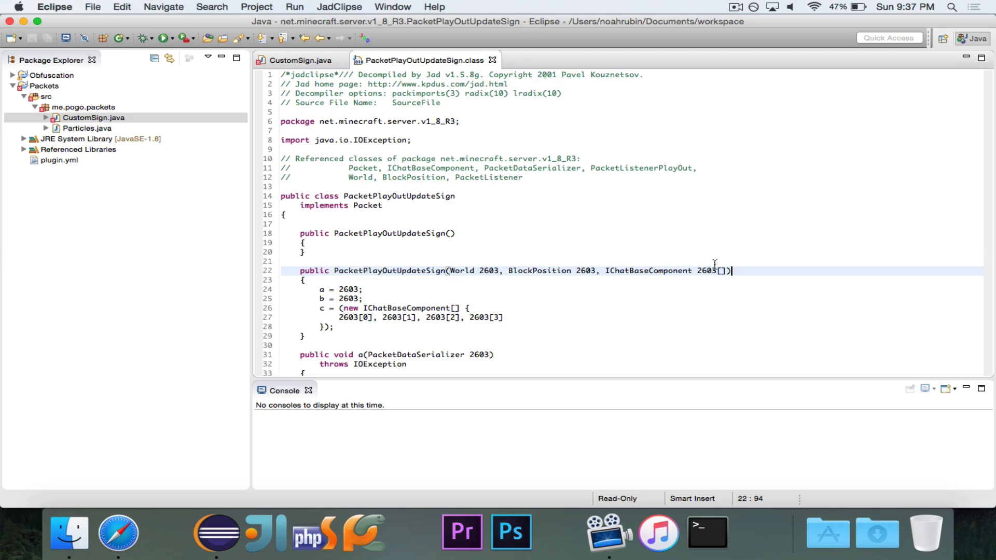
scroll(down, 3)
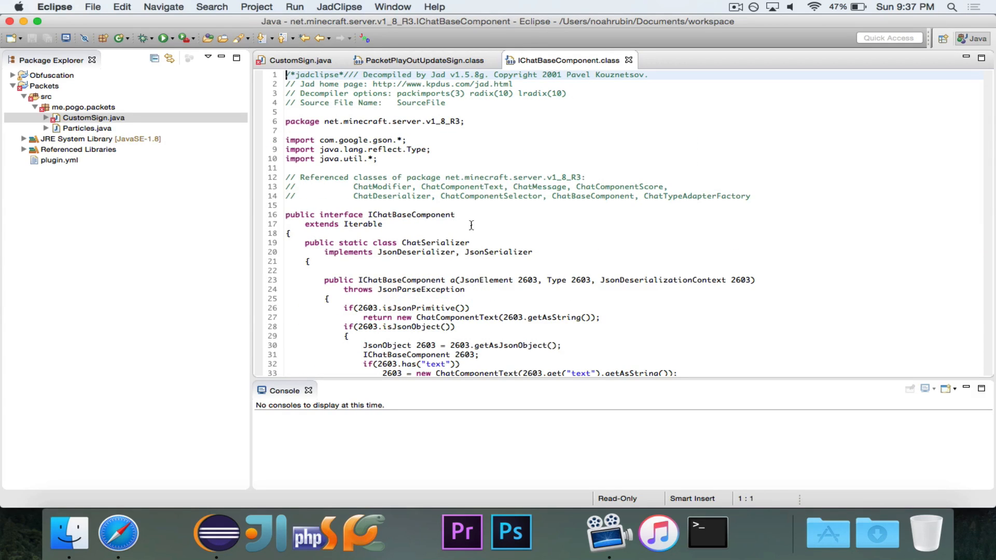
mouse_move(400, 206)
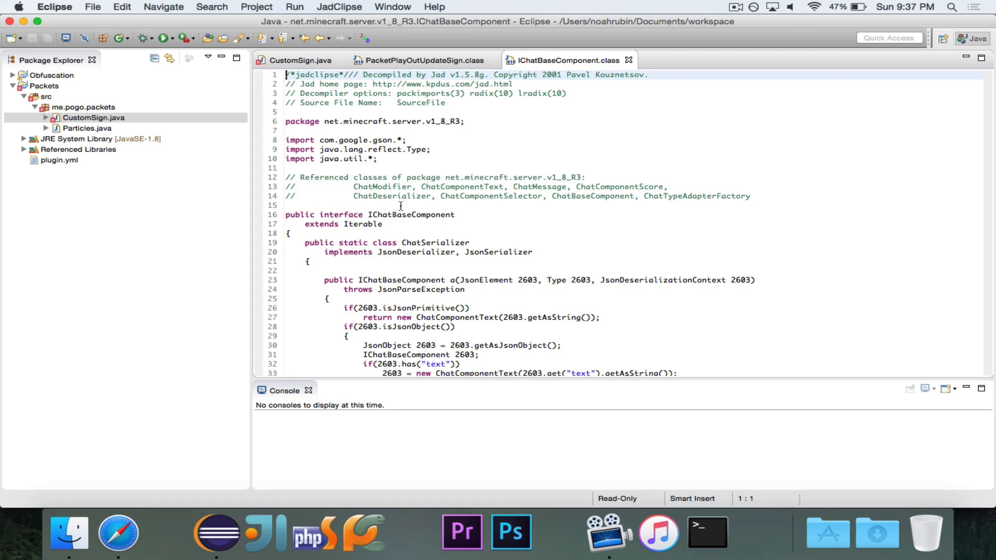
click(364, 234)
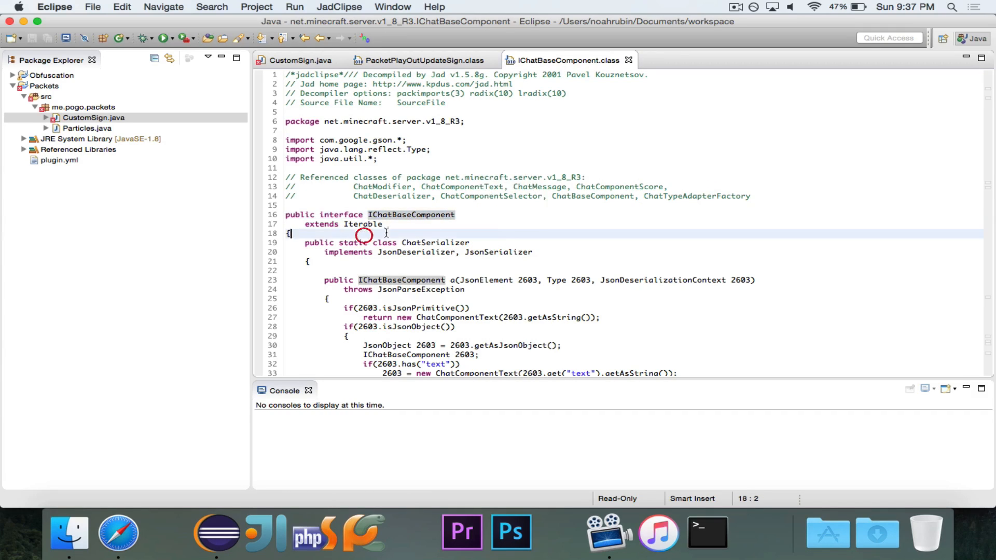
scroll(down, 3)
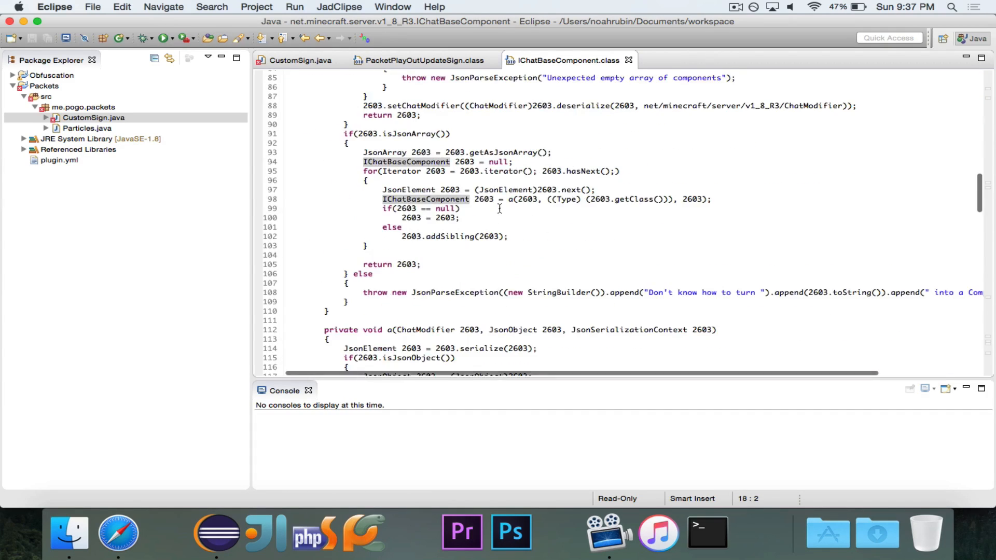
scroll(down, 3)
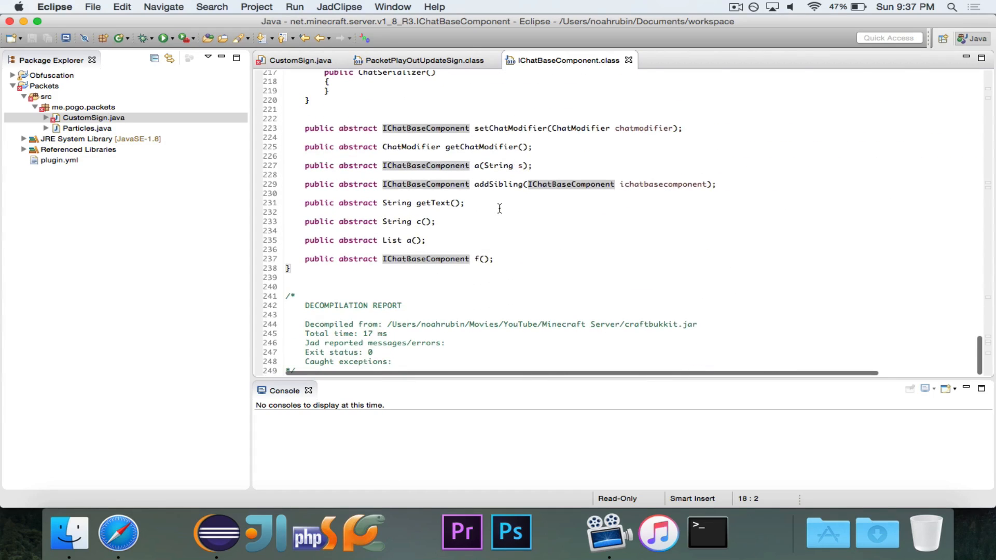
scroll(up, 3)
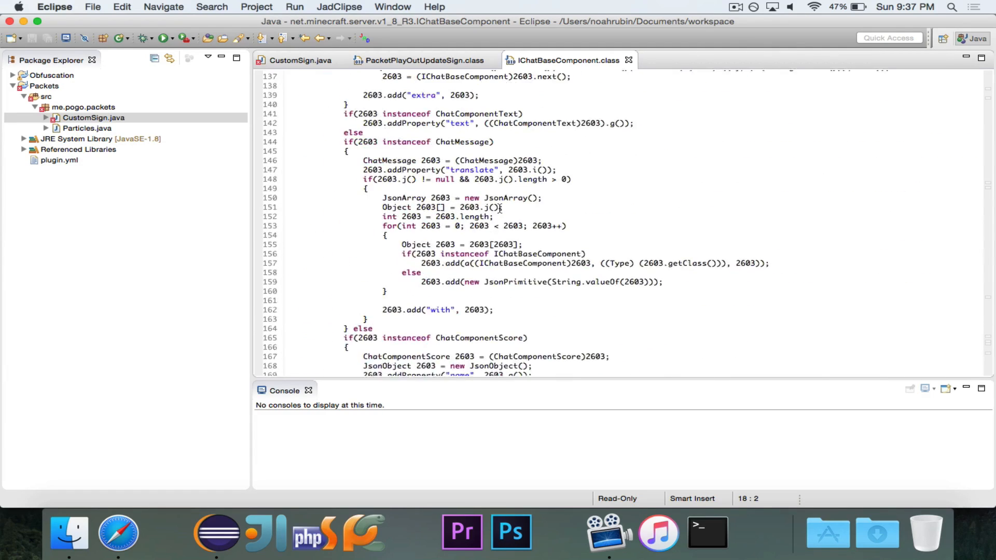
scroll(down, 3)
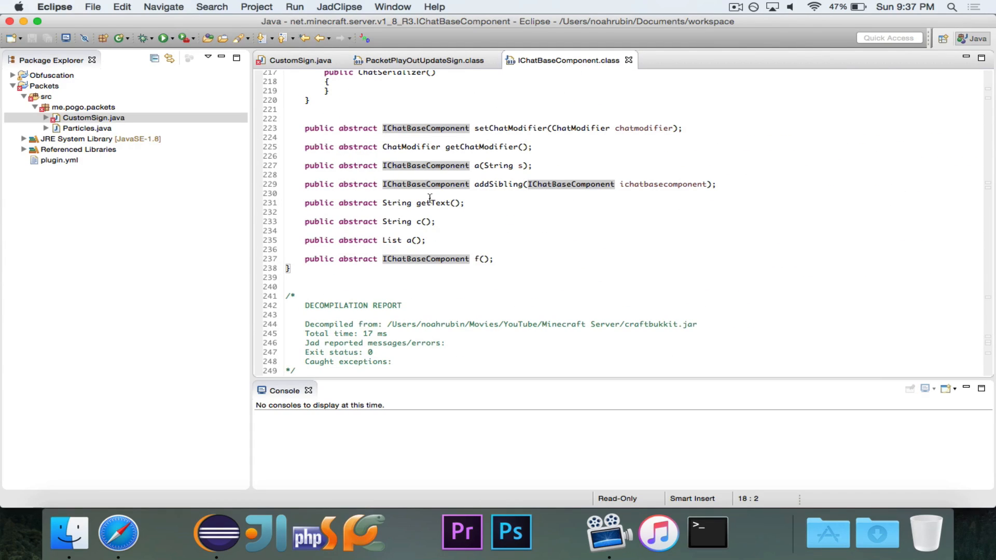
mouse_move(474, 226)
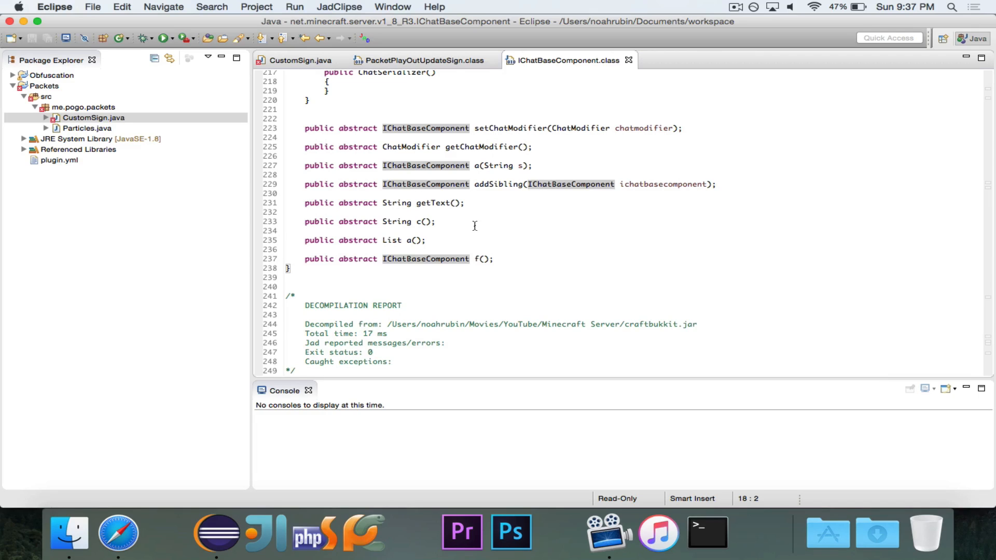
scroll(up, 3)
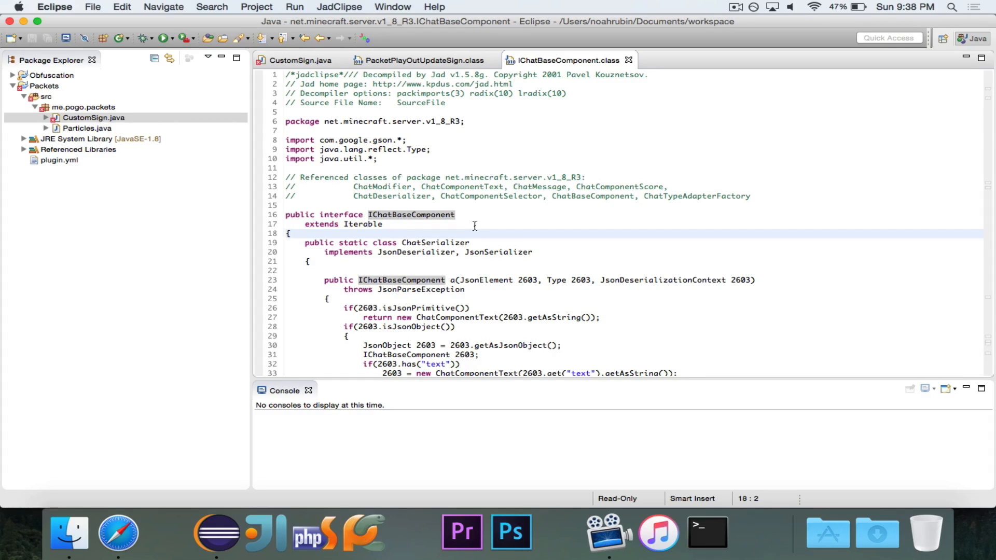
click(290, 233)
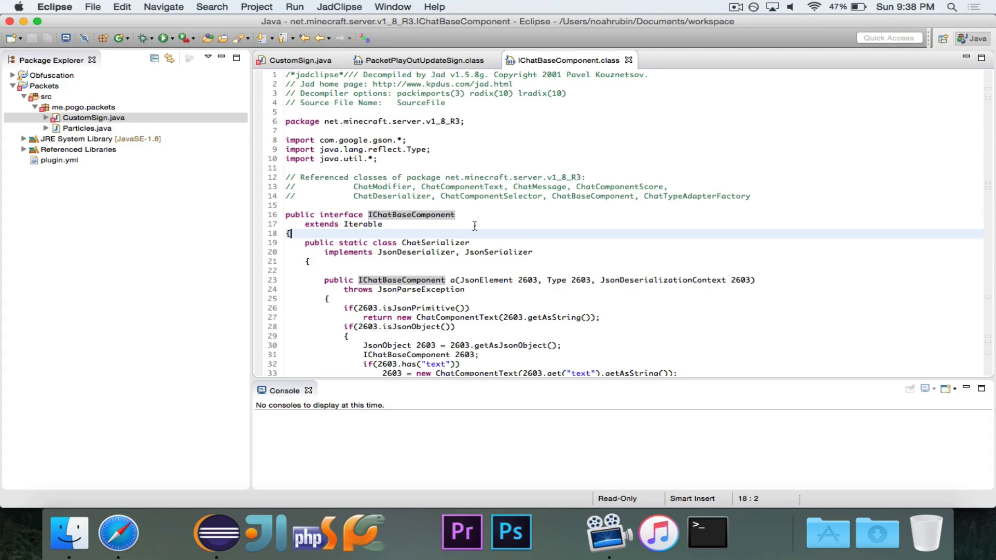
mouse_move(452, 228)
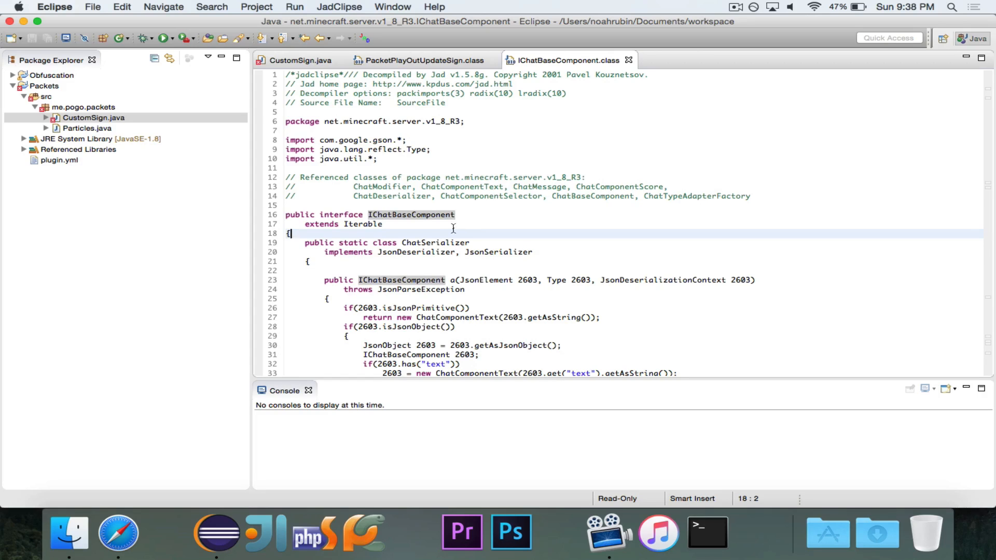
scroll(down, 3)
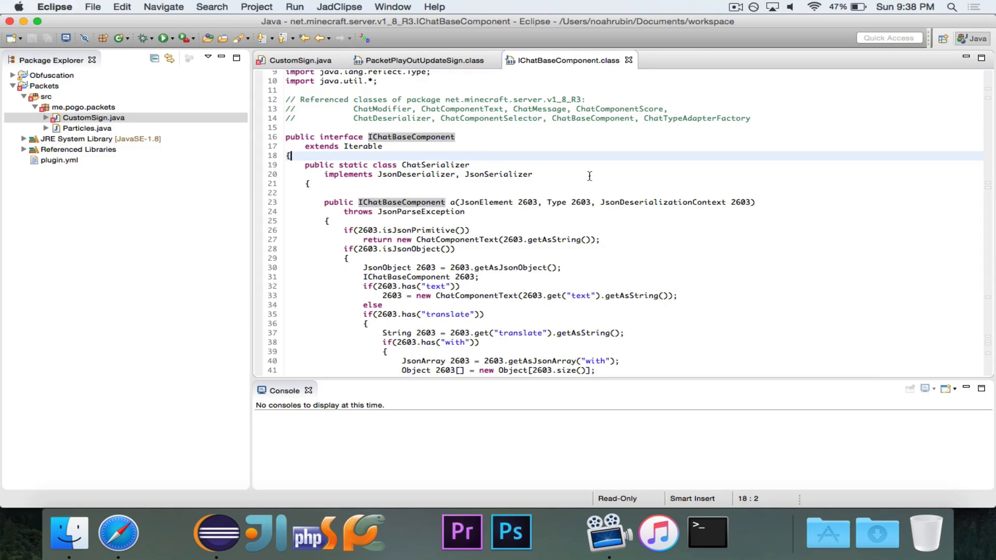
scroll(down, 3)
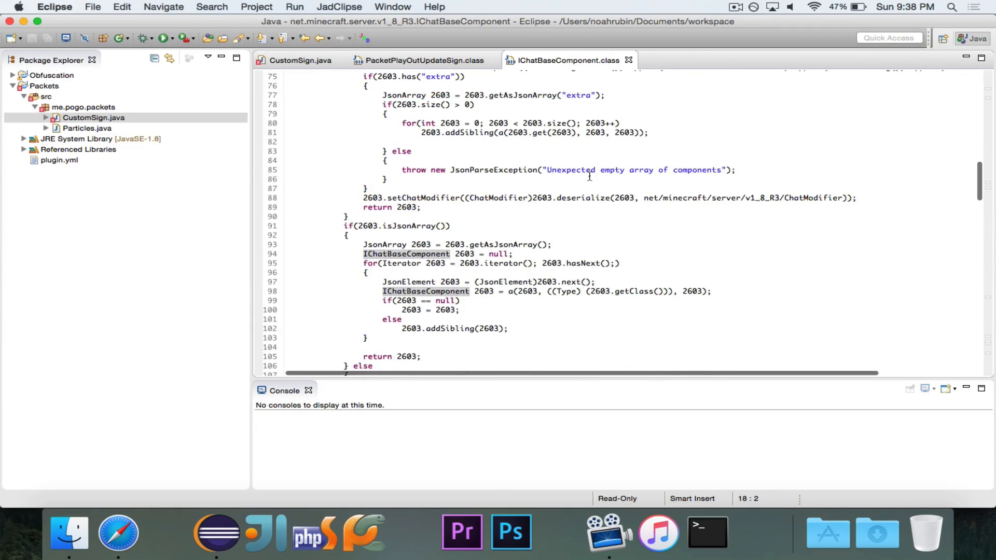
scroll(down, 3)
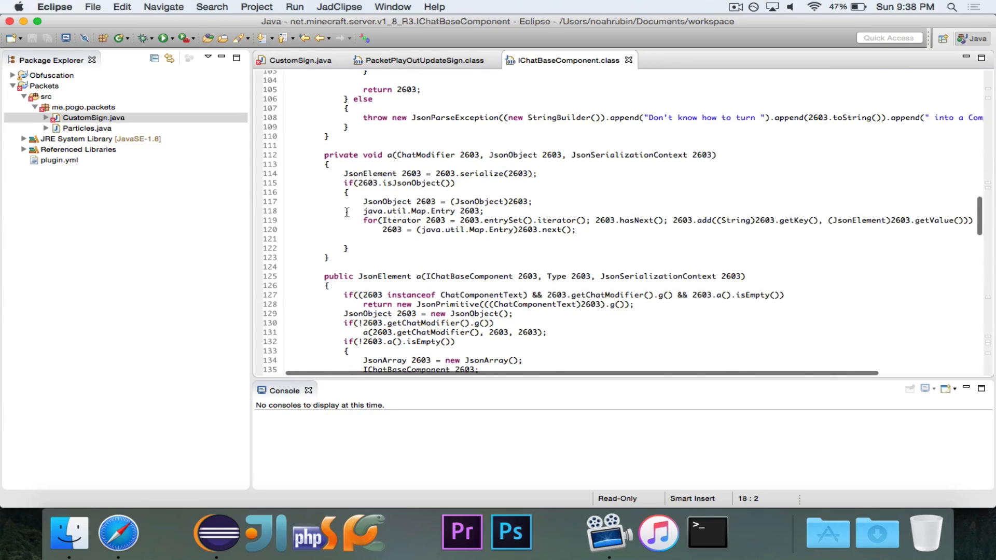
scroll(down, 3)
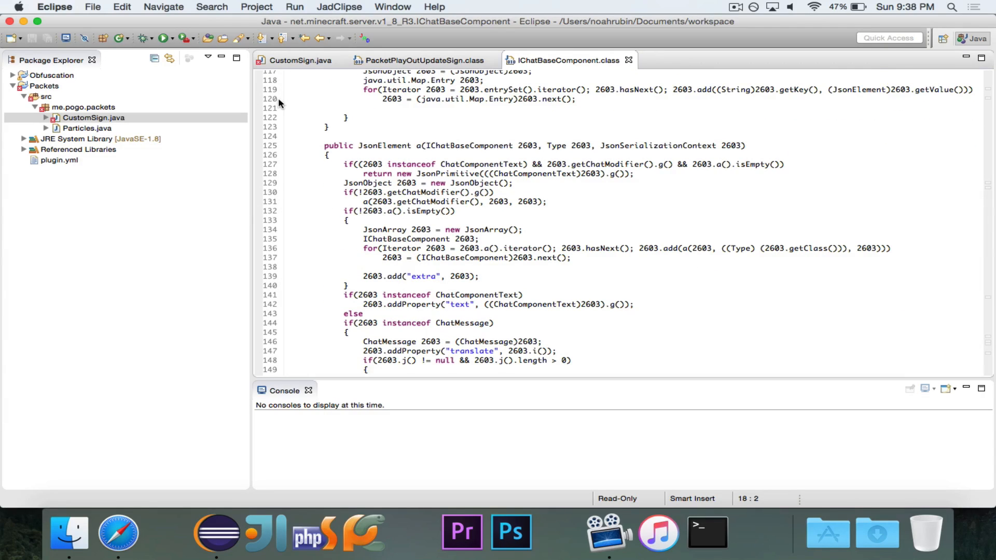
scroll(down, 3)
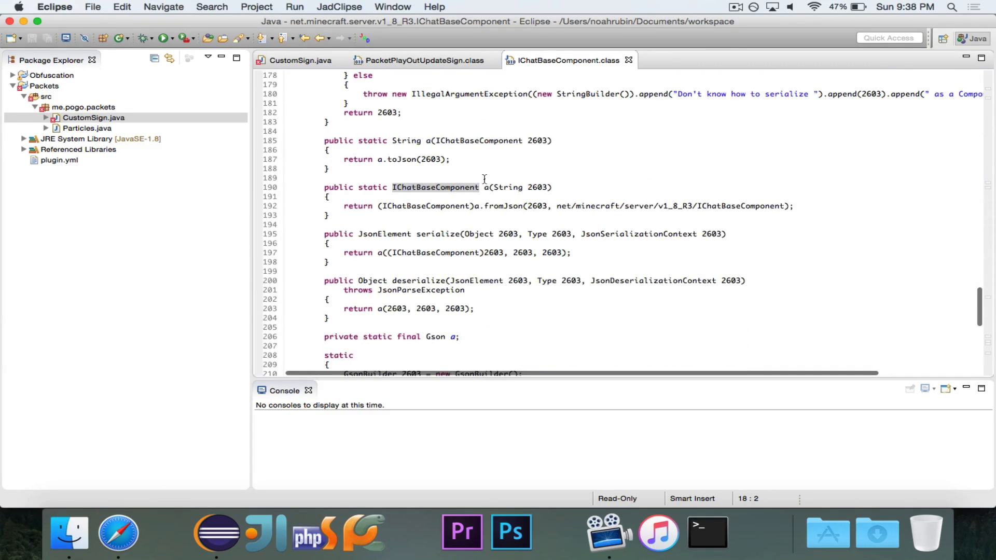
click(359, 178)
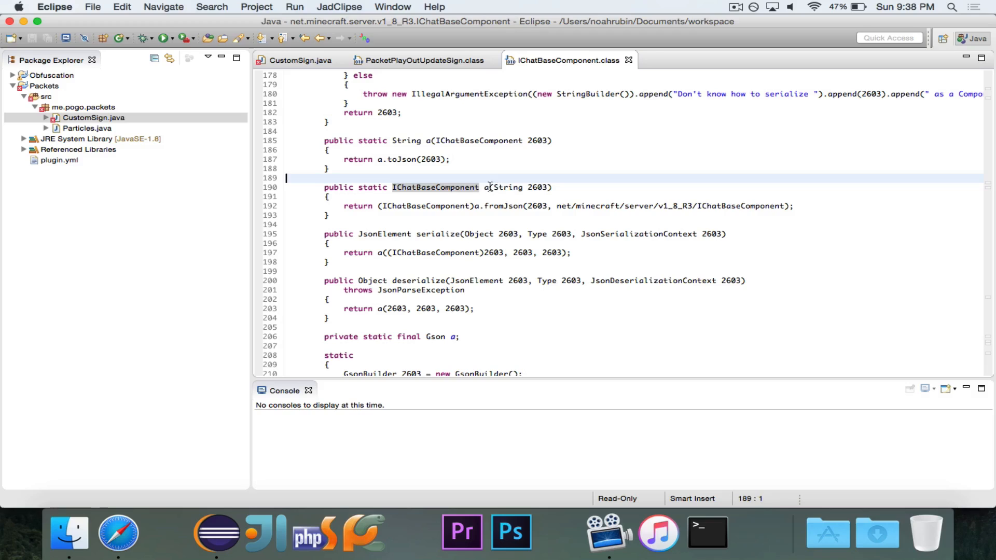
click(561, 187)
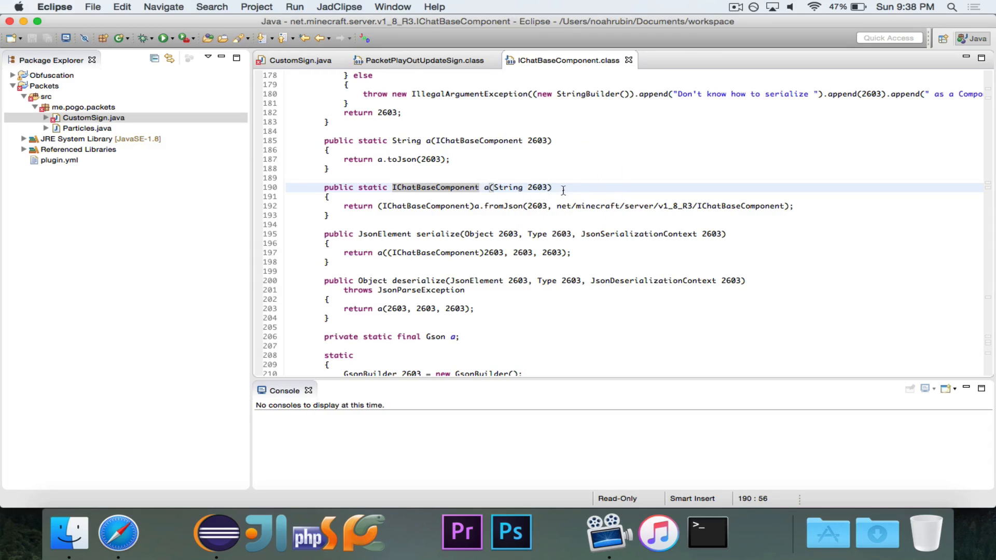
mouse_move(488, 179)
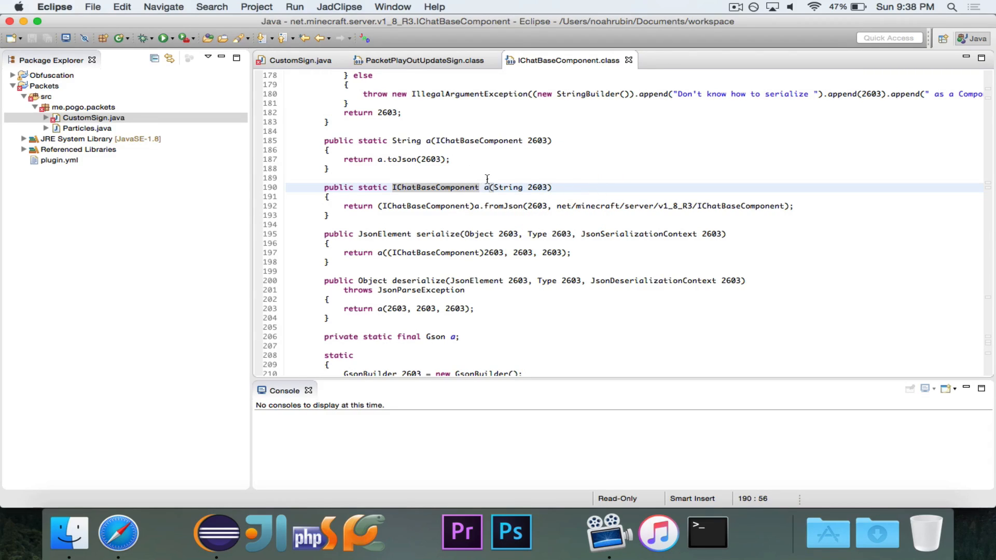
mouse_move(498, 181)
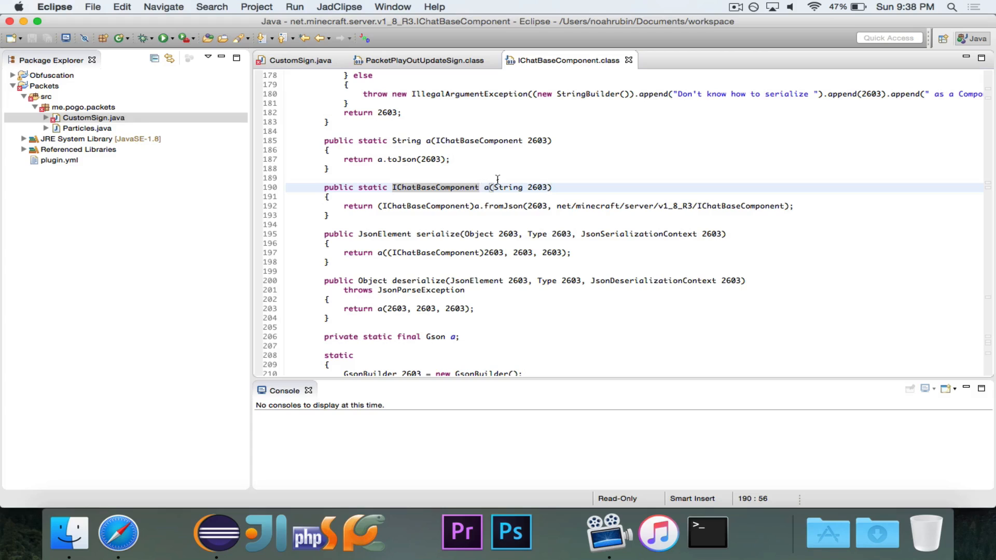
scroll(up, 3)
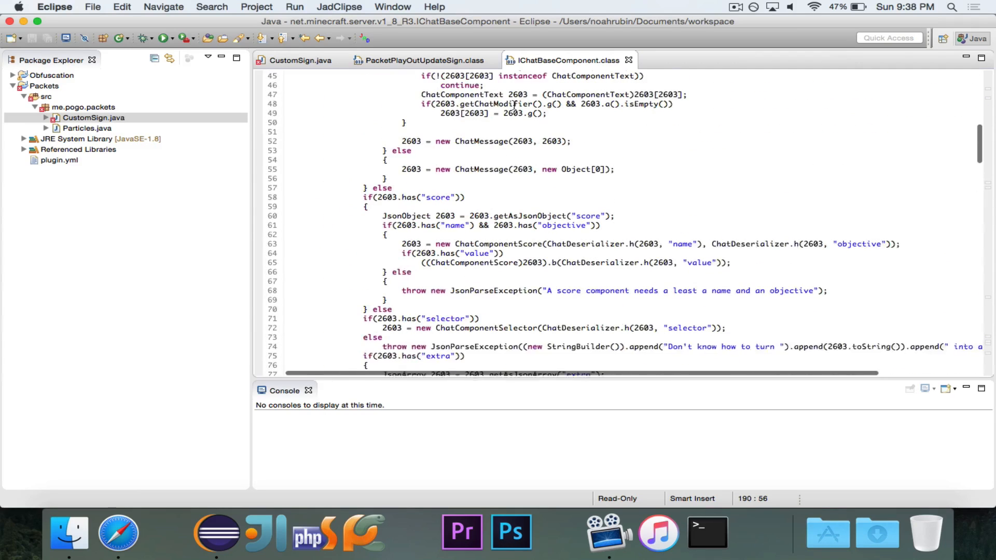
scroll(up, 3)
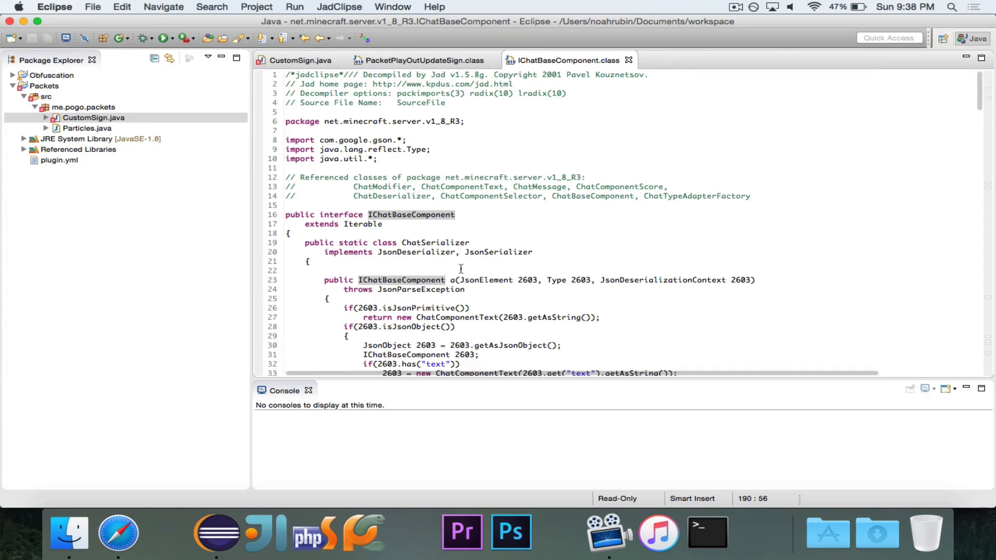
Pass 'new IChatBaseComponent[] { ChatSerializer.a("") }' as the packet's third argument
click(299, 60)
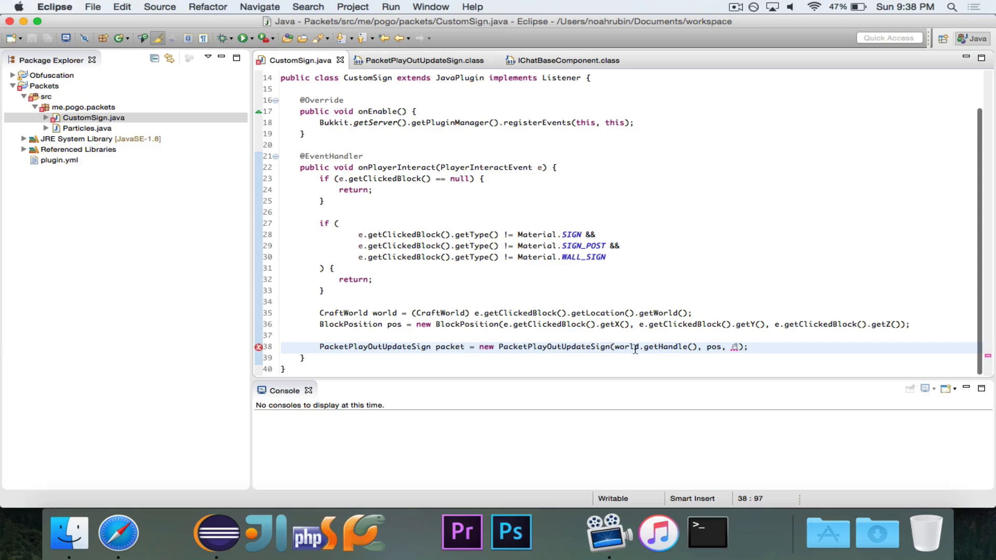
text(new IChatBaseCom)
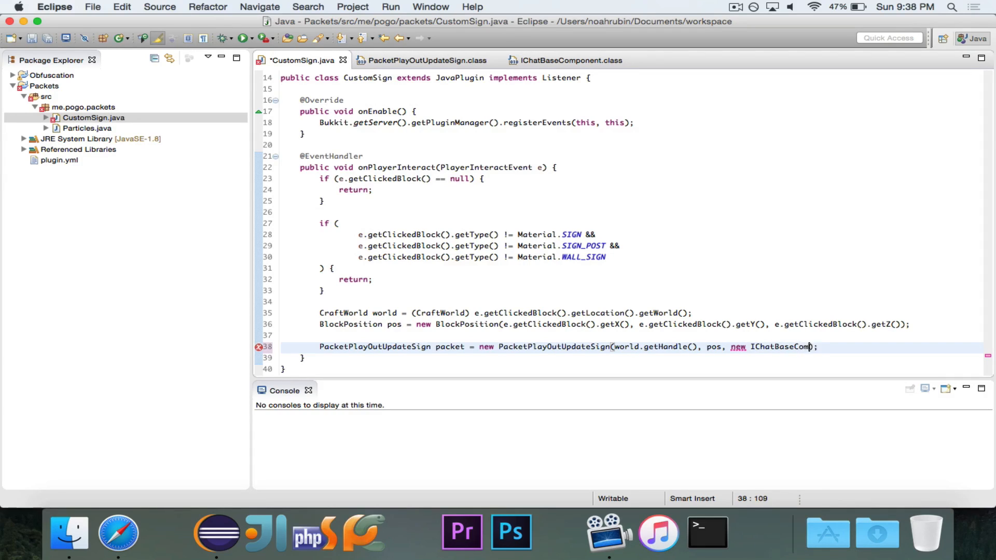
text(IChatBaseComponent[] {})
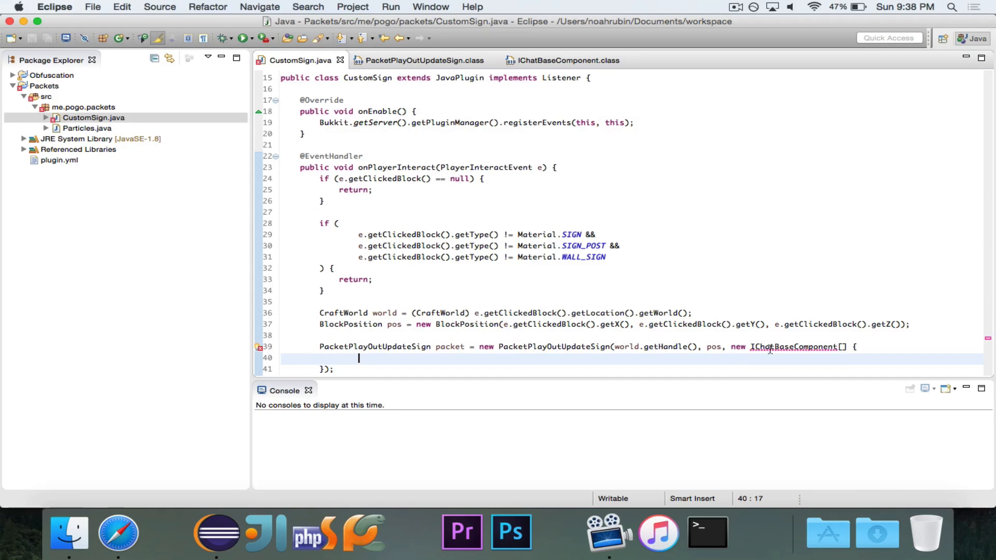
text(Chat)
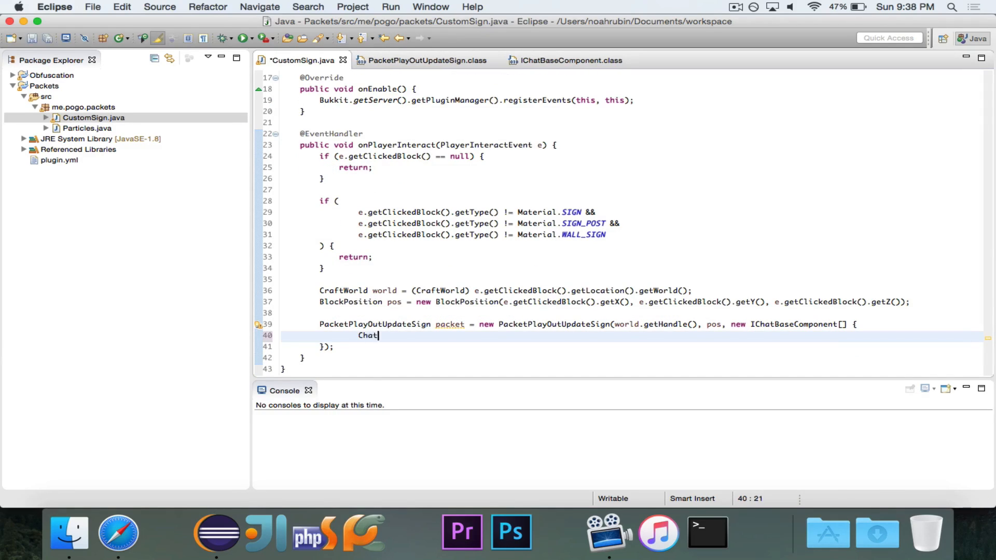
text(Serializer.)
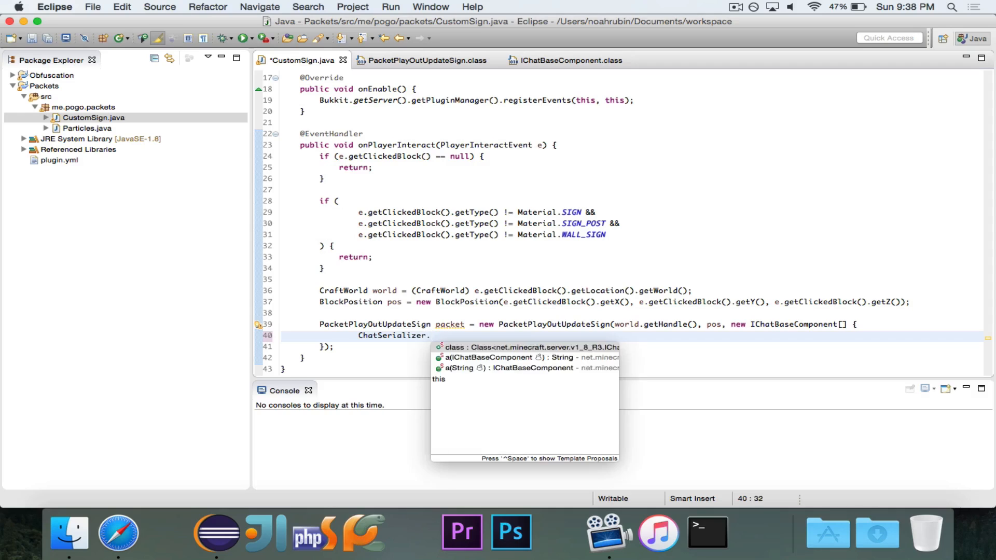
text(a(")
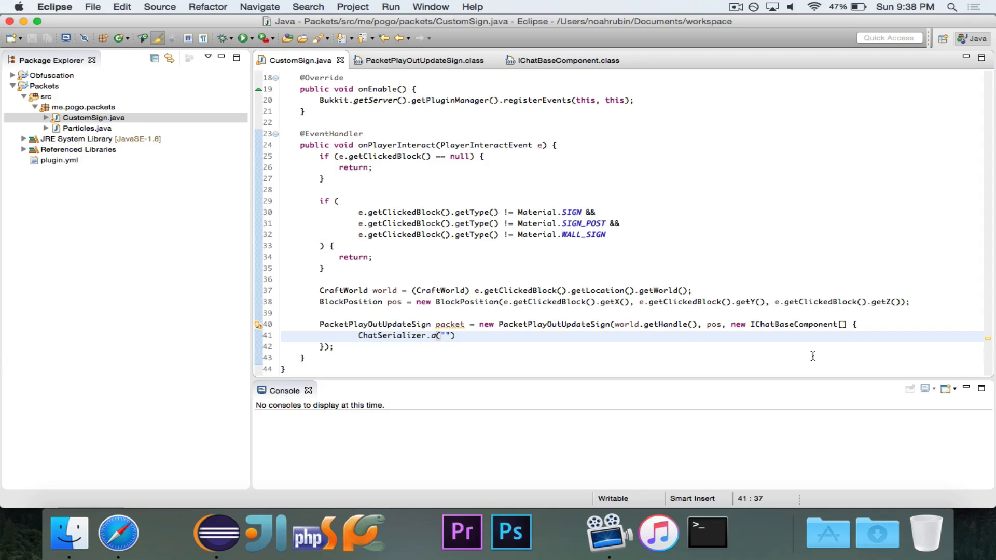
mouse_move(752, 358)
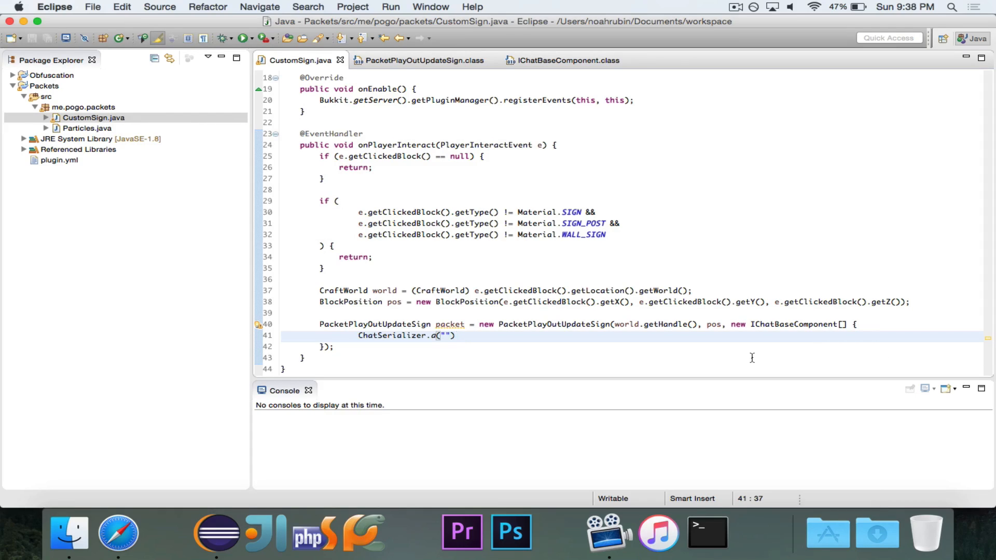
click(456, 336)
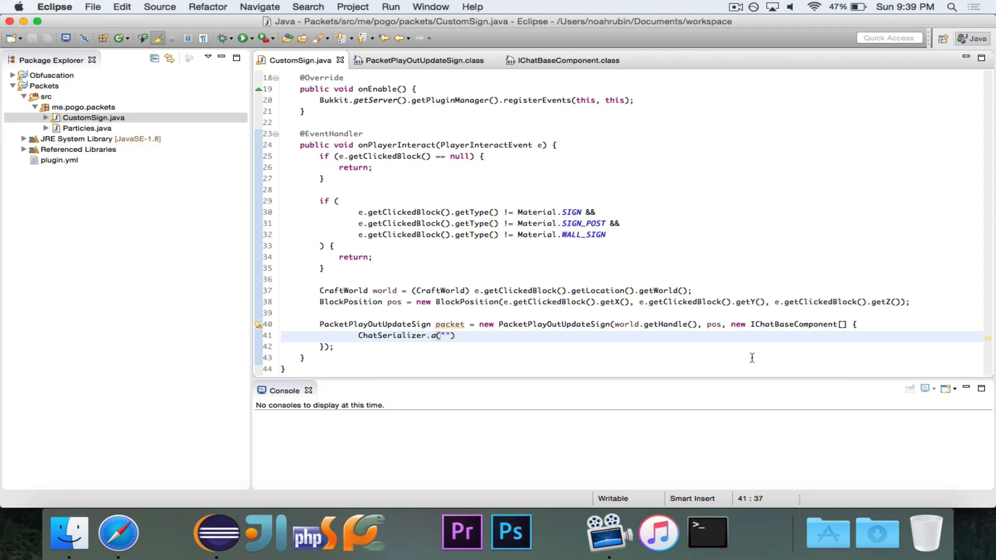
mouse_move(754, 309)
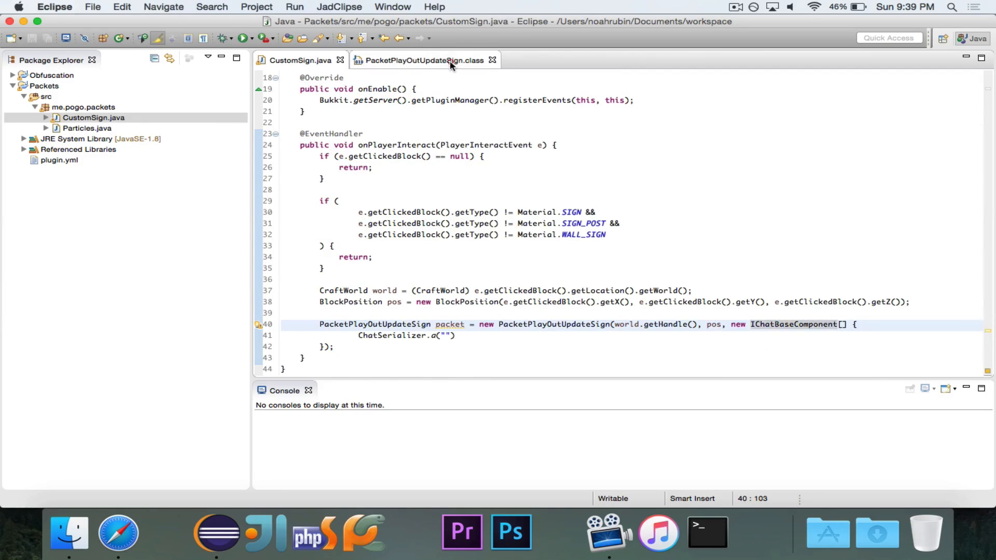
Check the PacketPlayOutUpdateSign constructor, then add three null sign lines to the array
click(423, 59)
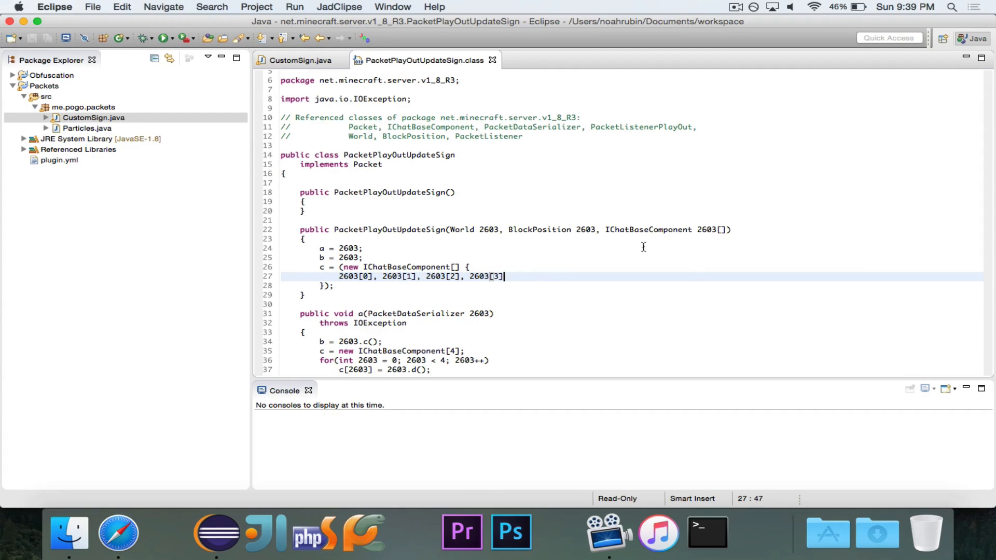
click(299, 59)
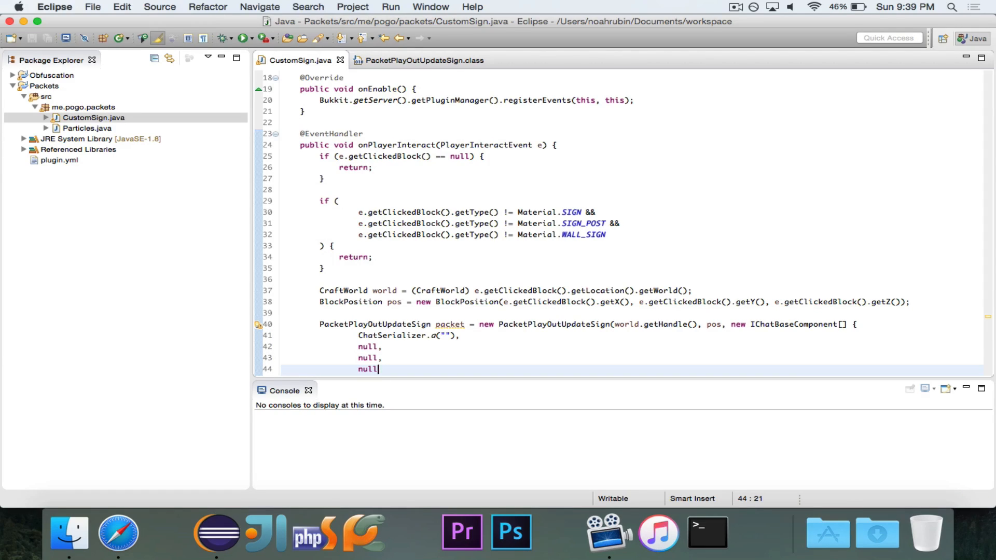
click(551, 336)
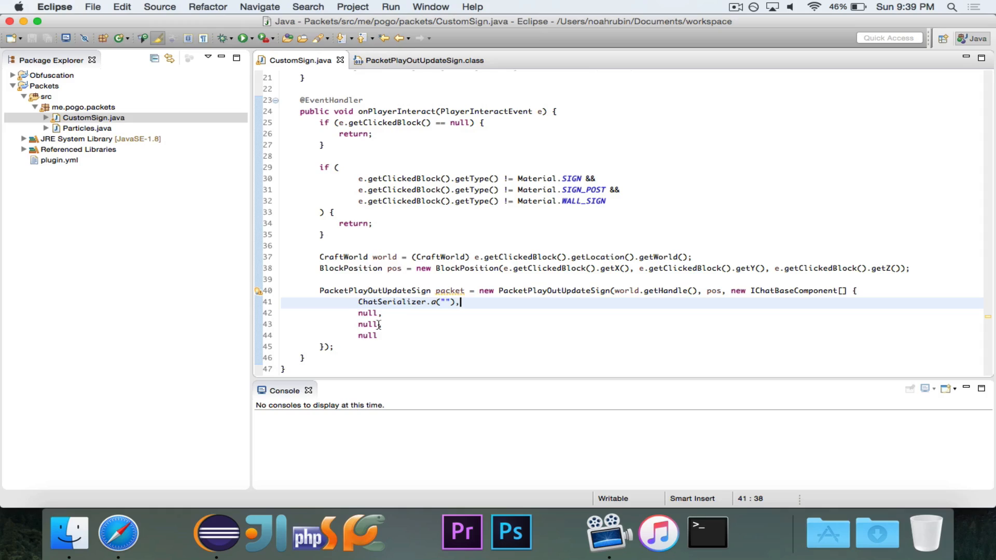
mouse_move(432, 342)
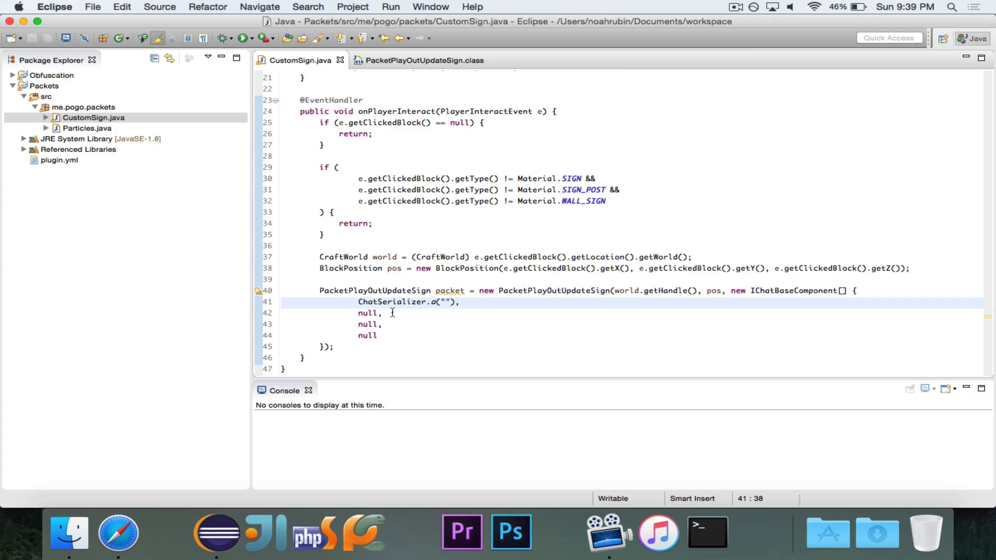
click(460, 302)
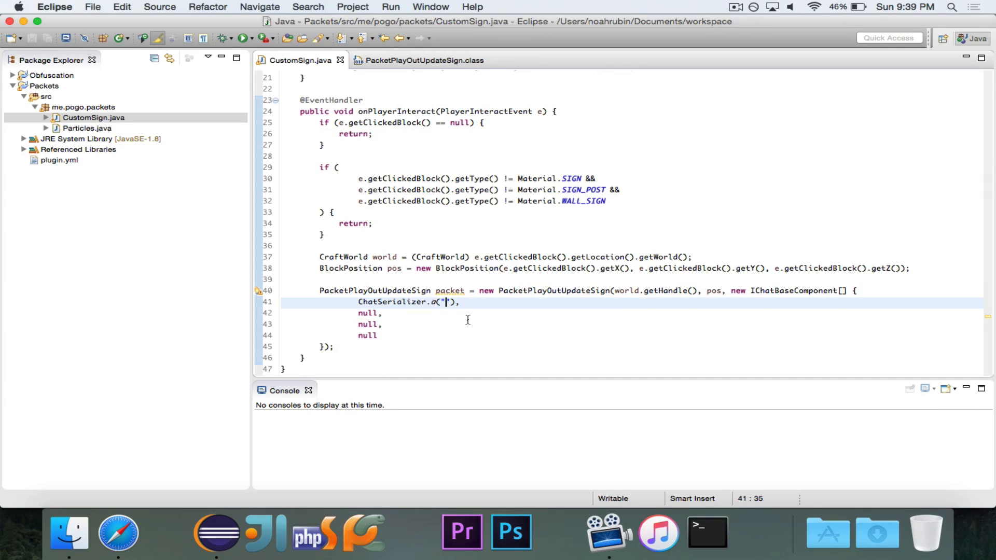
Show the tellraw generator's JSON command for the 'This is a test.' text component
click(118, 532)
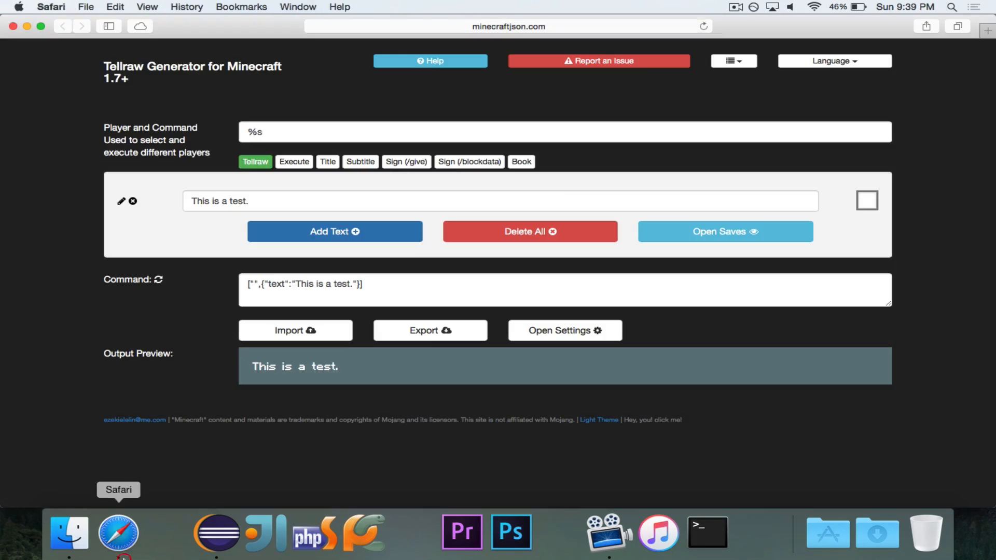
mouse_move(536, 26)
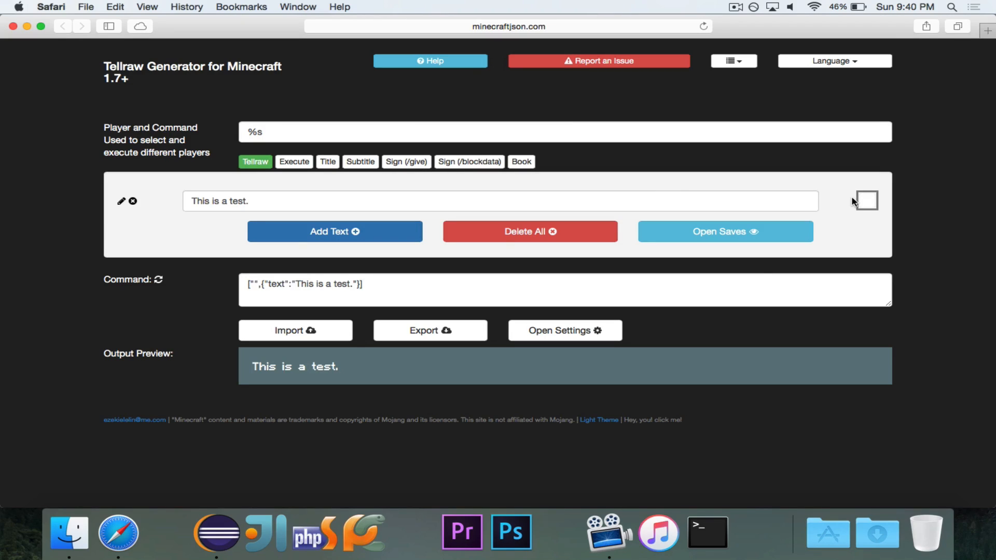
mouse_move(257, 146)
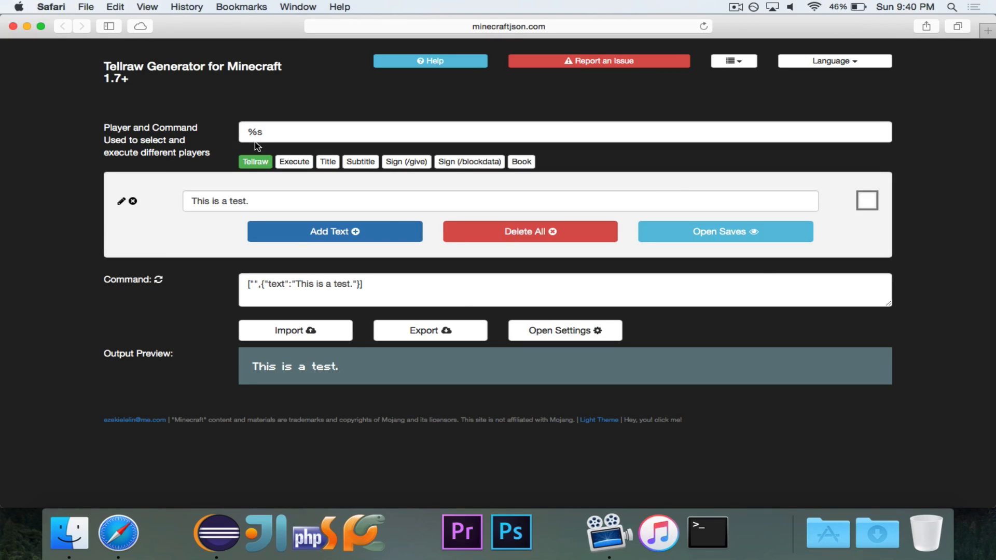
mouse_move(275, 123)
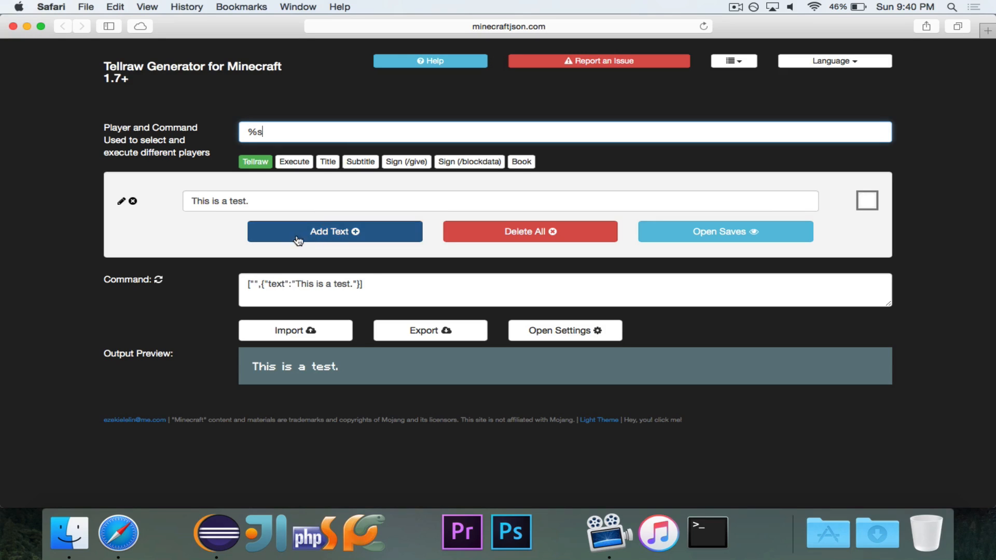
click(335, 232)
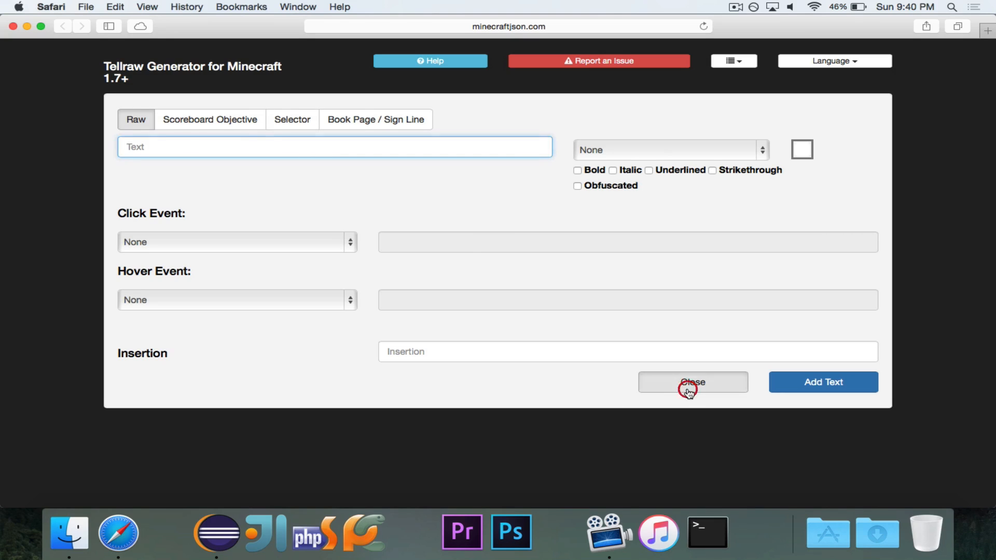
click(692, 382)
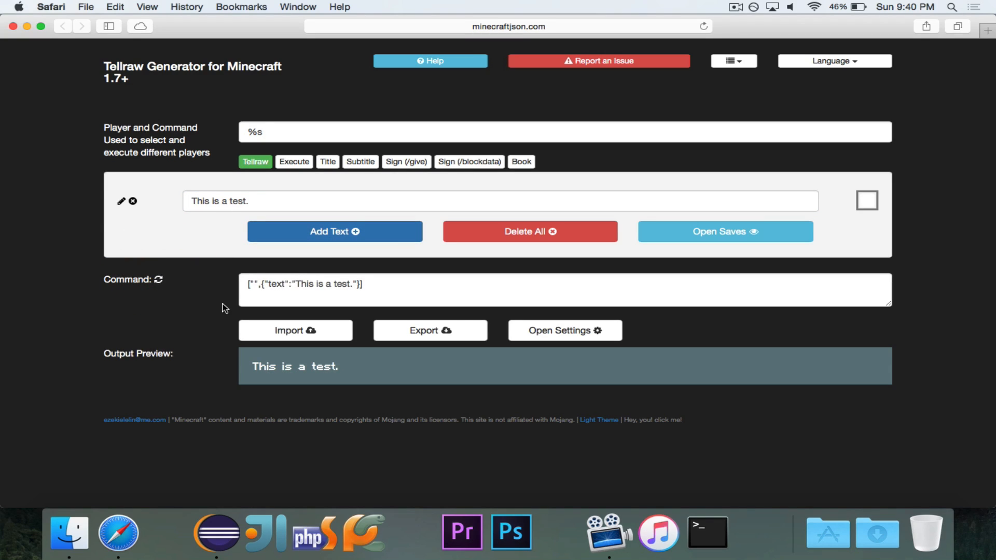
mouse_move(220, 260)
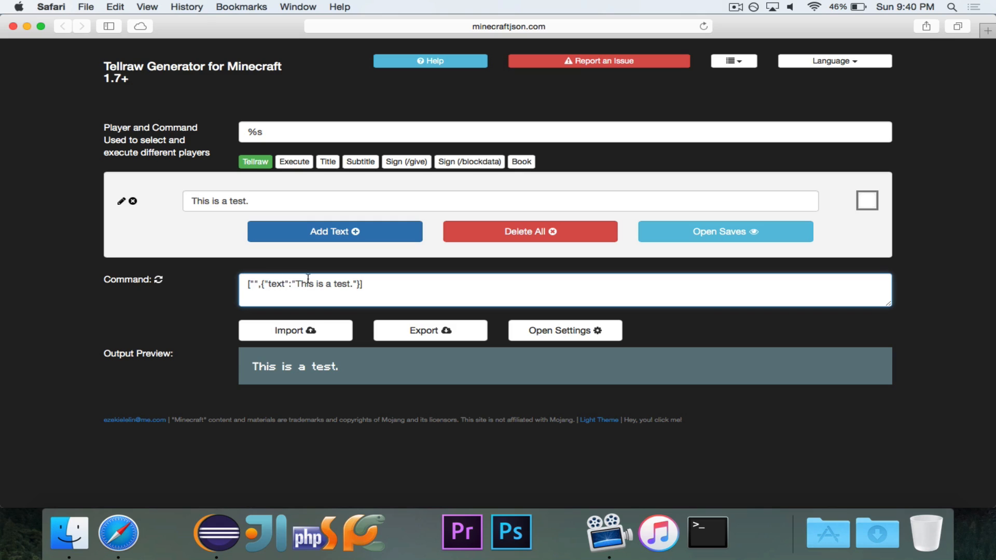
mouse_move(377, 289)
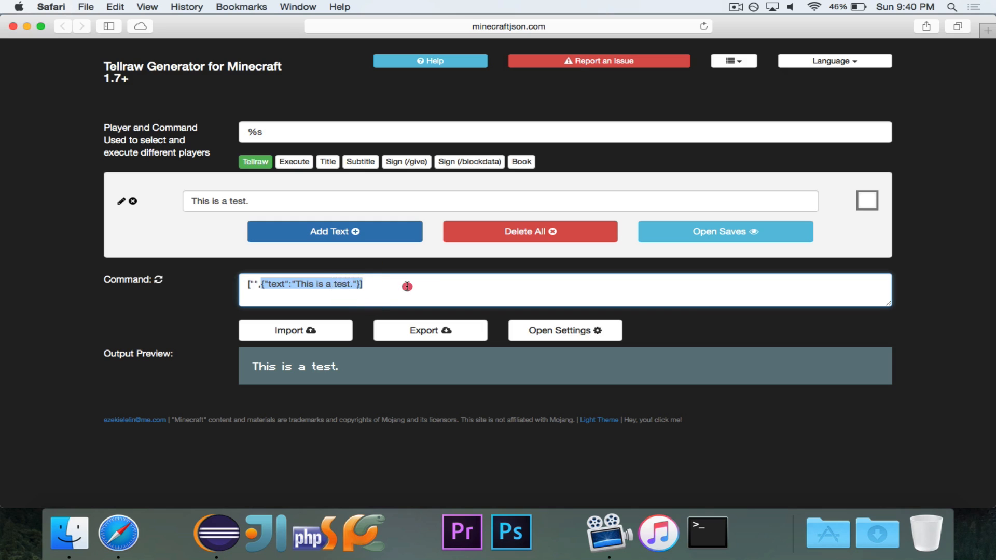
mouse_move(216, 533)
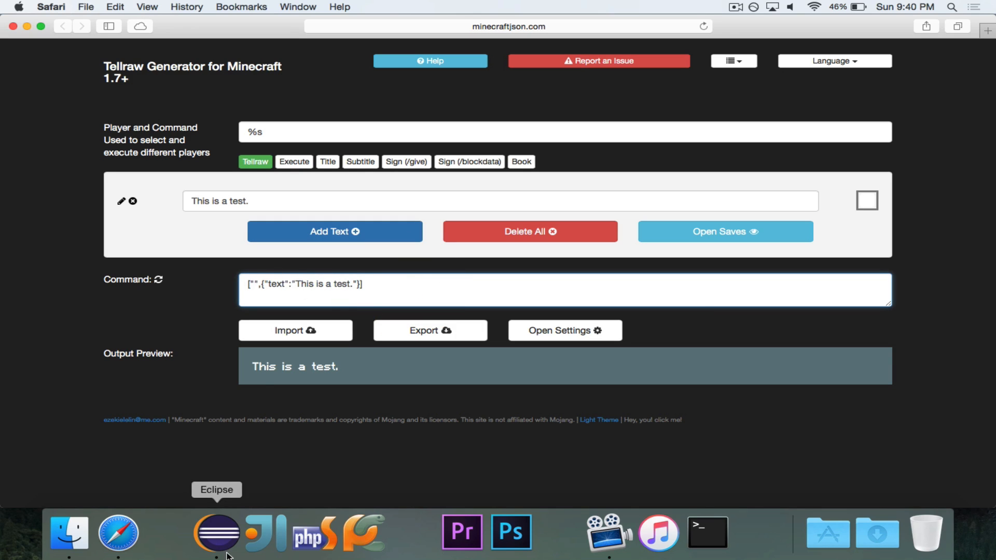
Paste the 'This is a test.' JSON into ChatSerializer.a with backslash-escaped inner quotes
click(217, 533)
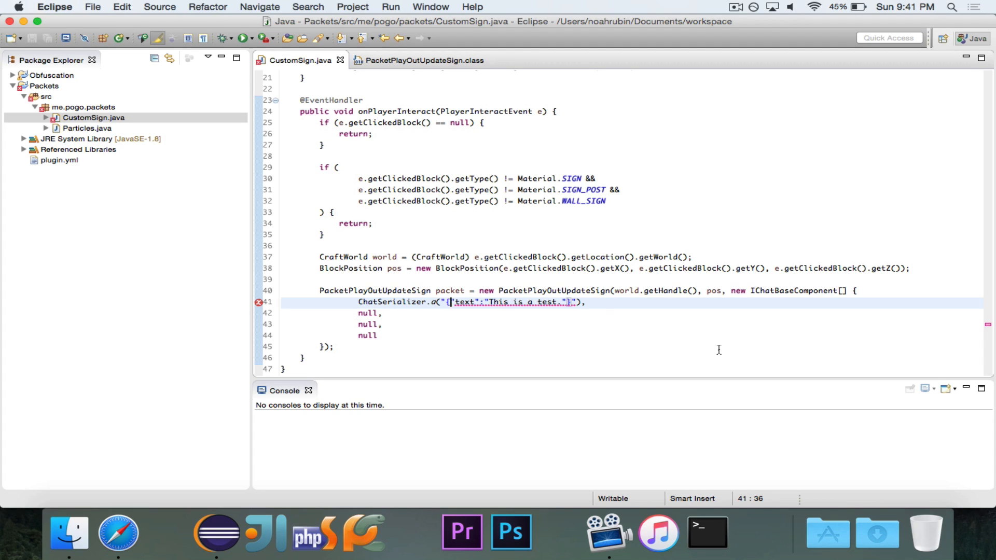
text(\)
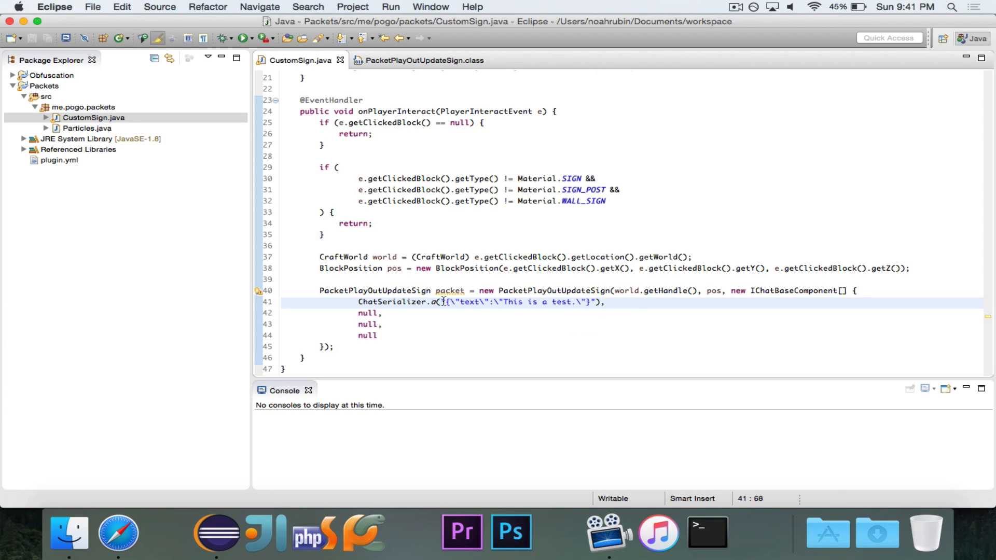
click(595, 299)
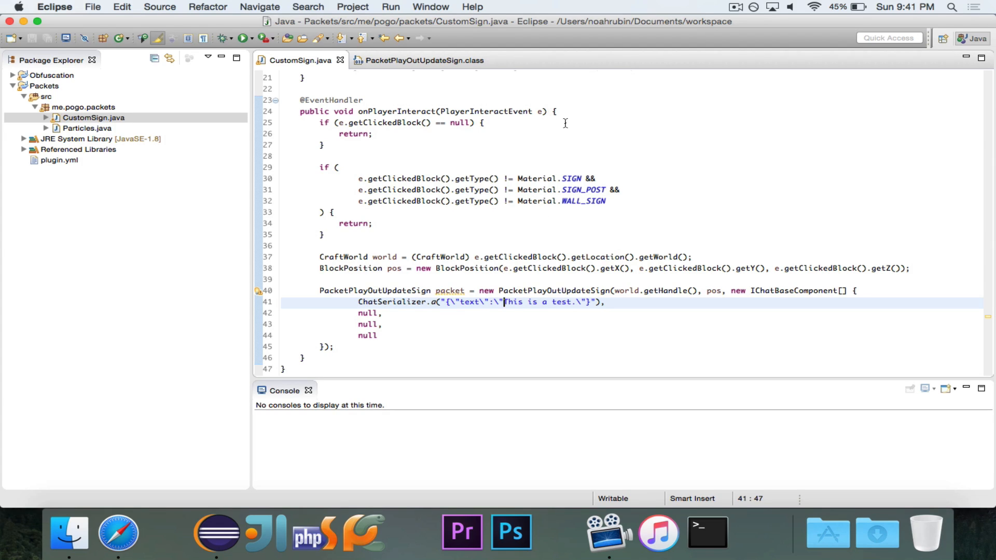
click(674, 144)
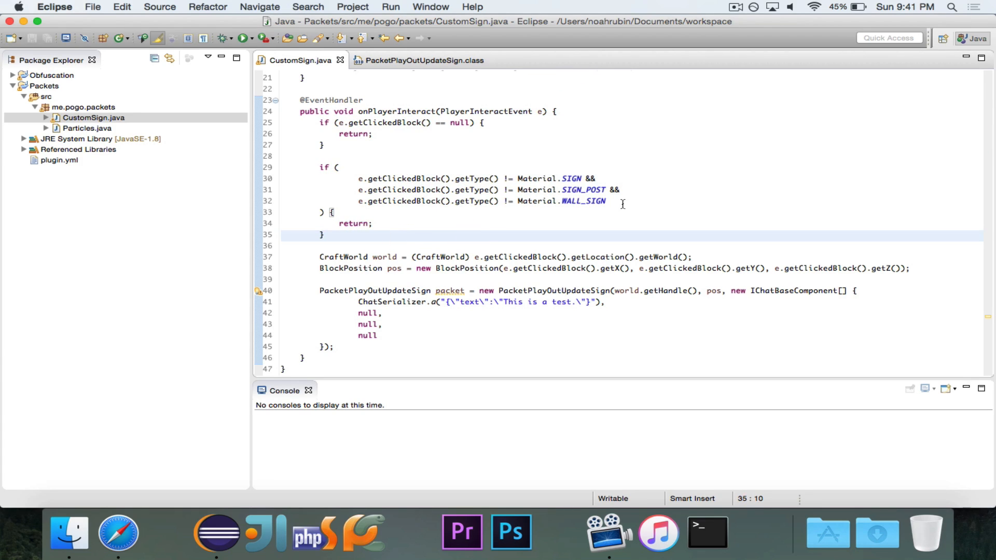
mouse_move(410, 172)
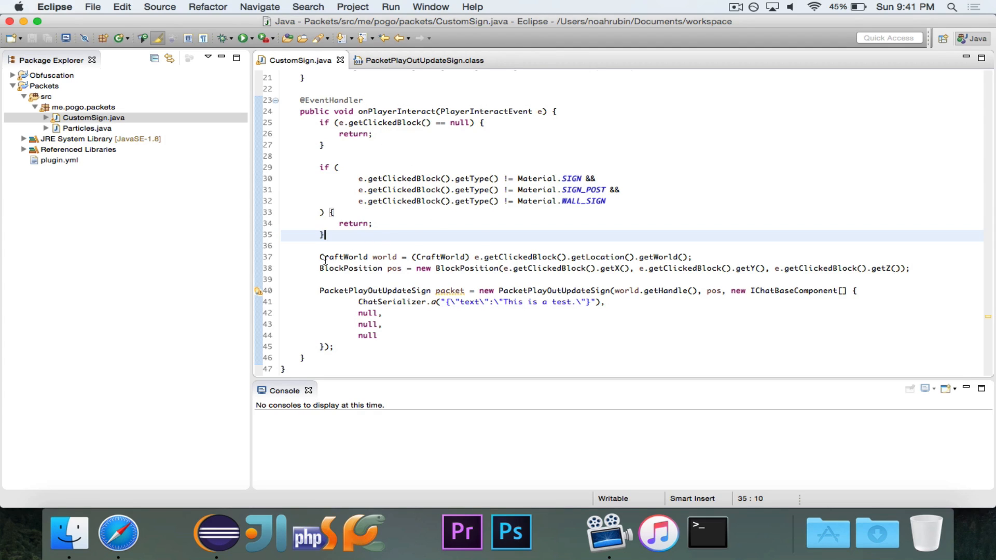
click(469, 122)
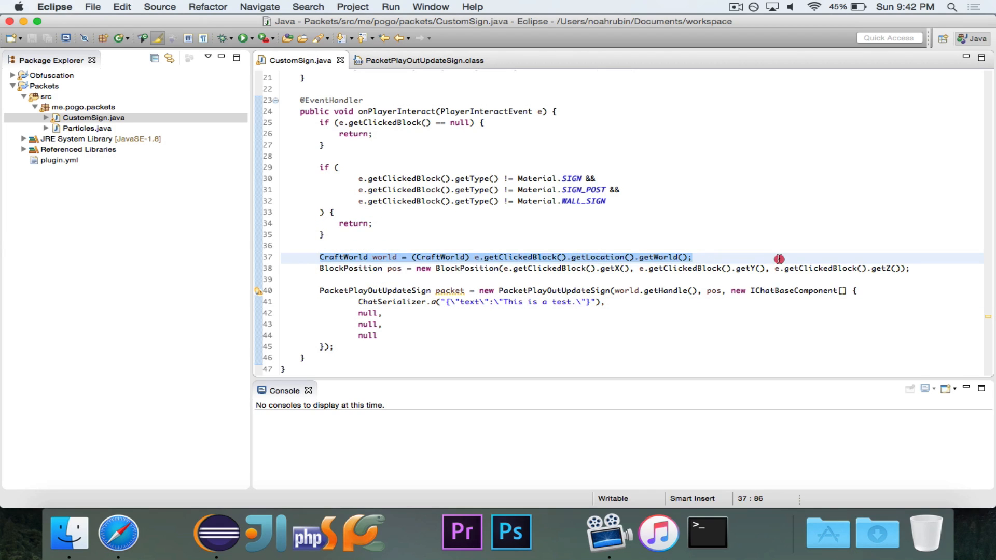
click(779, 258)
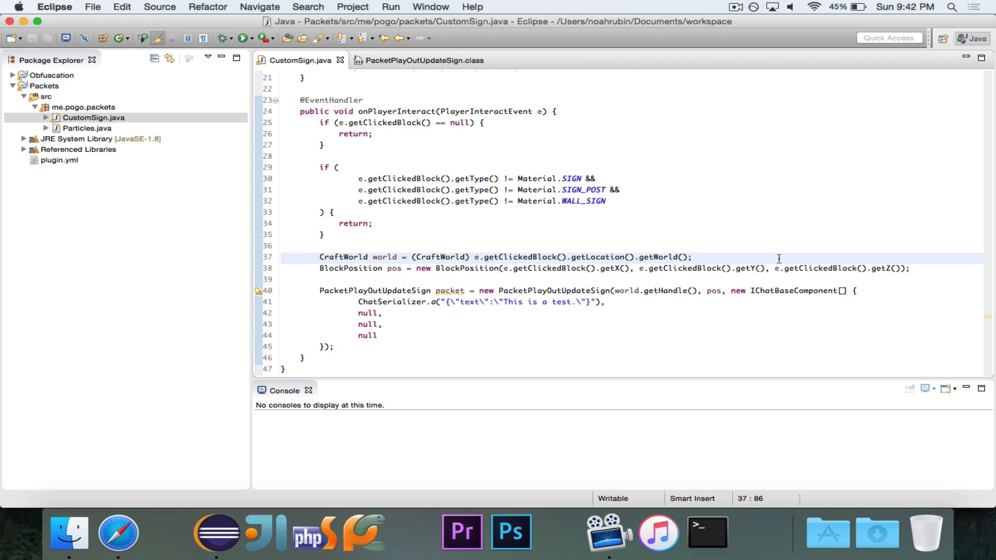
click(693, 258)
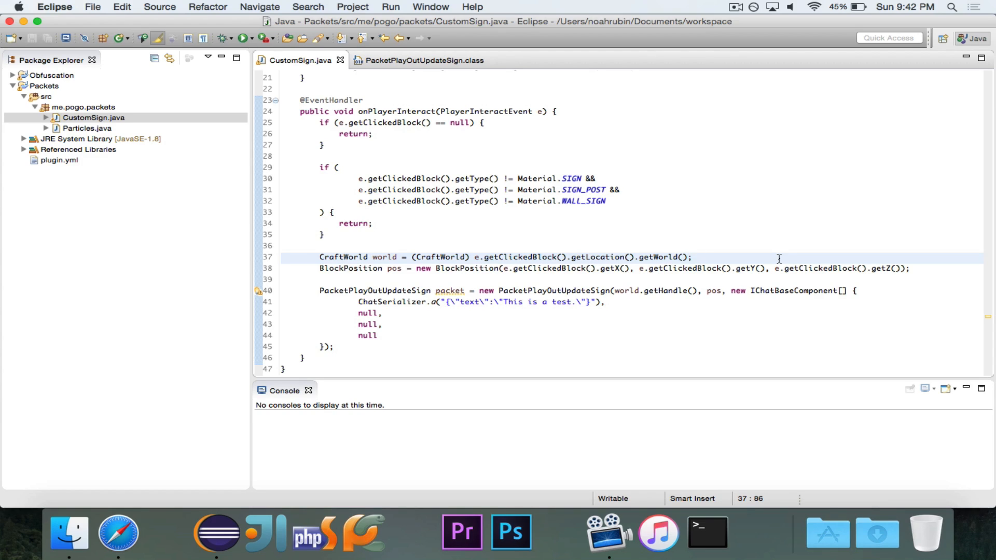
click(692, 257)
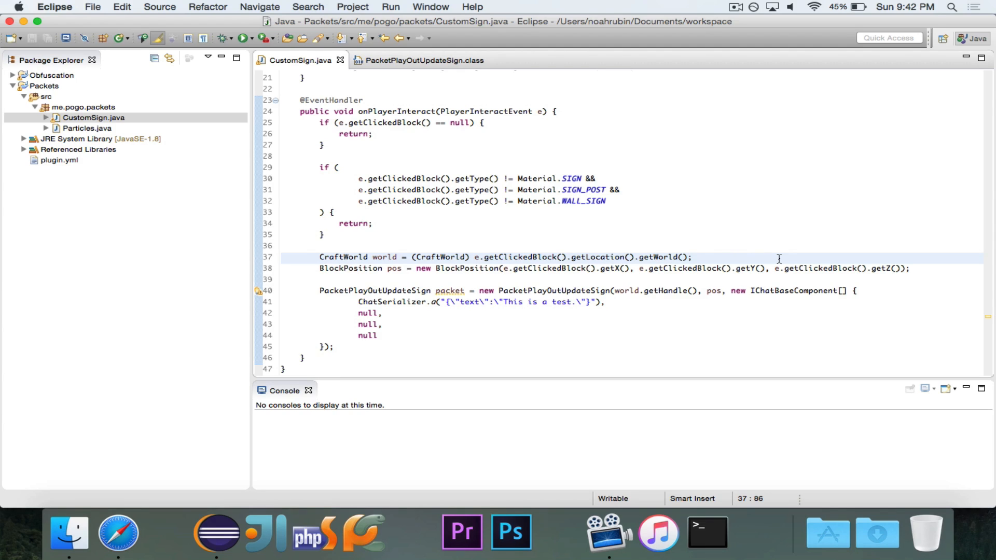
mouse_move(708, 249)
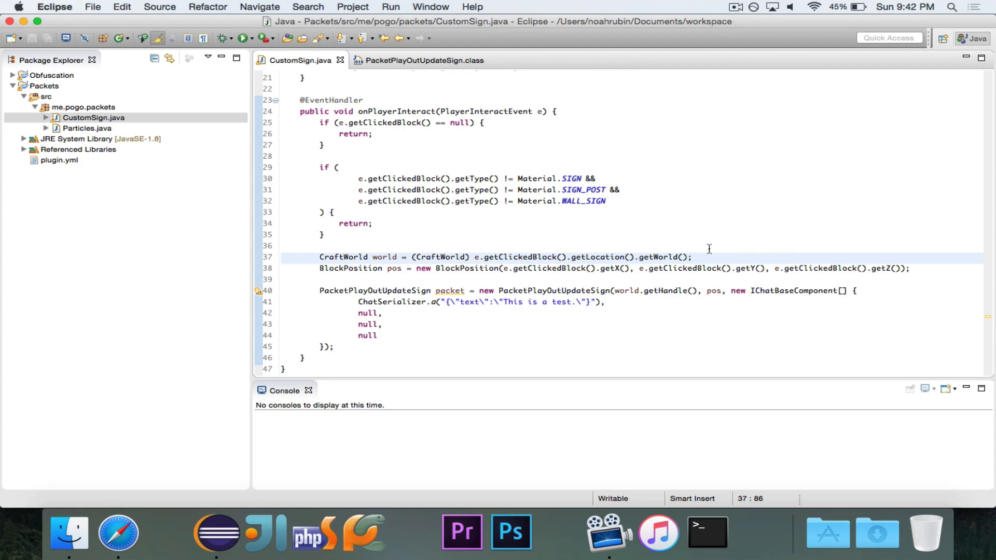
mouse_move(623, 299)
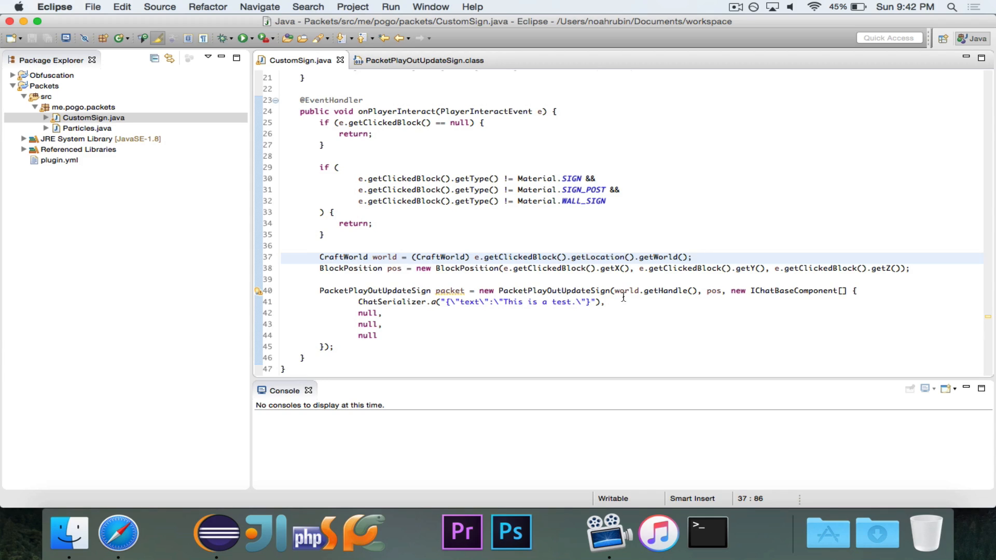
click(707, 291)
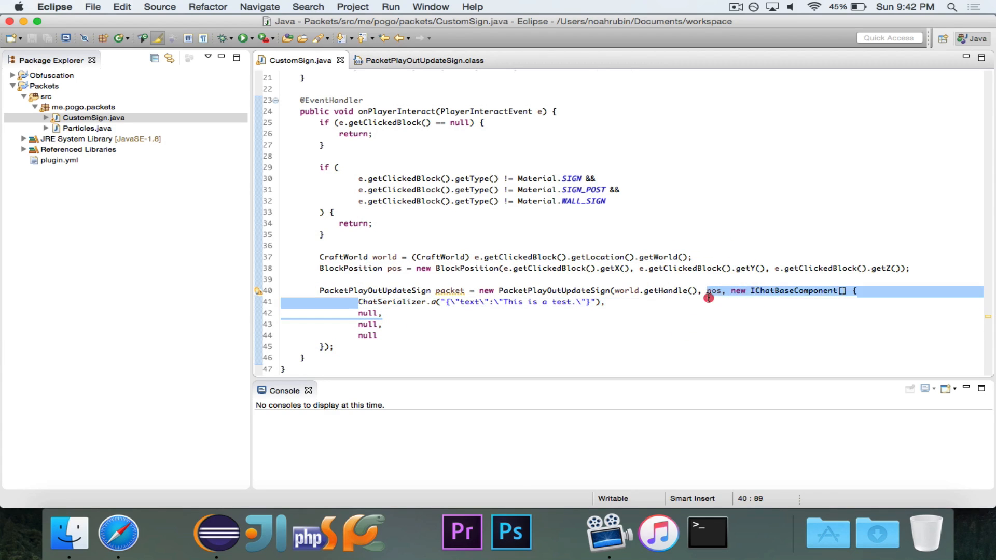
click(605, 302)
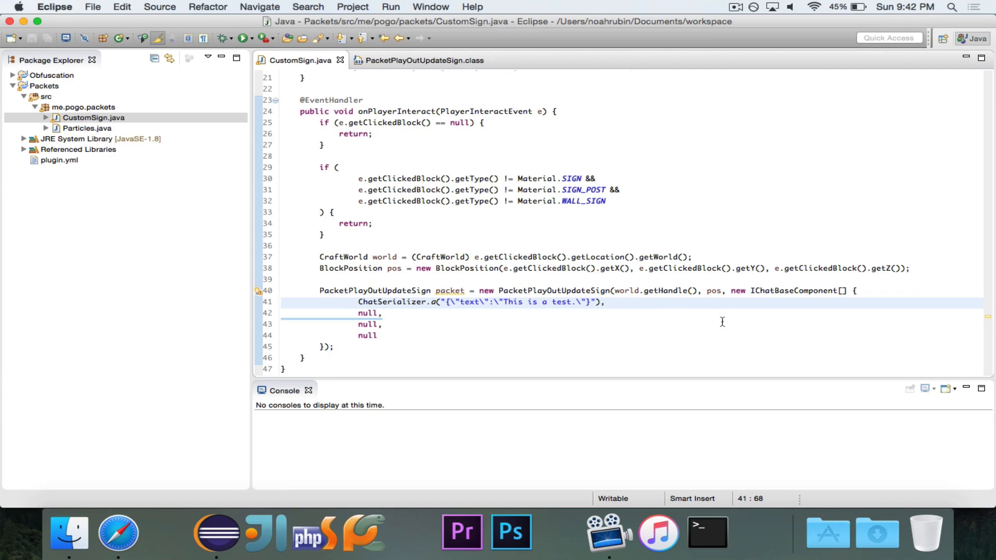
mouse_move(502, 297)
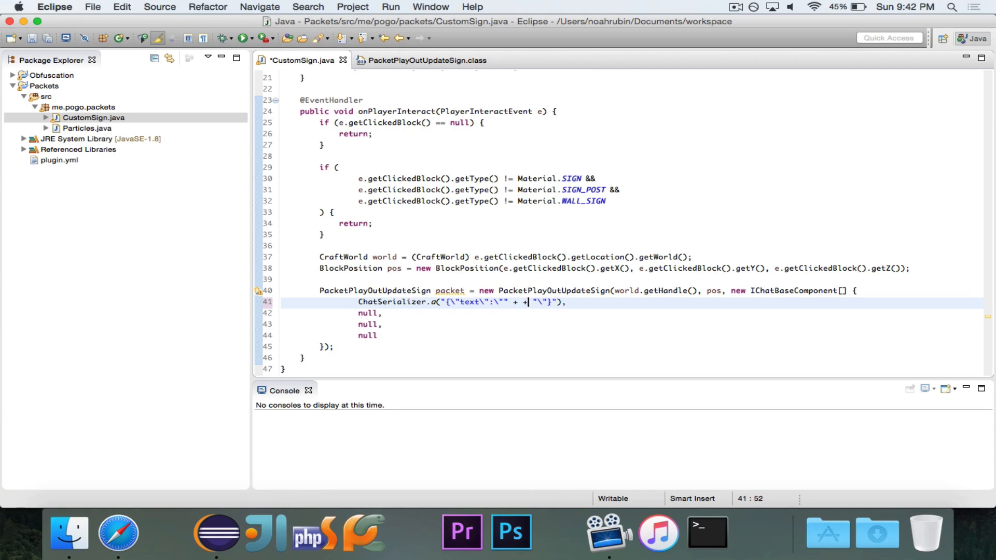
Replace the test message with " + e.getPlayer().getDisplayName() + " in the JSON text
text(e.getPl)
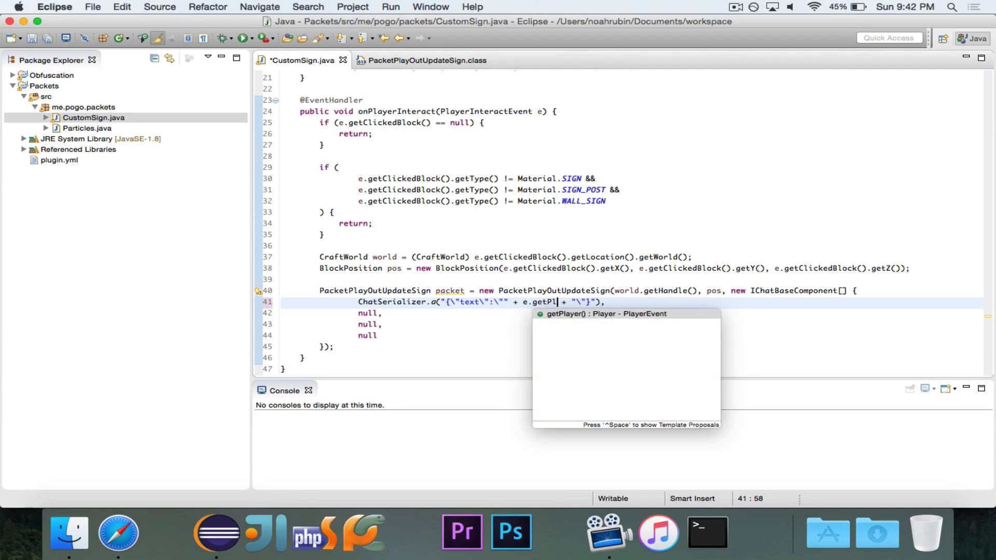
click(604, 313)
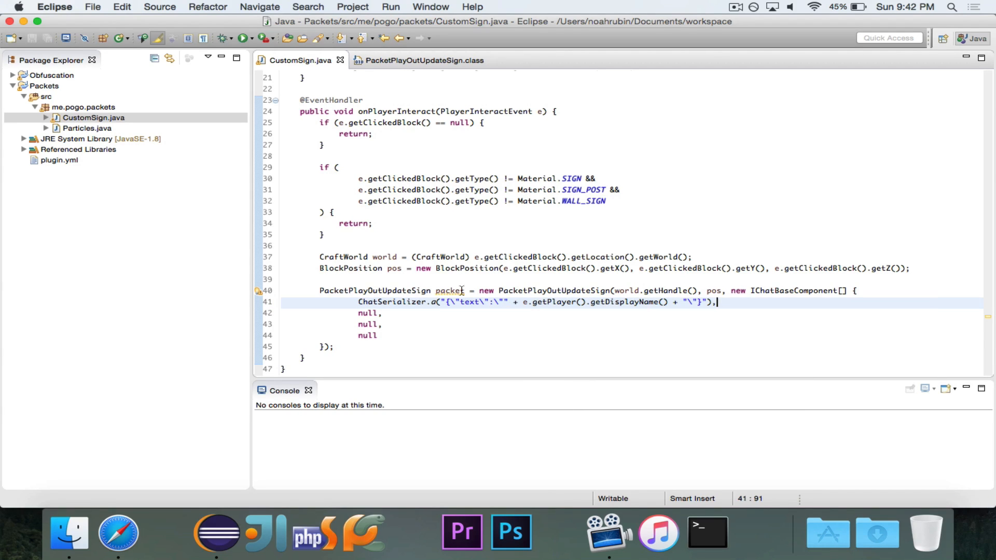
mouse_move(608, 311)
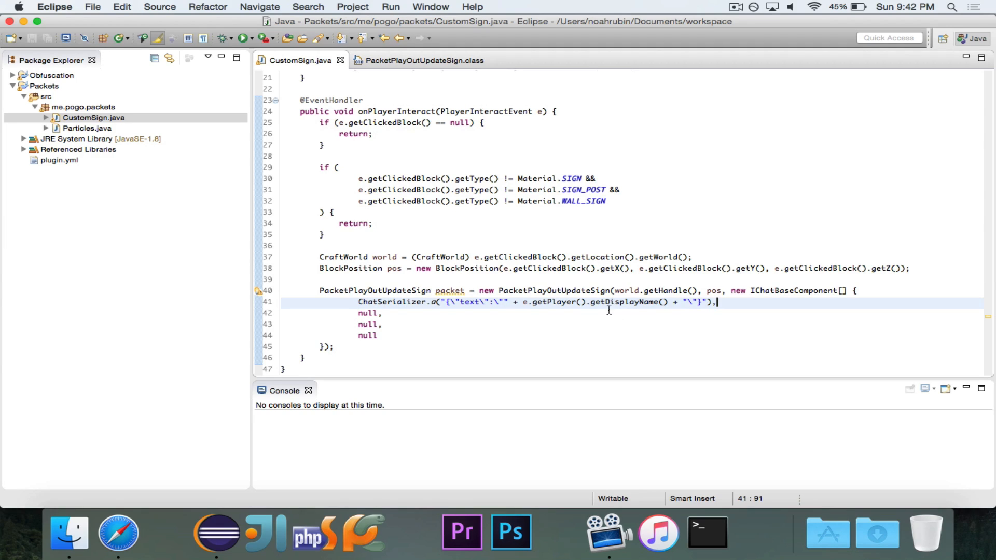
mouse_move(717, 323)
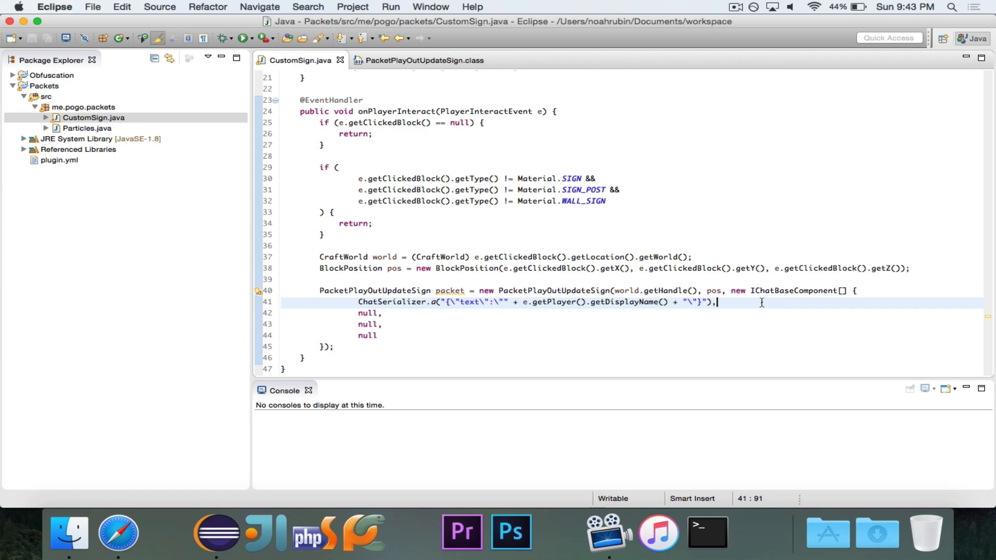
mouse_move(462, 303)
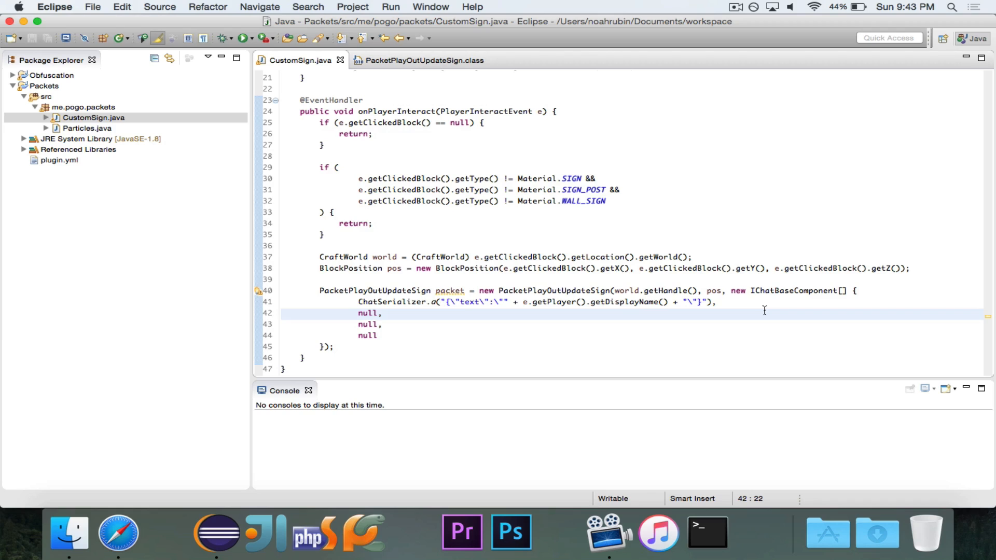
mouse_move(399, 354)
text(((CraftPlayer) e.getPlayer()).getHandle().playerConnection)
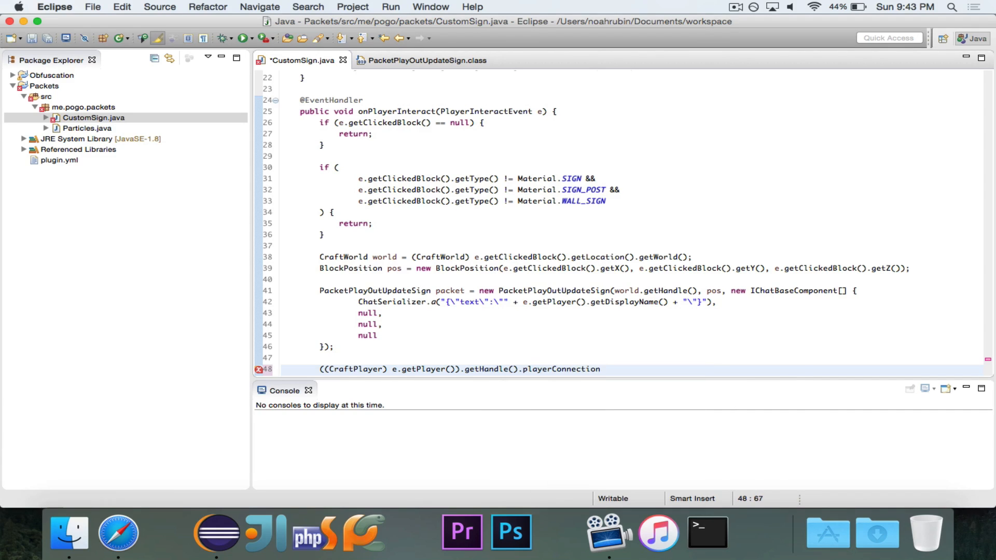
Send the packet through ((CraftPlayer) e.getPlayer()).getHandle().playerConnection.sendPacket(packet)
text(.sendPacket(packet);)
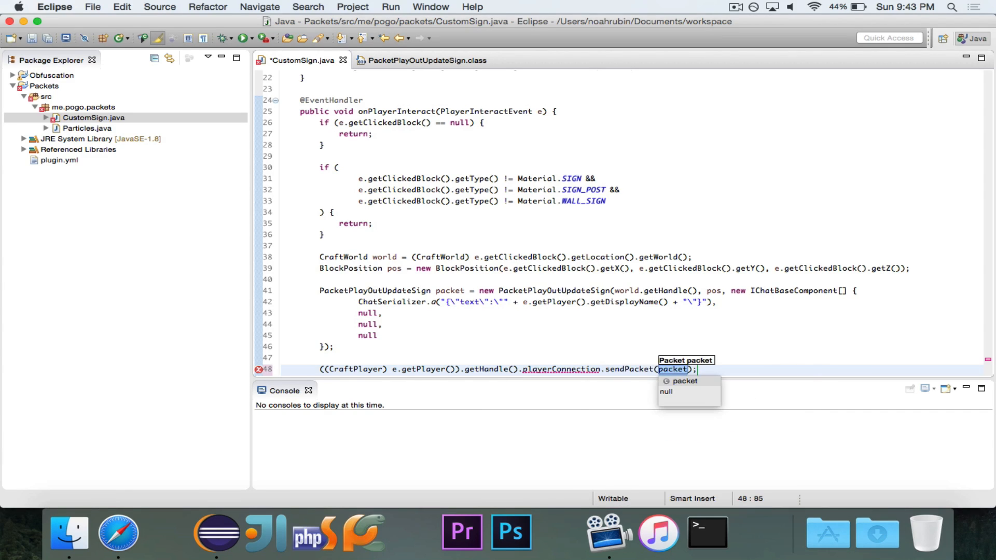
click(685, 380)
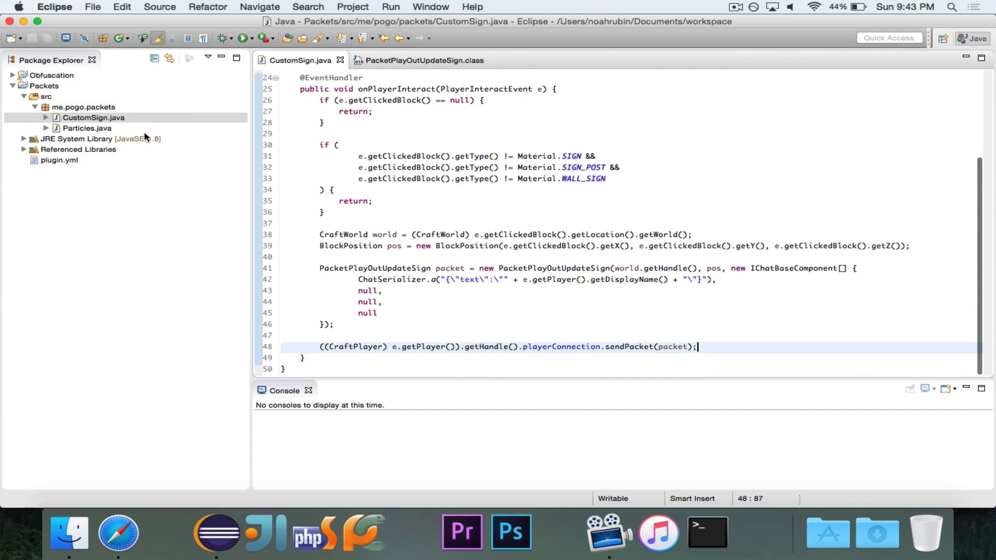
Export the Packets project, run start.command to start the server, and launch Minecraft
right_click(44, 85)
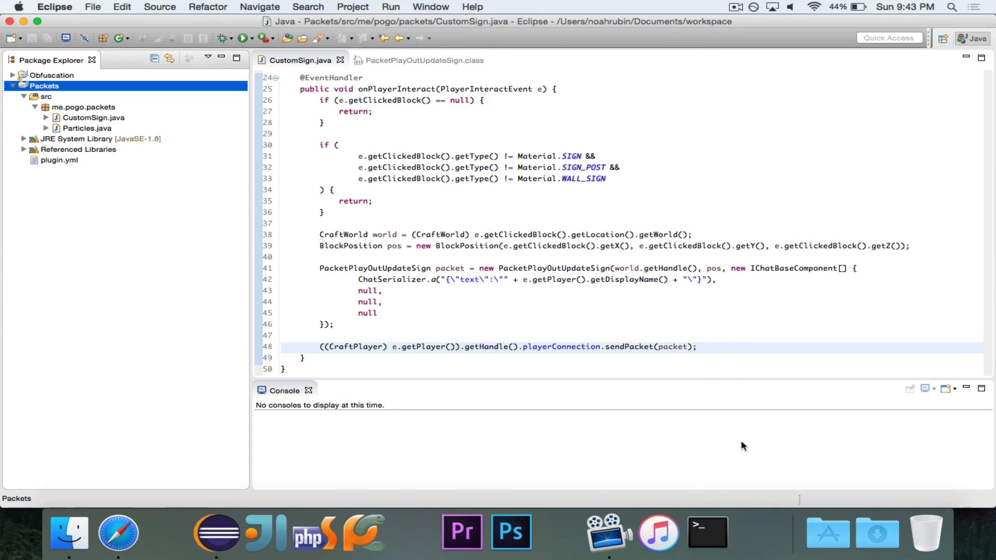
click(707, 532)
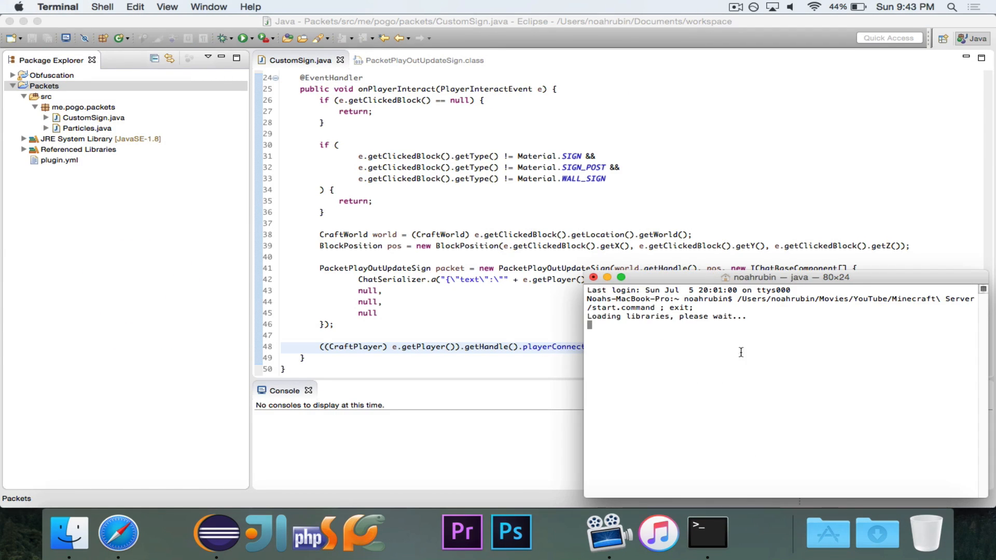
mouse_move(140, 189)
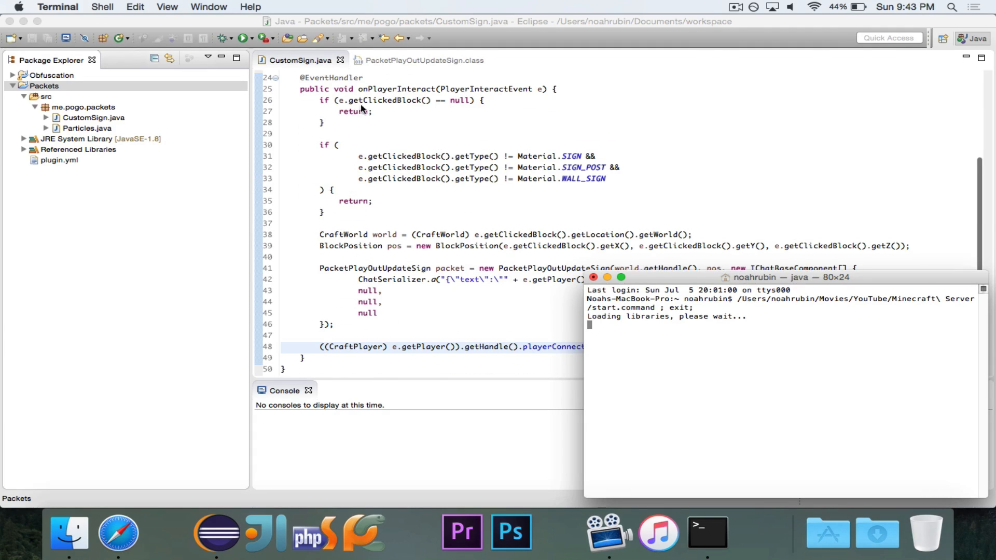
mouse_move(828, 533)
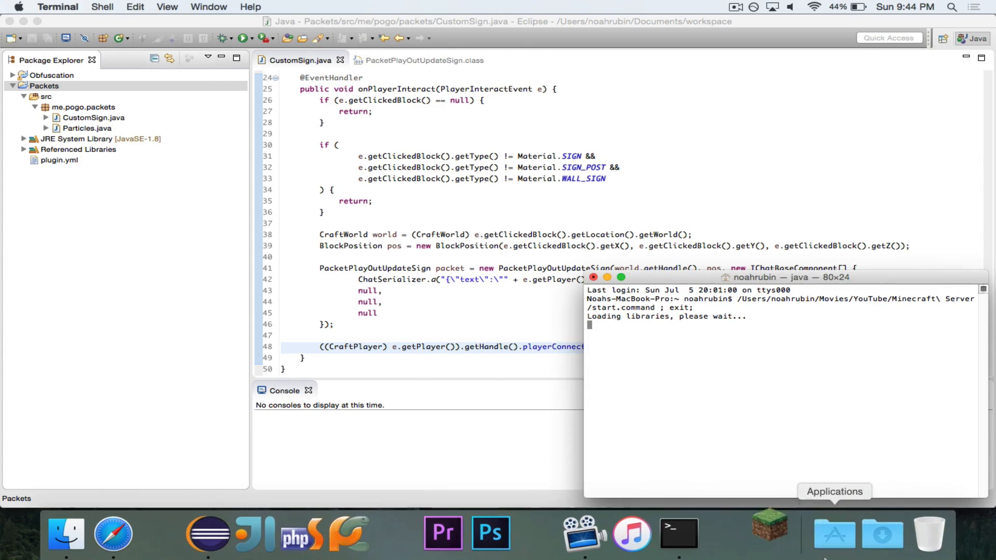
click(768, 532)
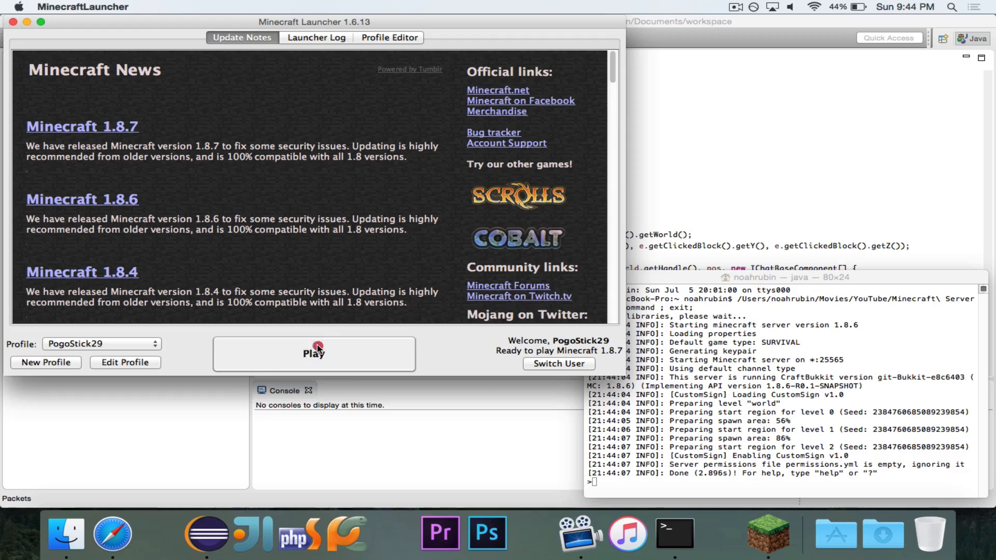
Start the game and direct-connect to the localhost server
click(778, 534)
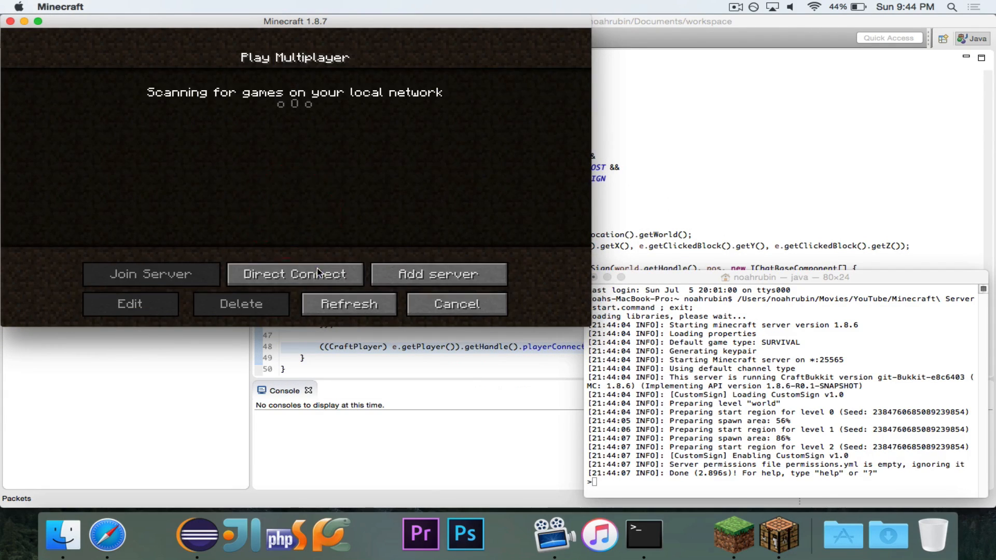
click(294, 274)
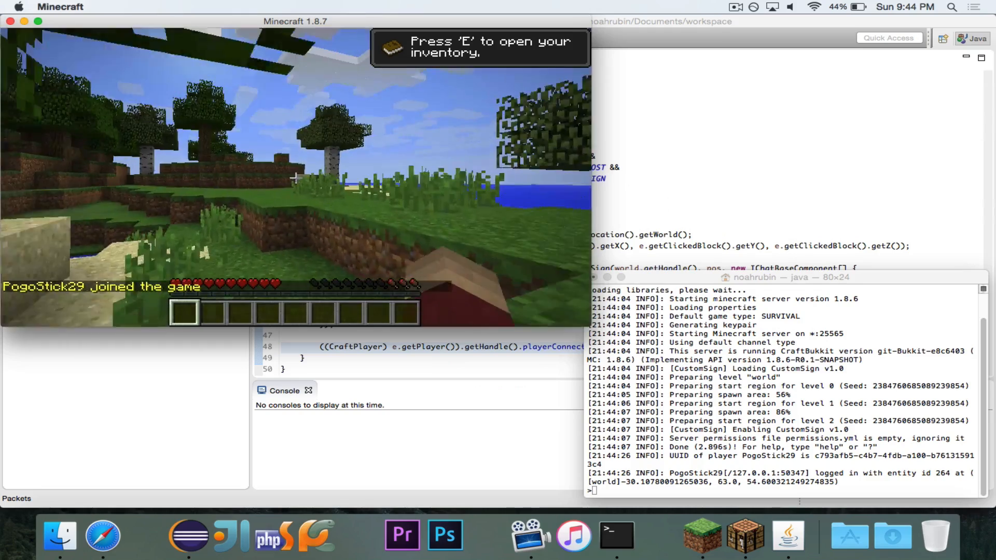
Give PogoStick29 a sign with /give and place it with a blank message
text(/give)
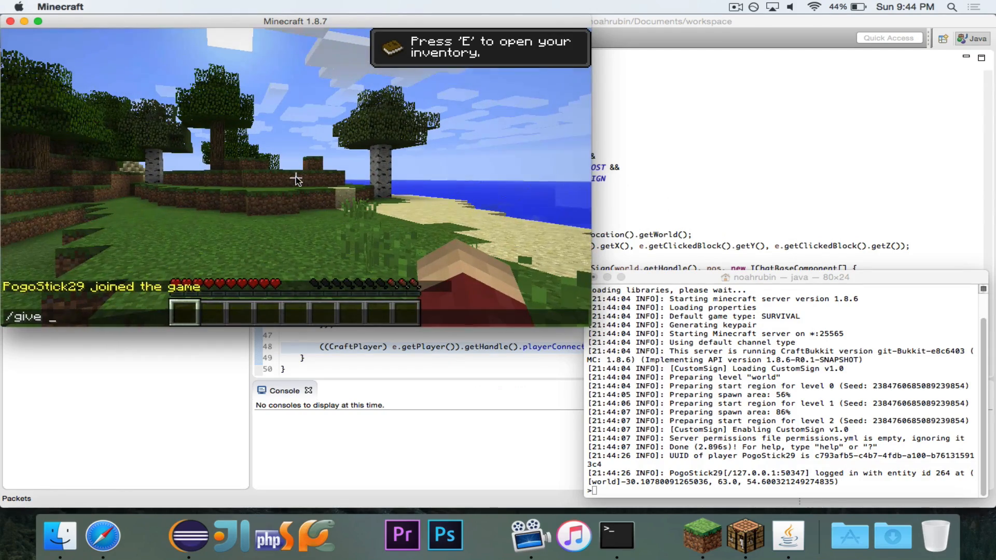
text(PogoStick29 sign)
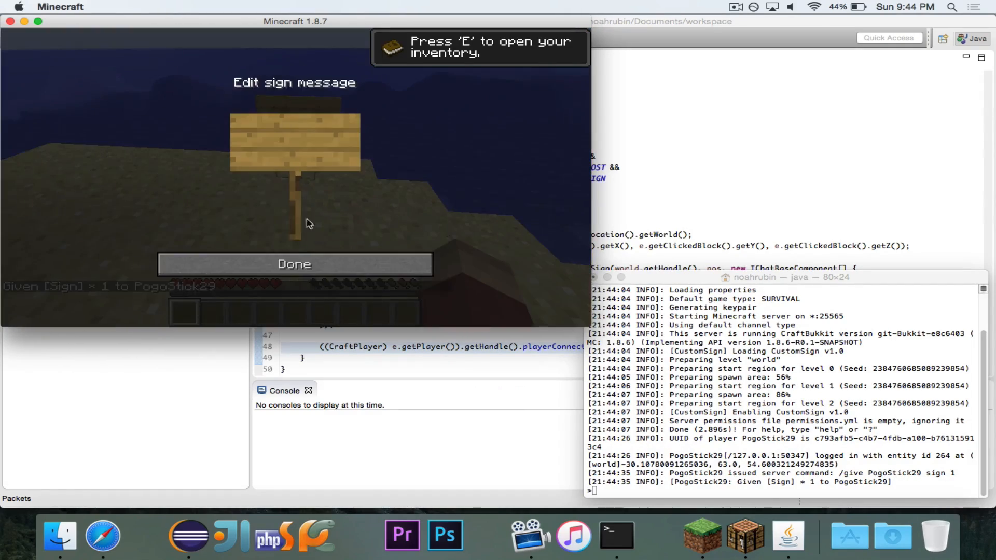
click(294, 264)
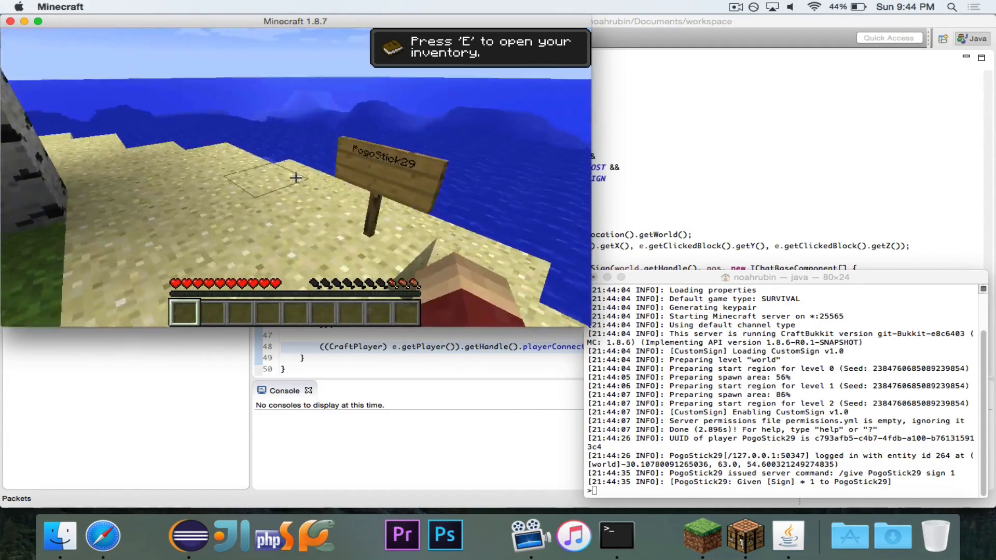
mouse_move(295, 178)
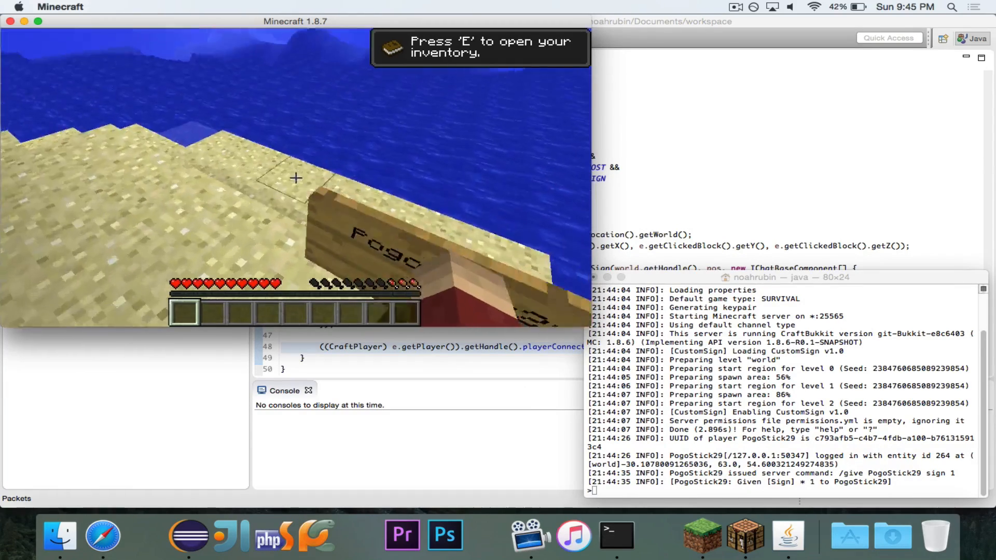
mouse_move(295, 178)
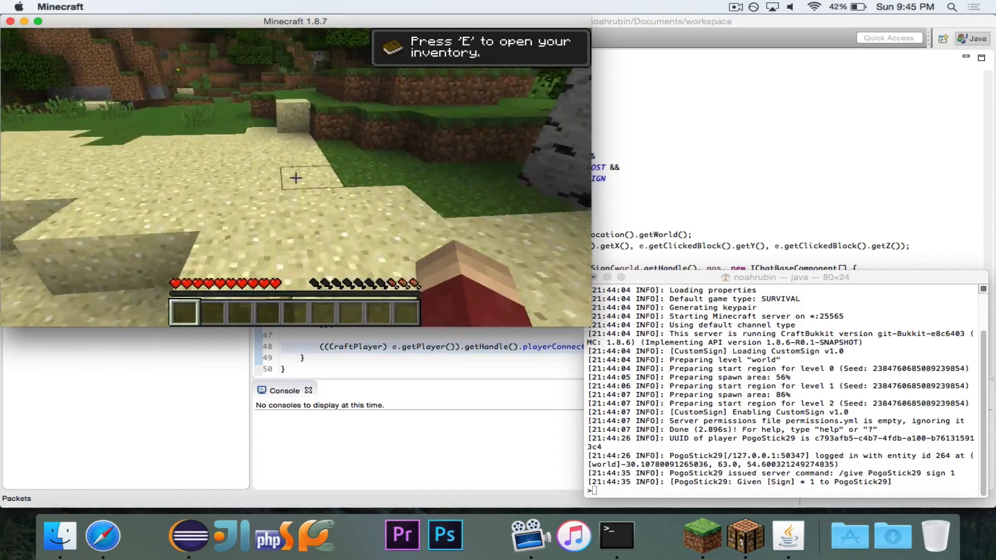